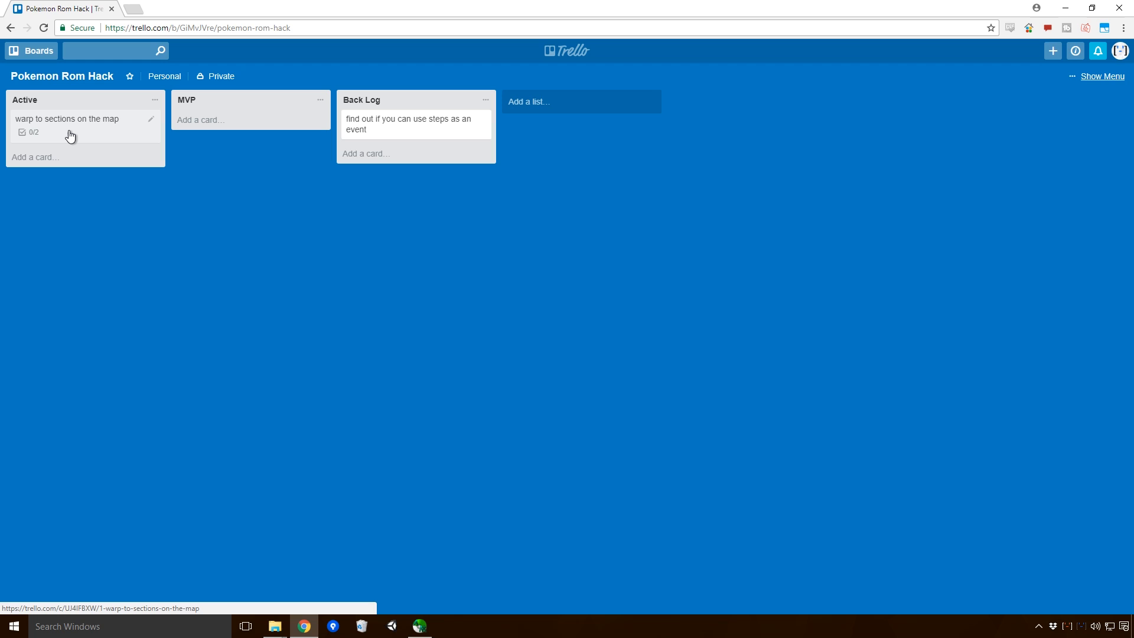
pyautogui.moveTo(133, 273)
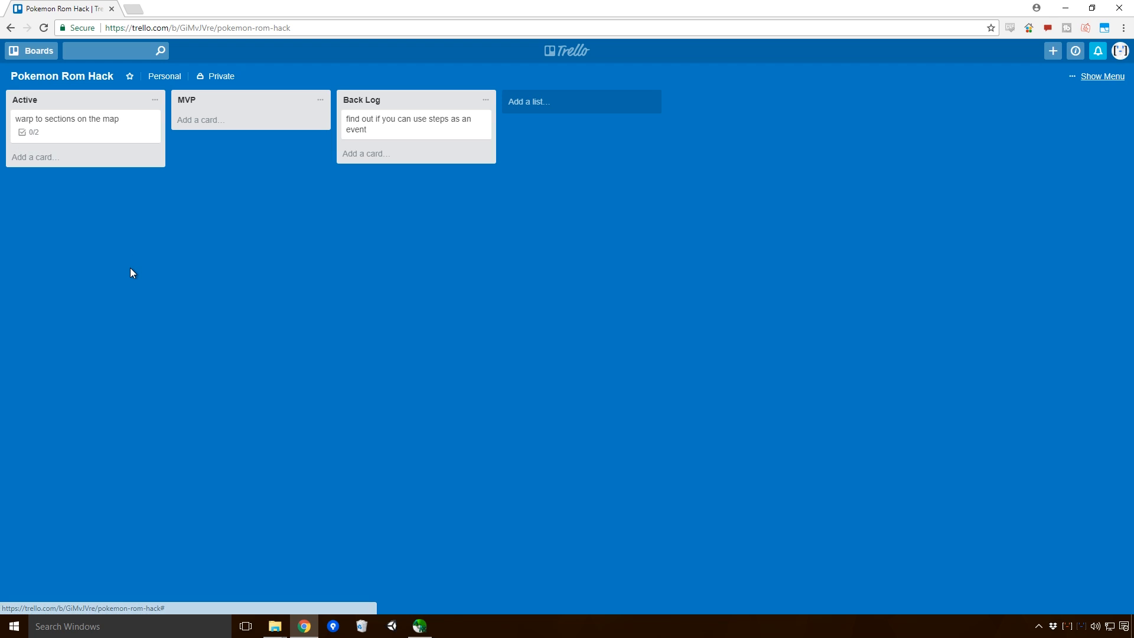
# Step: Switch from Trello to Advance Map and show the Pallet Town (4.1) movement permissions
pyautogui.click(419, 626)
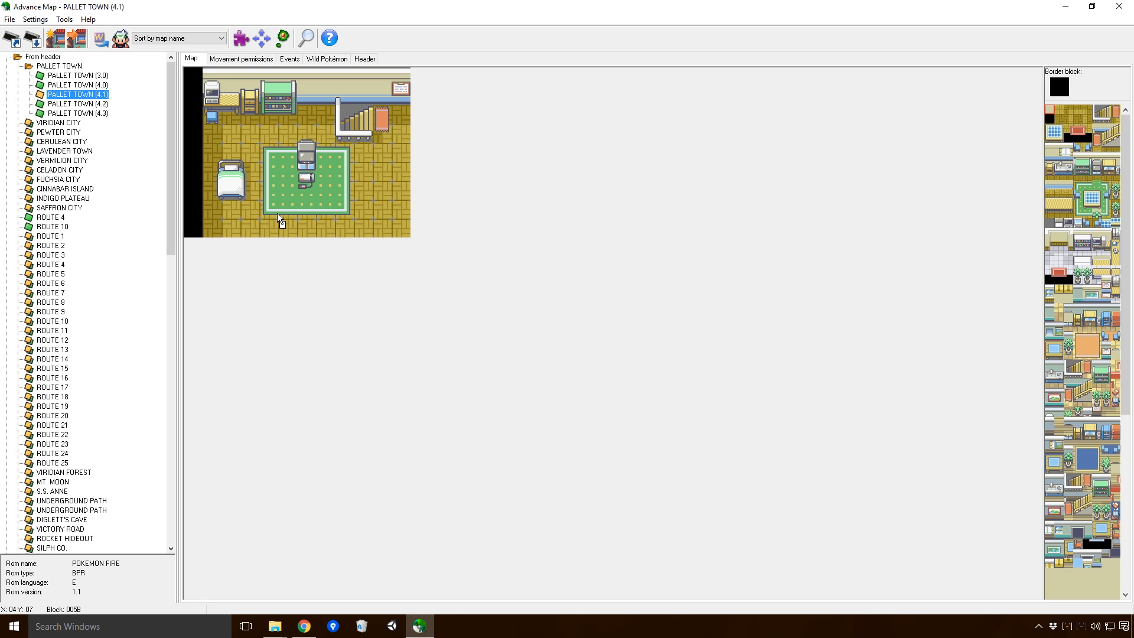
pyautogui.click(241, 59)
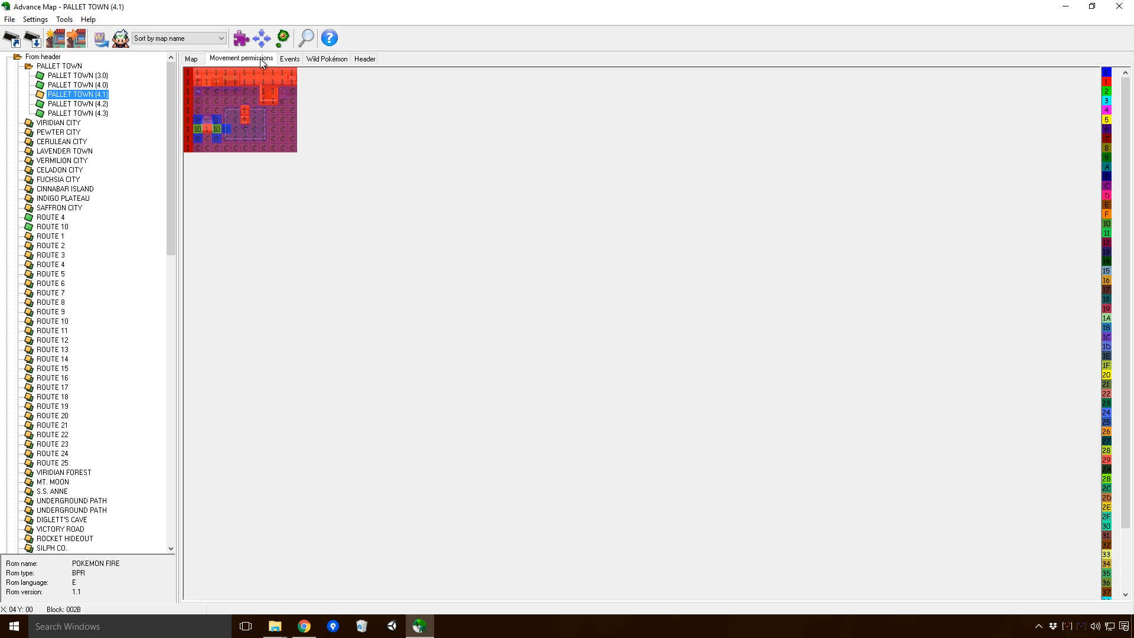
pyautogui.click(34, 19)
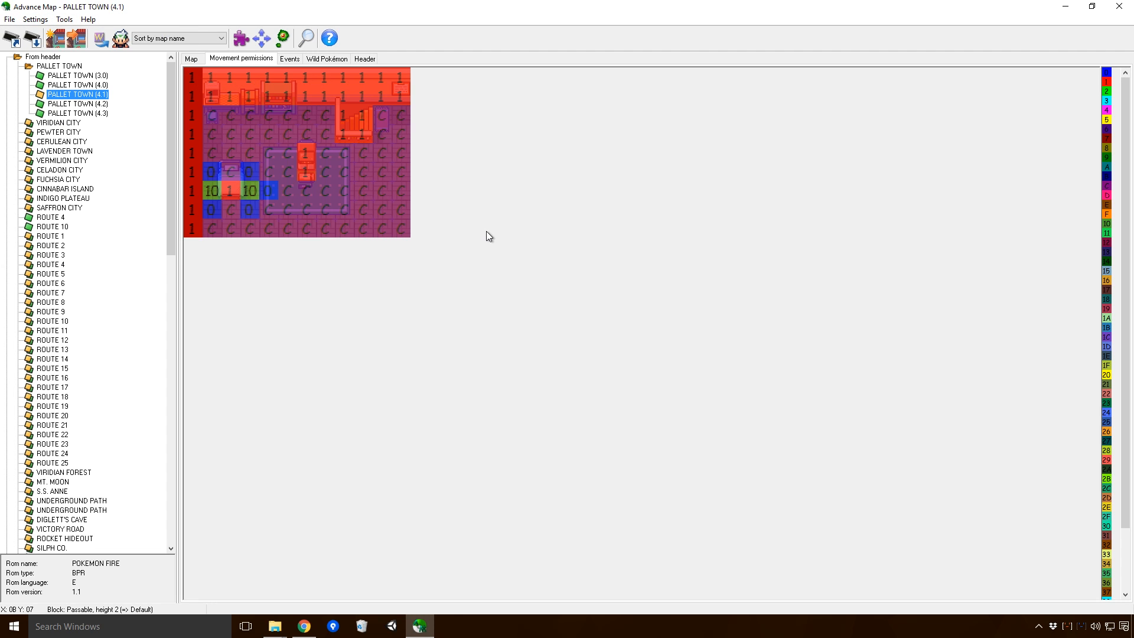
pyautogui.moveTo(383, 139)
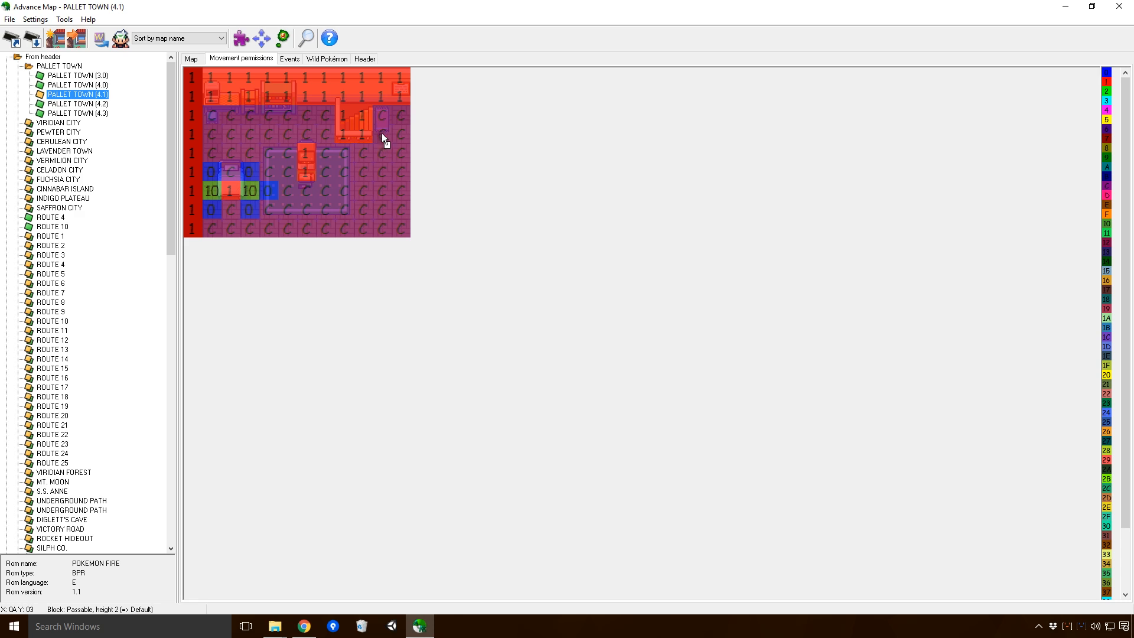
pyautogui.moveTo(259, 144)
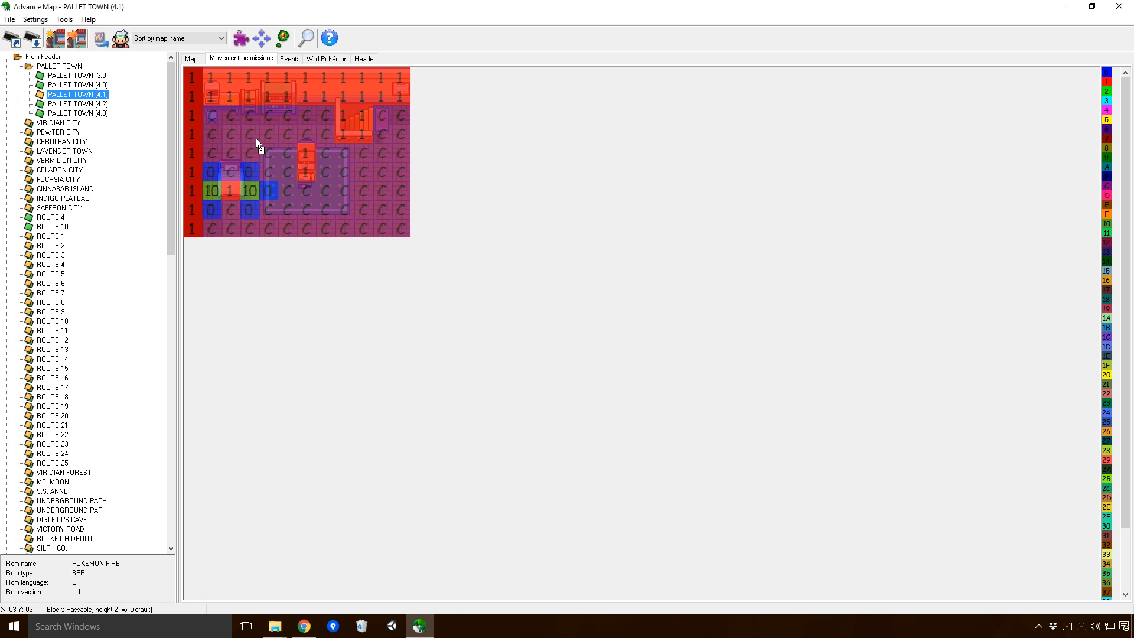
pyautogui.moveTo(384, 176)
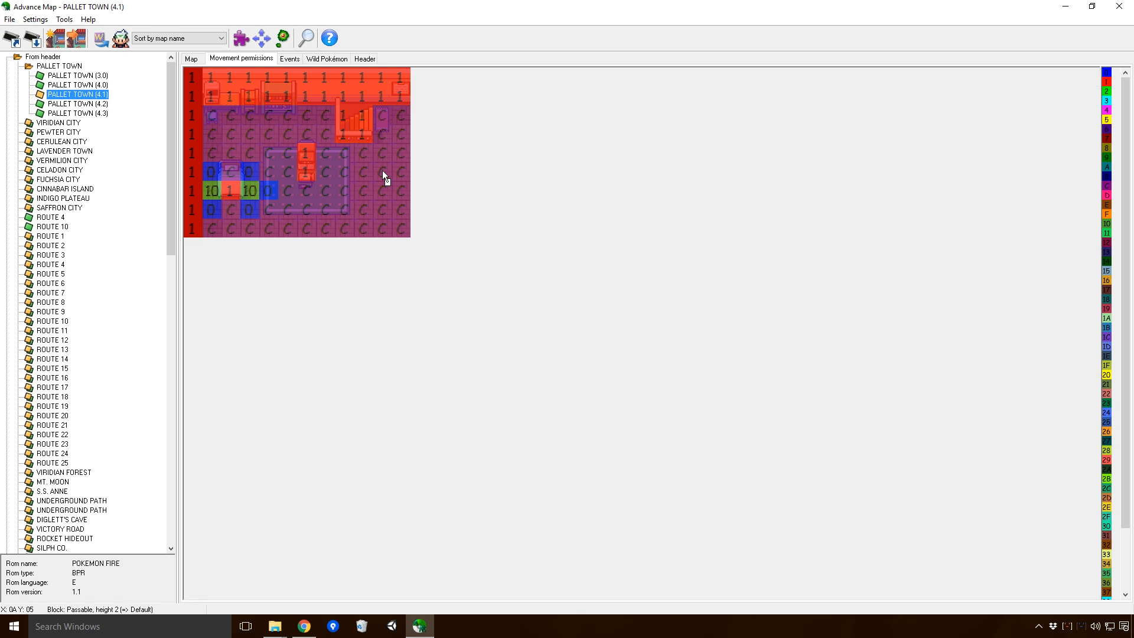
pyautogui.moveTo(260, 112)
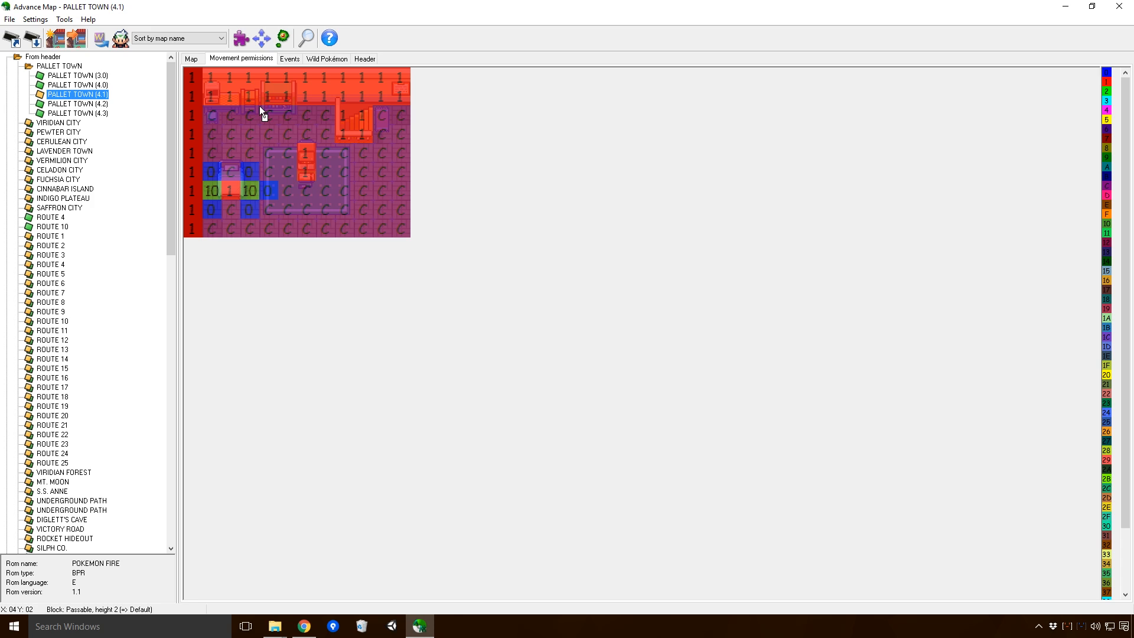
pyautogui.moveTo(348, 218)
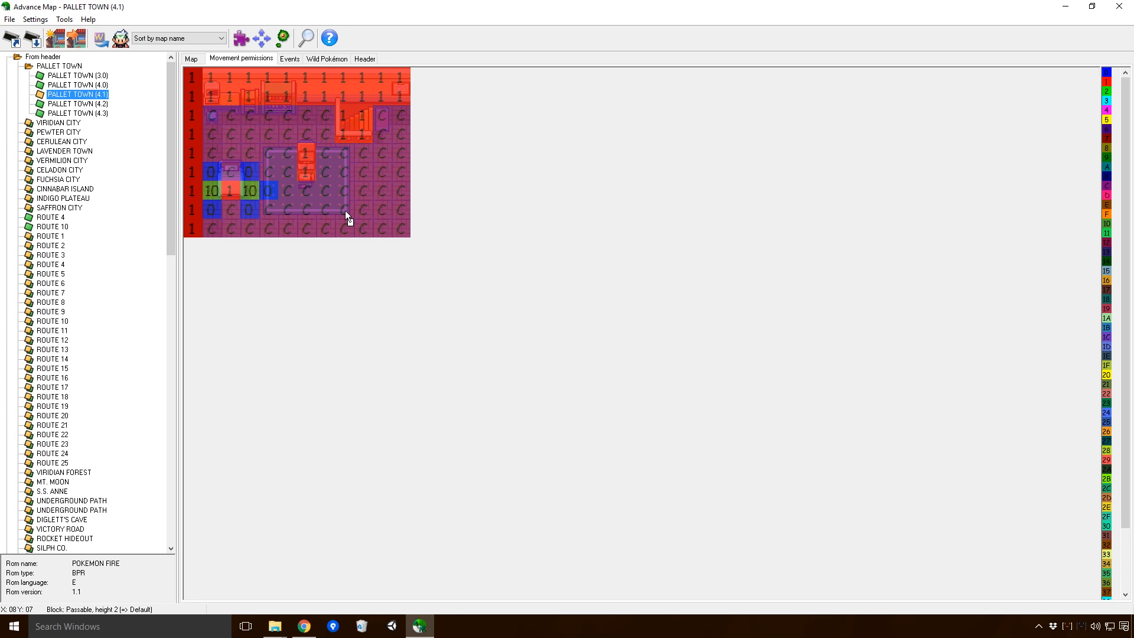
pyautogui.moveTo(395, 156)
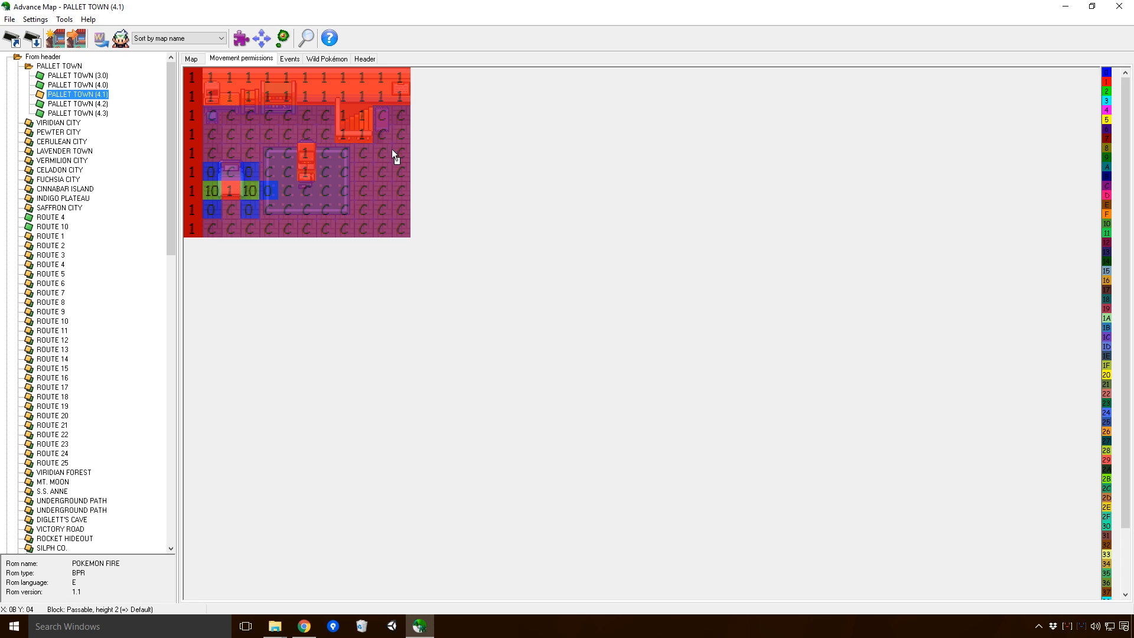
pyautogui.moveTo(205, 136)
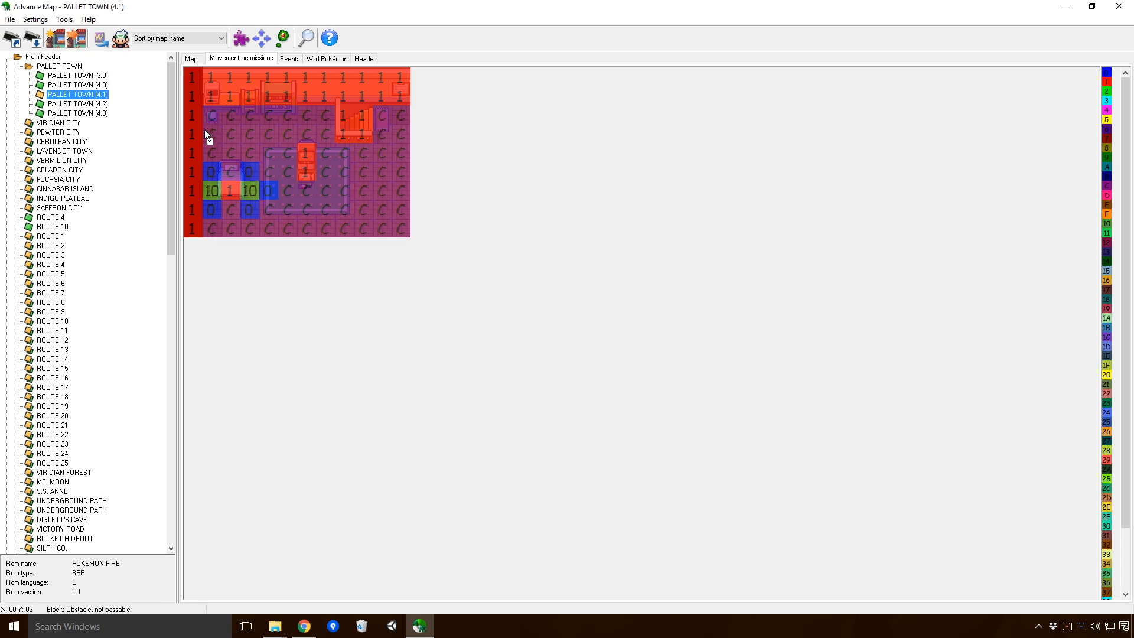
pyautogui.moveTo(191, 230)
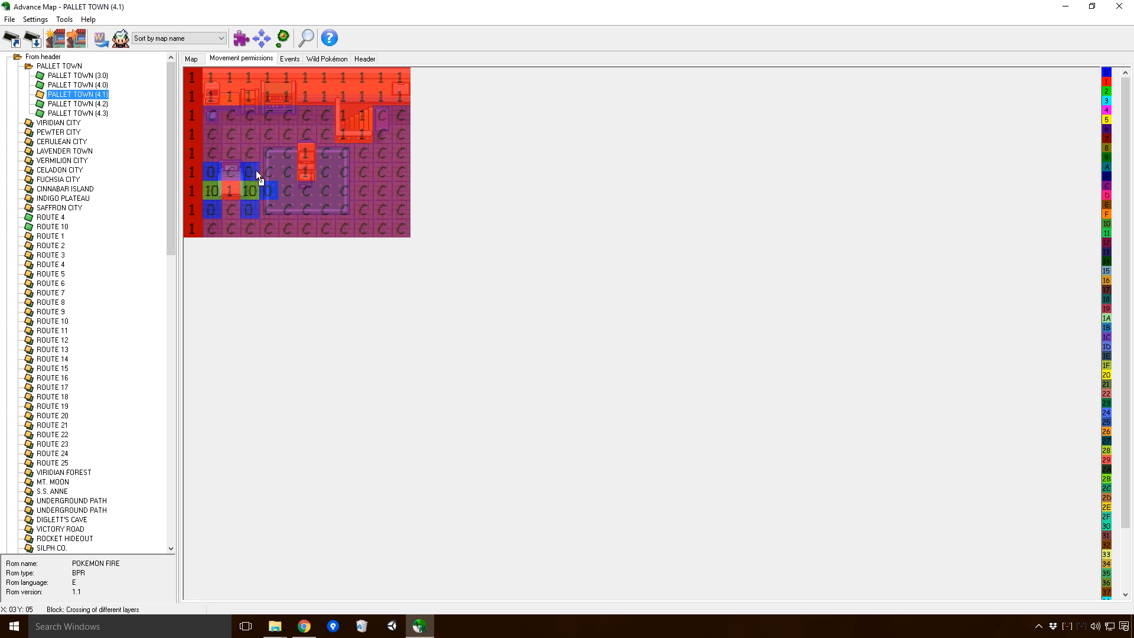
pyautogui.moveTo(350, 189)
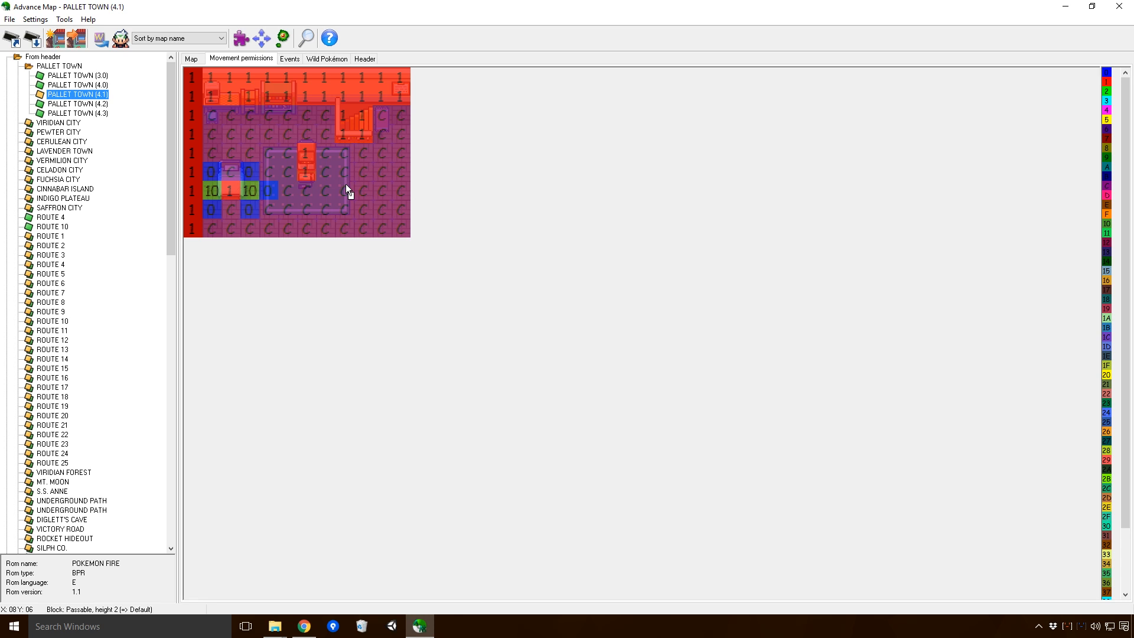
pyautogui.moveTo(246, 173)
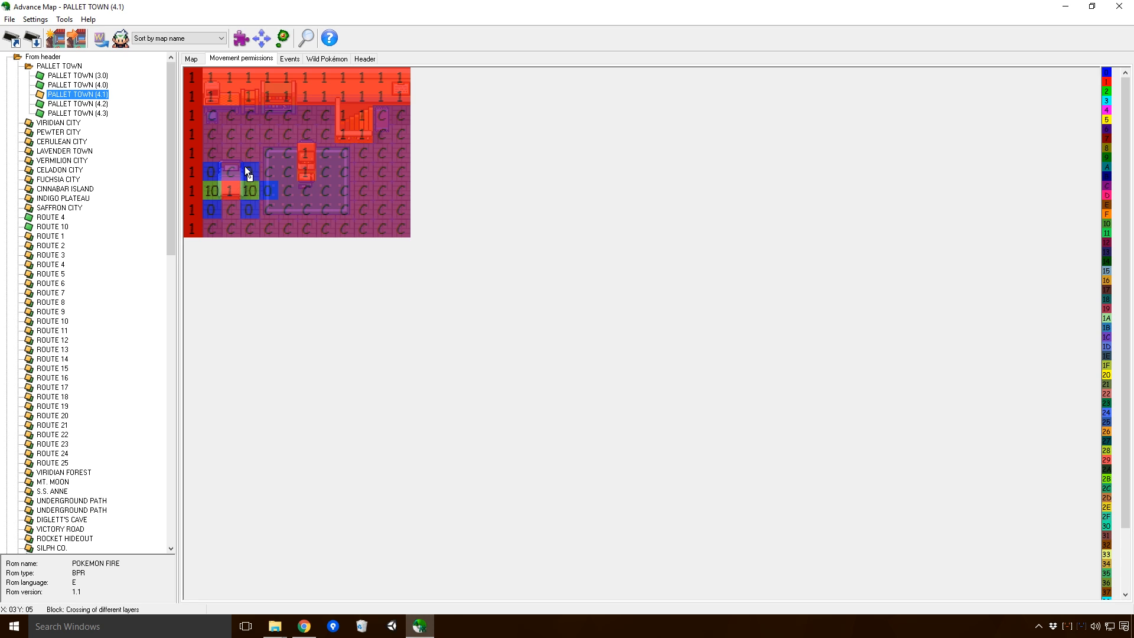
pyautogui.moveTo(250, 149)
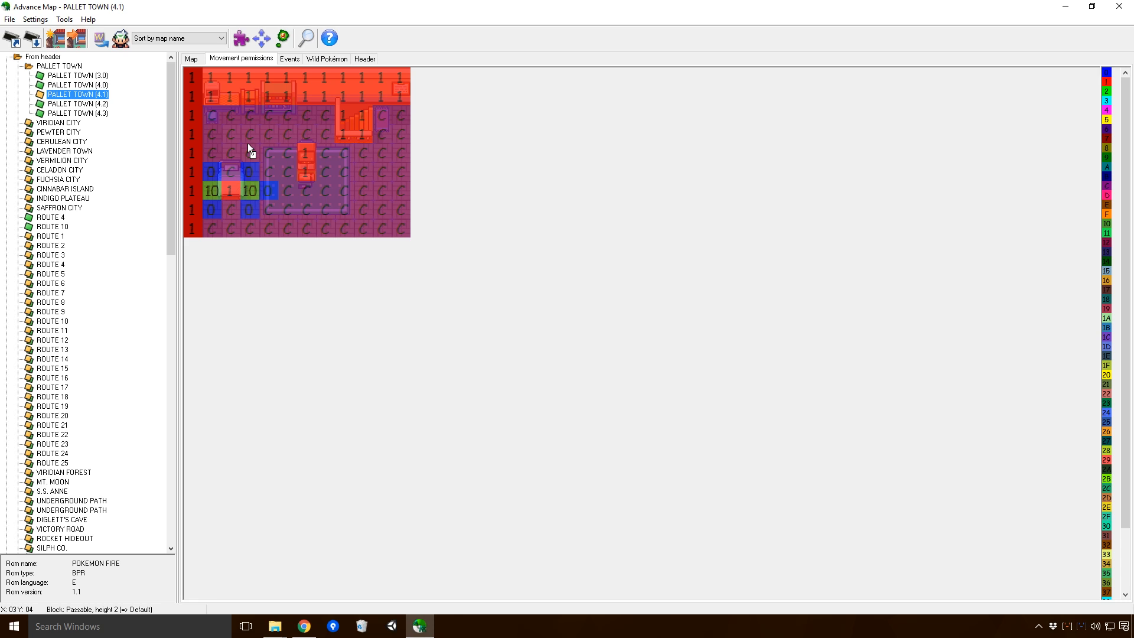
pyautogui.moveTo(486, 197)
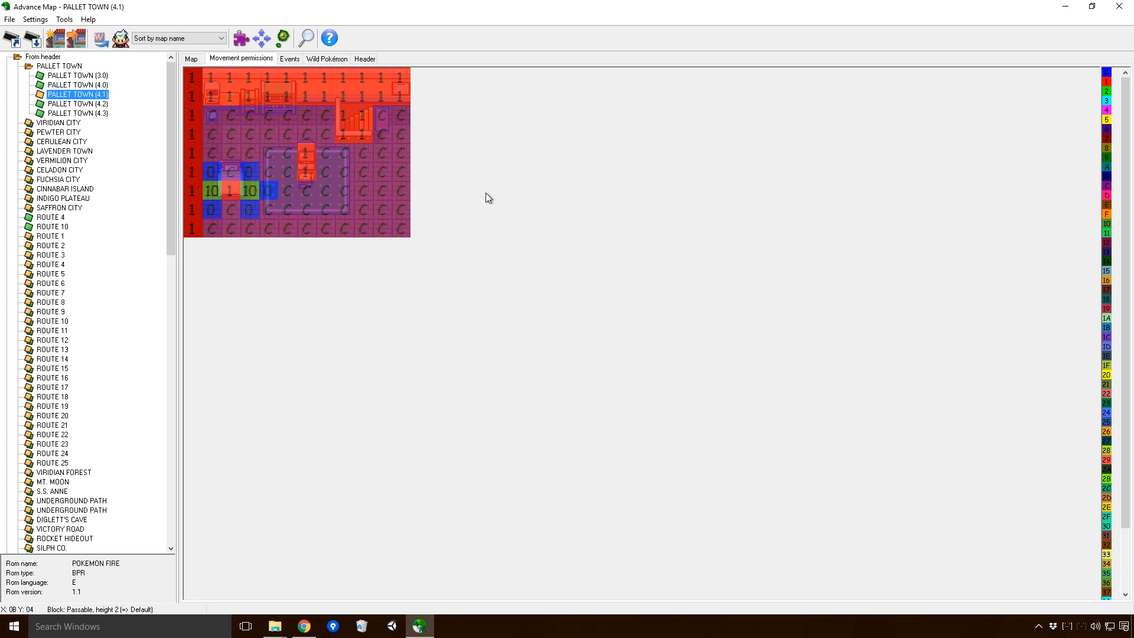
pyautogui.moveTo(478, 193)
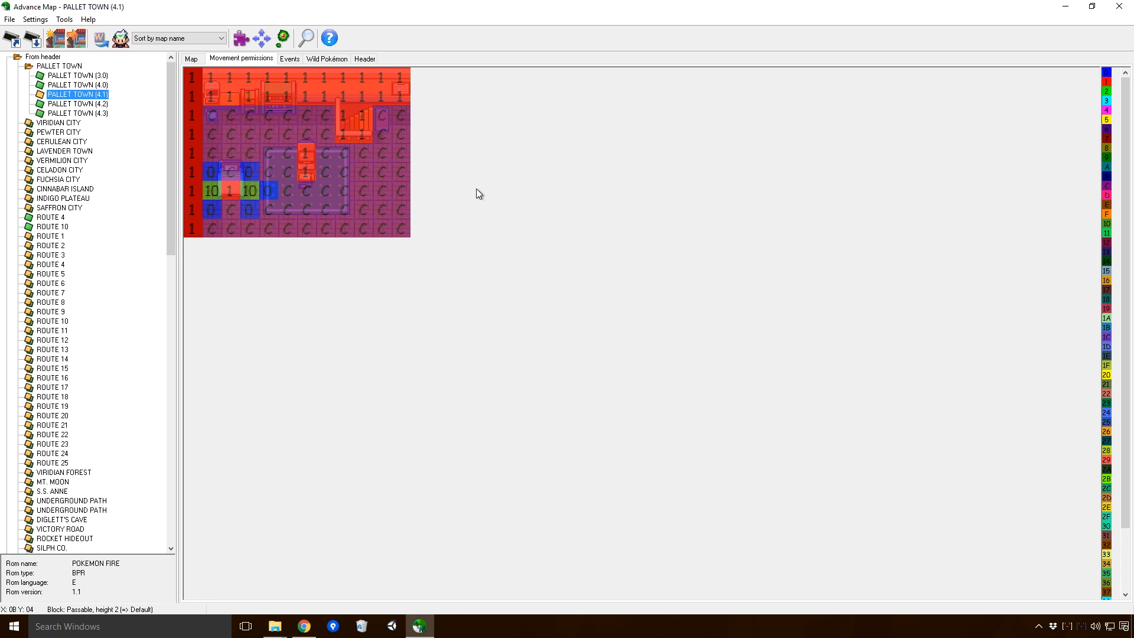
pyautogui.moveTo(387, 181)
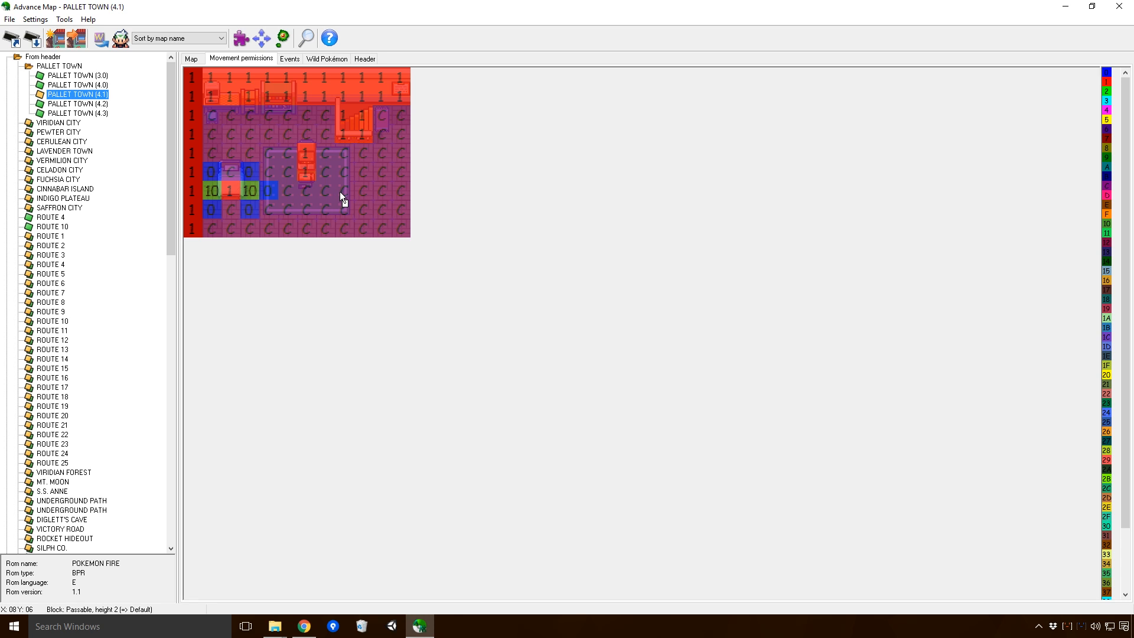
pyautogui.moveTo(359, 178)
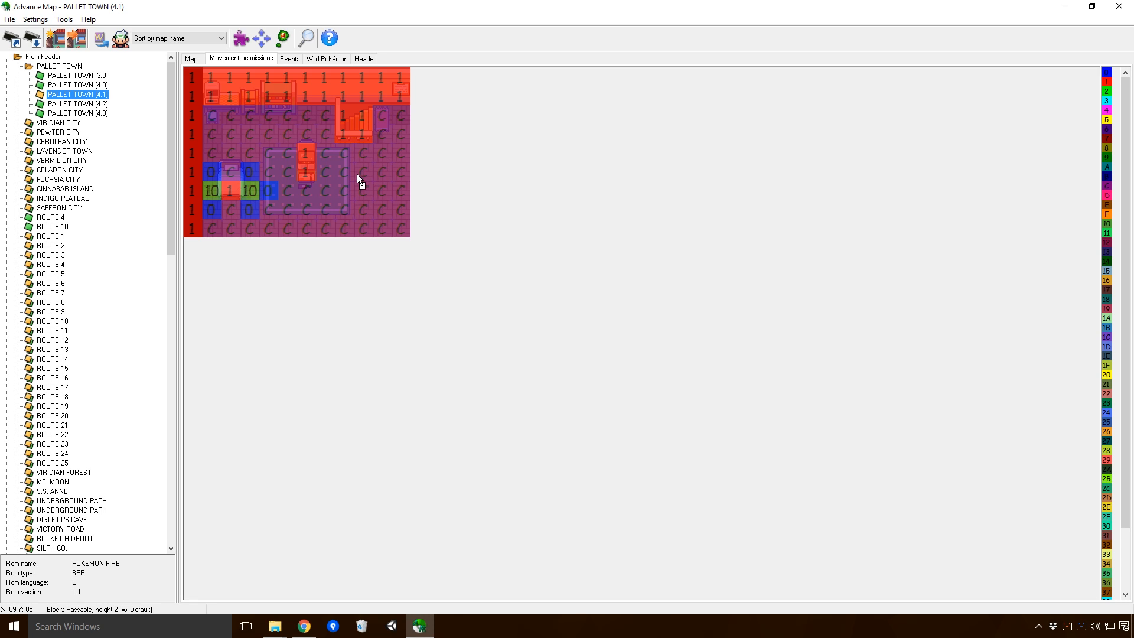
pyautogui.moveTo(370, 95)
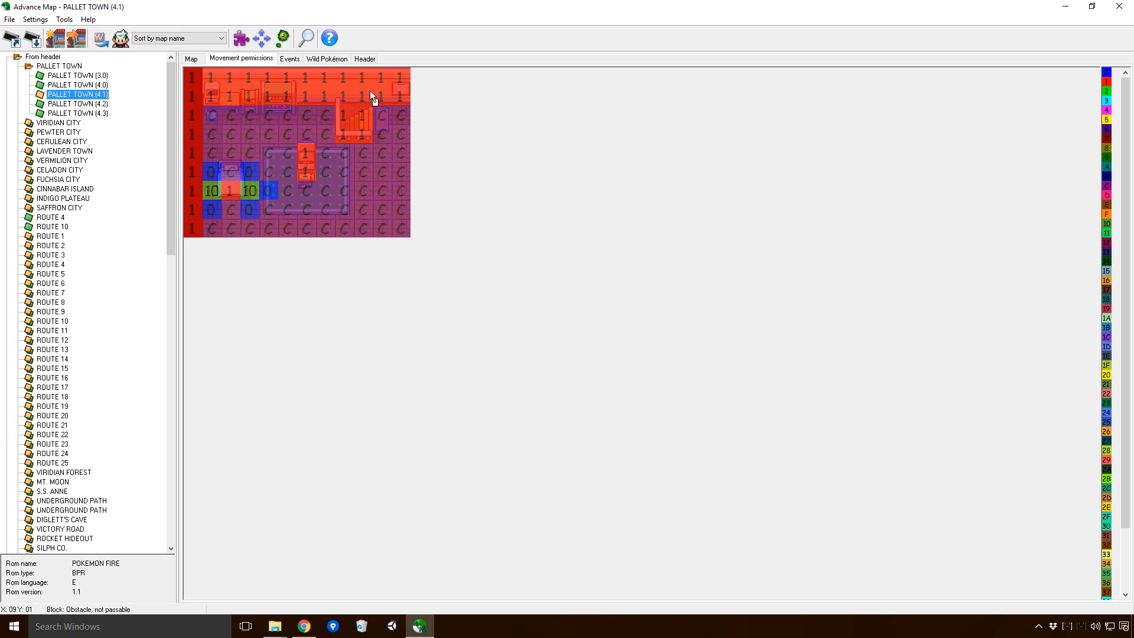
pyautogui.moveTo(210, 170)
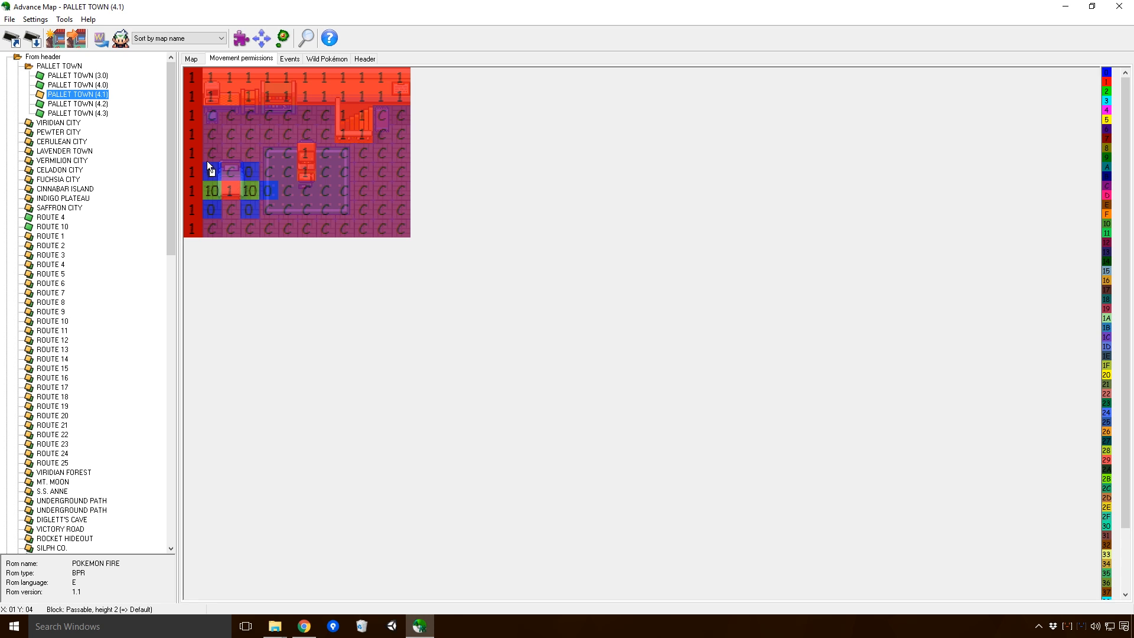
pyautogui.moveTo(250, 195)
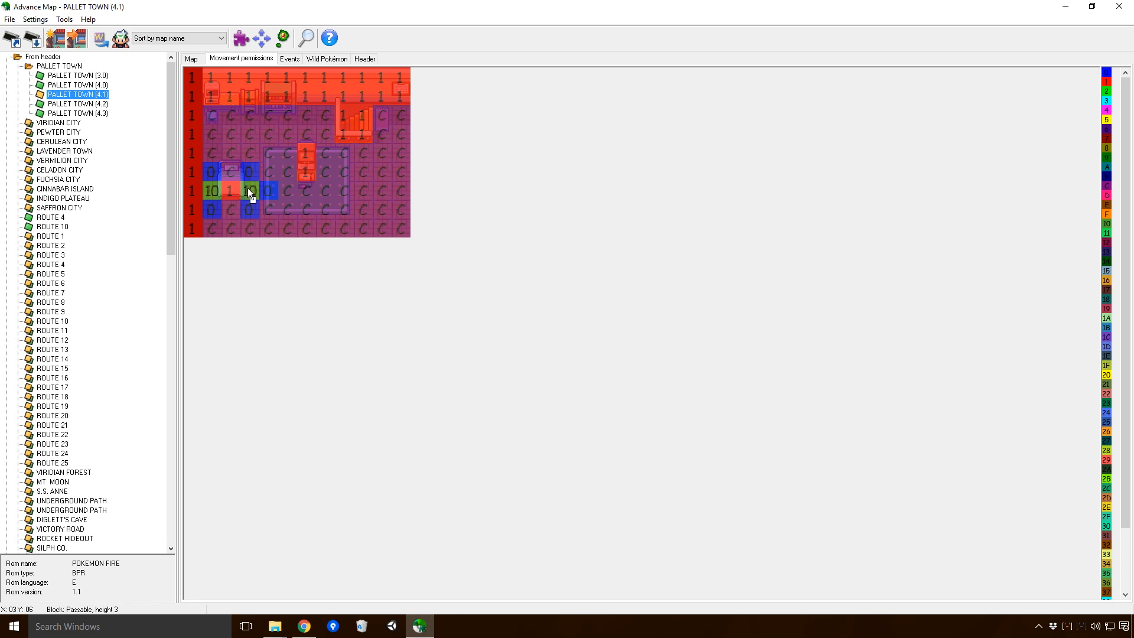
pyautogui.click(252, 190)
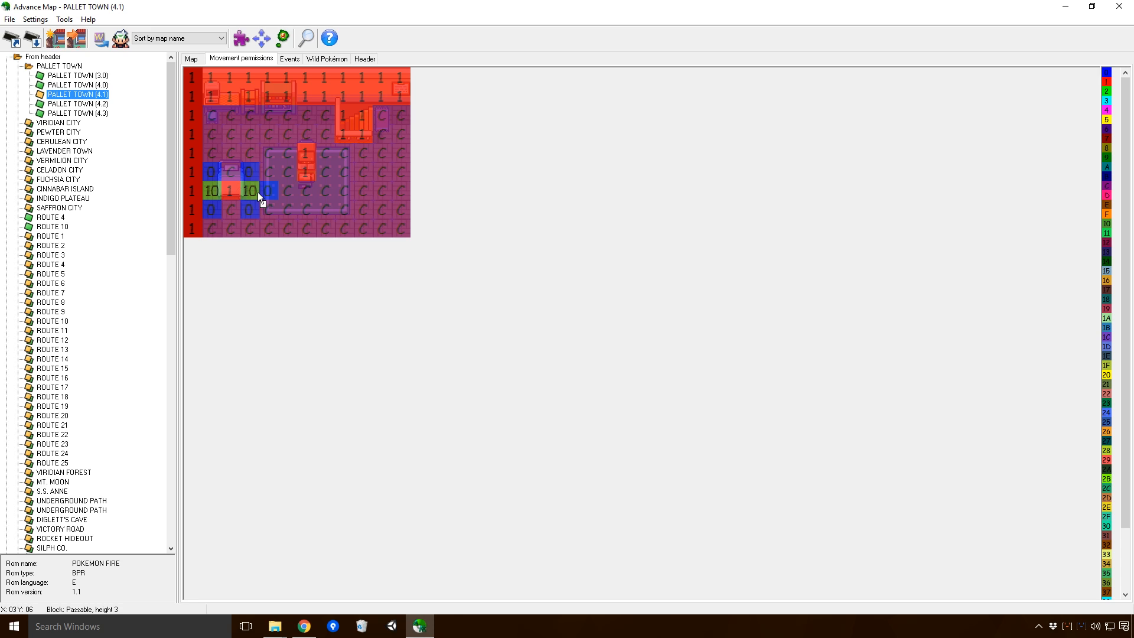
pyautogui.moveTo(259, 217)
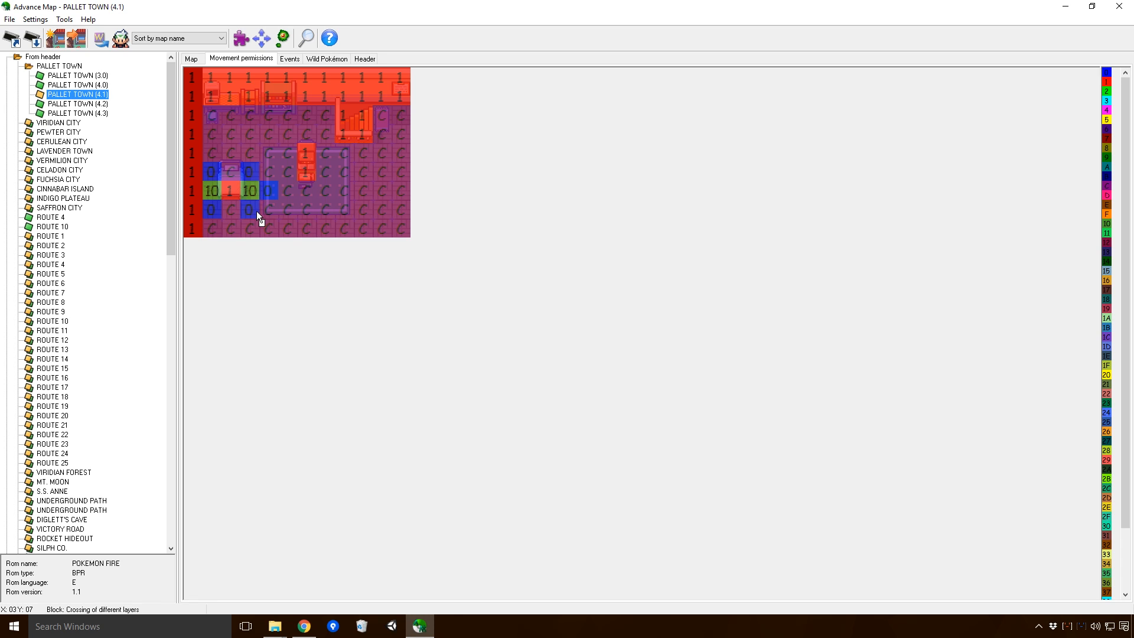
pyautogui.moveTo(276, 191)
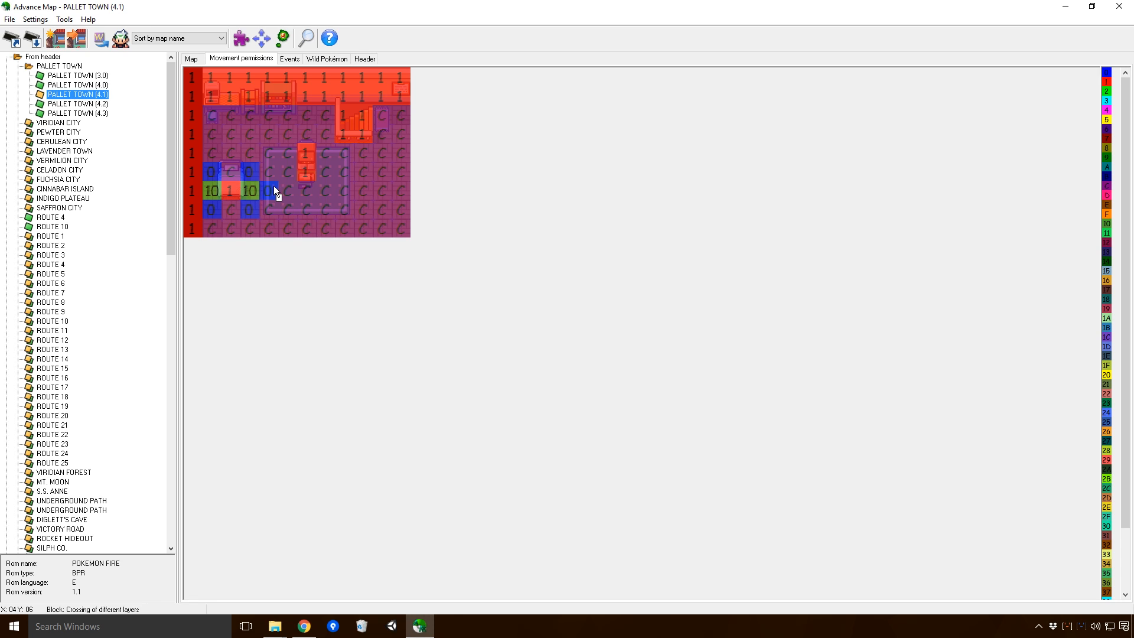
pyautogui.moveTo(253, 215)
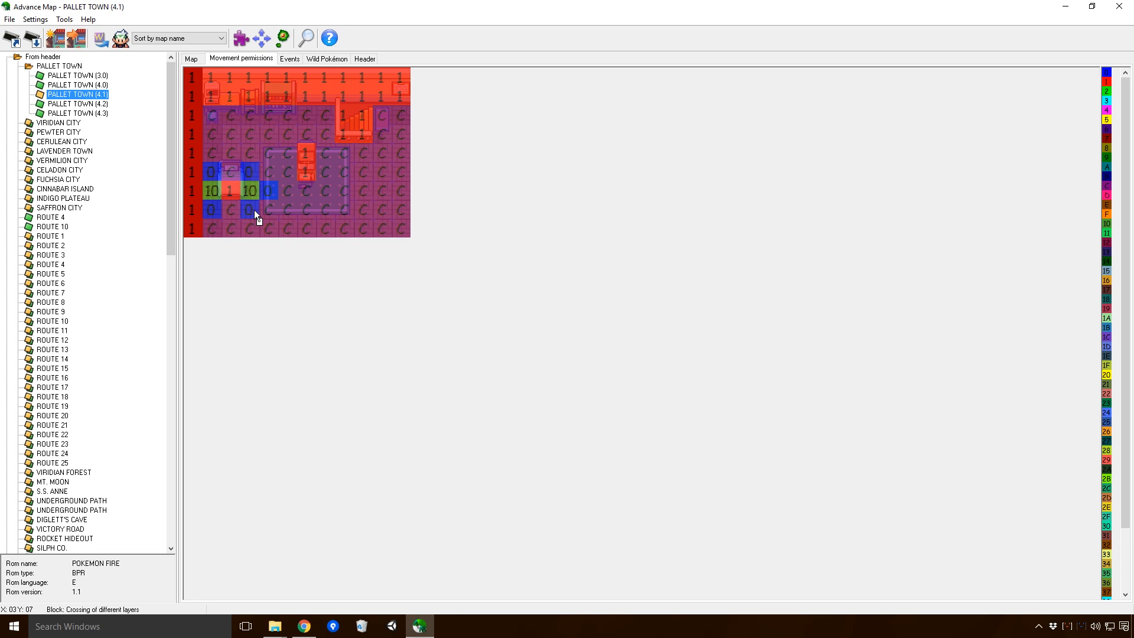
pyautogui.moveTo(296, 223)
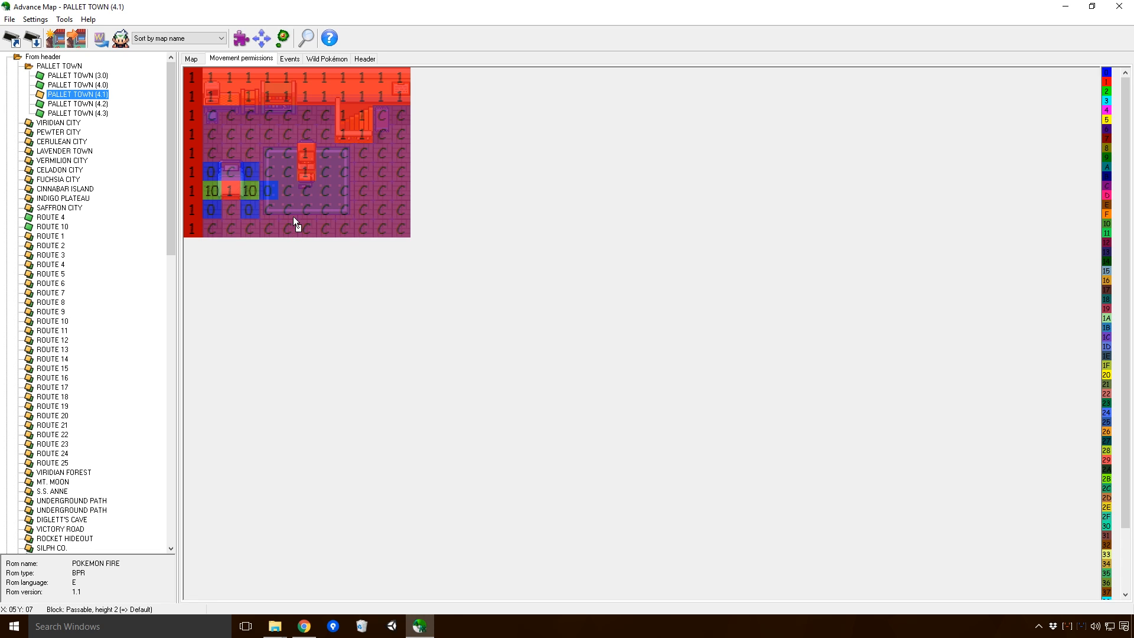
pyautogui.moveTo(323, 184)
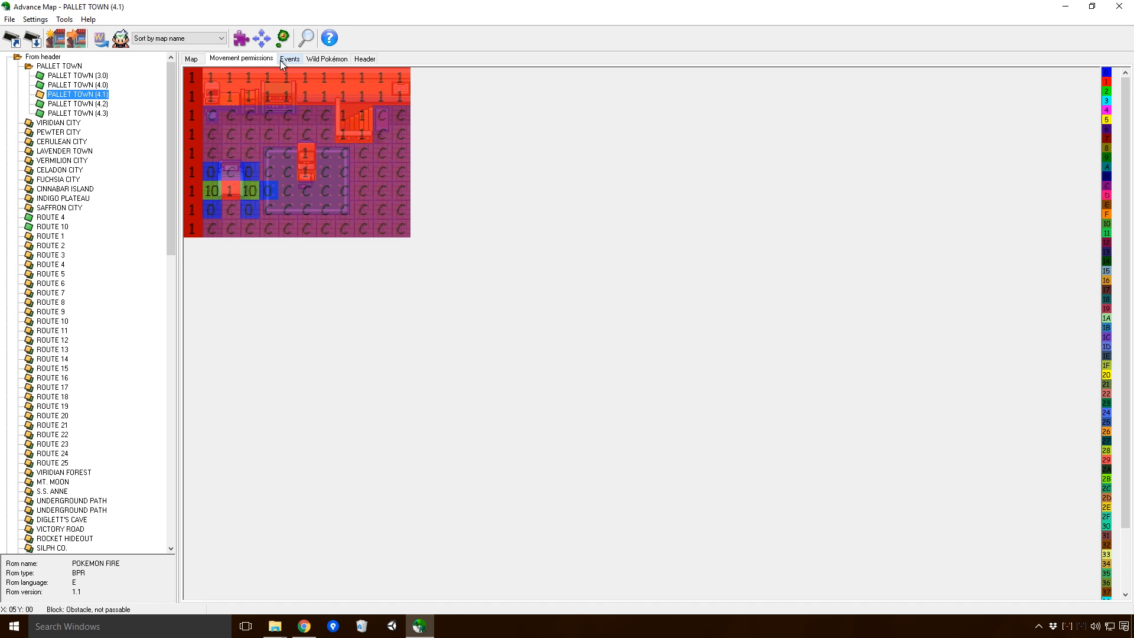
pyautogui.moveTo(312, 75)
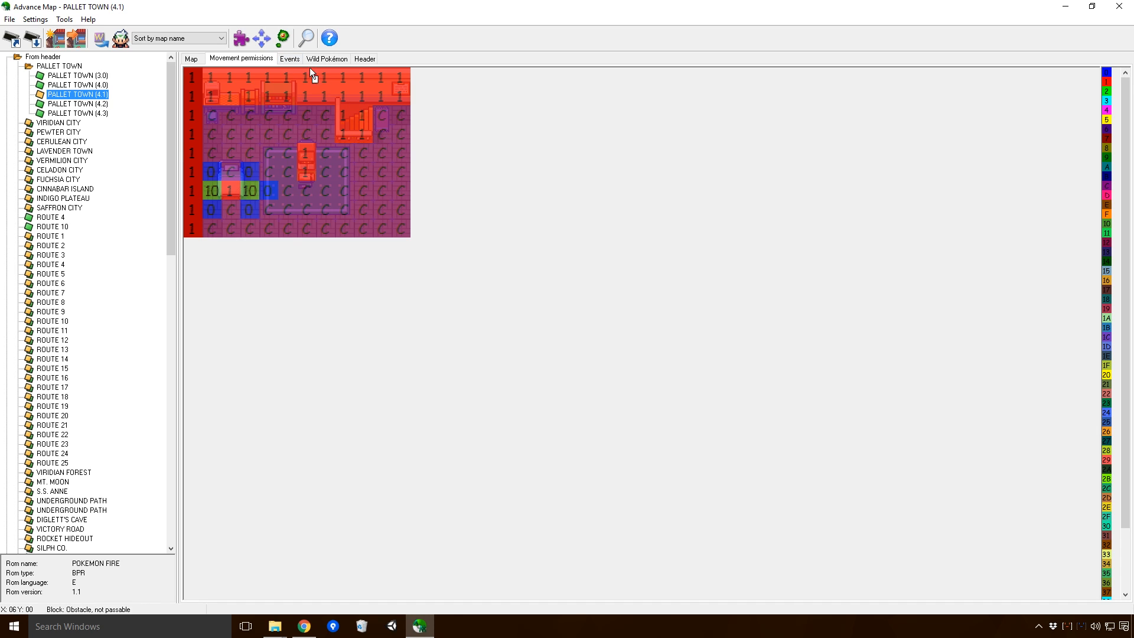
# Step: Set the Events viewing size to Doubled via Settings > Viewing size
pyautogui.click(288, 59)
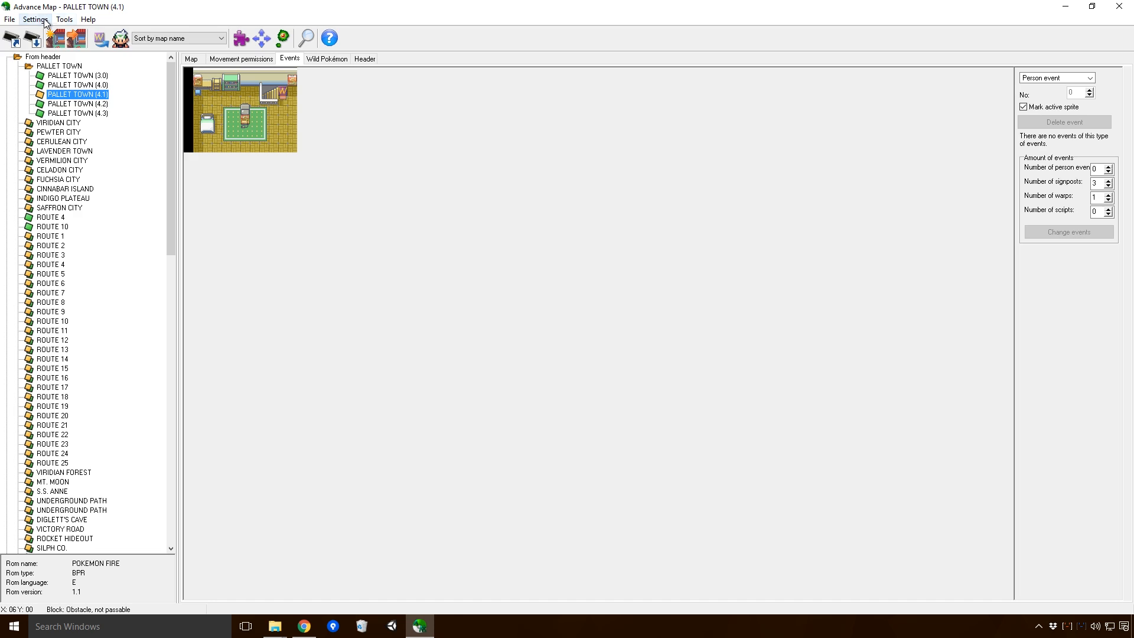
pyautogui.click(35, 19)
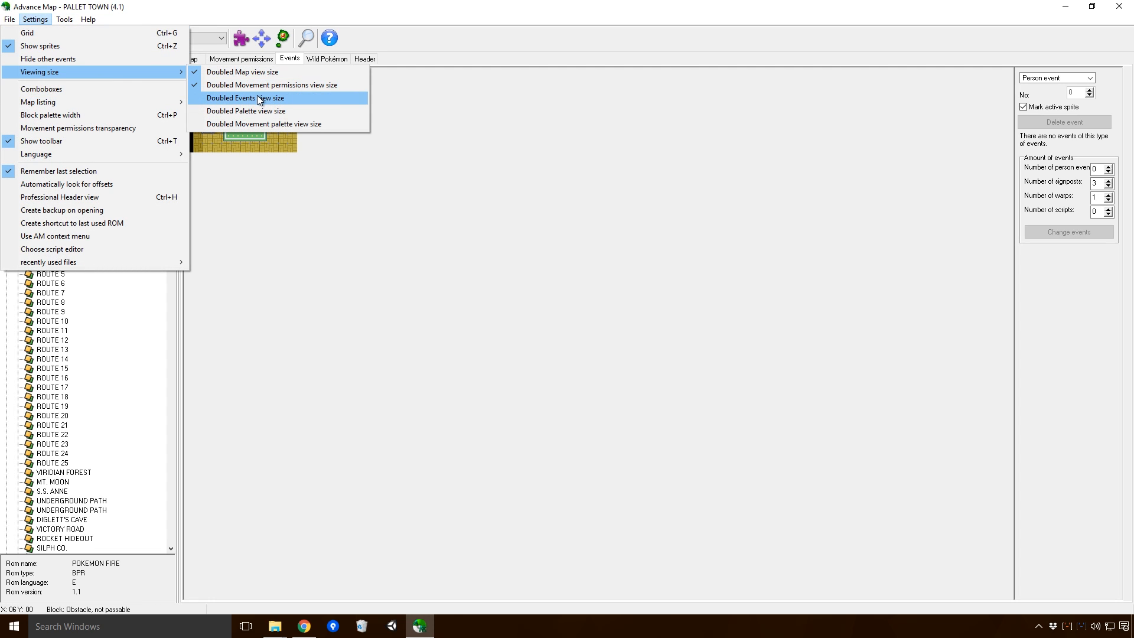
pyautogui.click(247, 98)
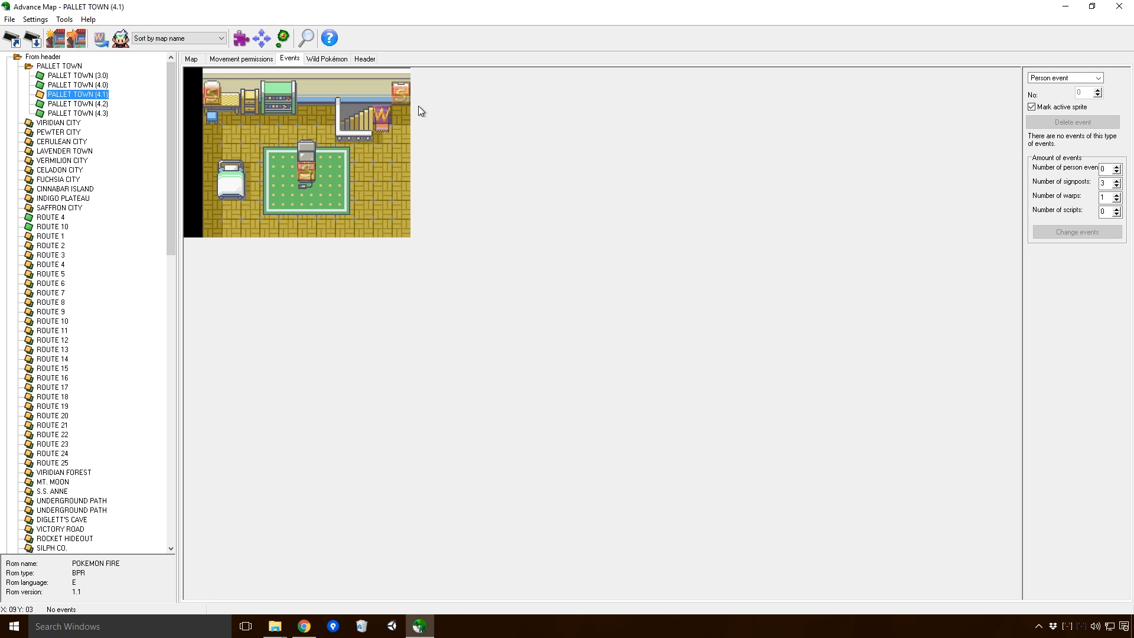
pyautogui.moveTo(122, 37)
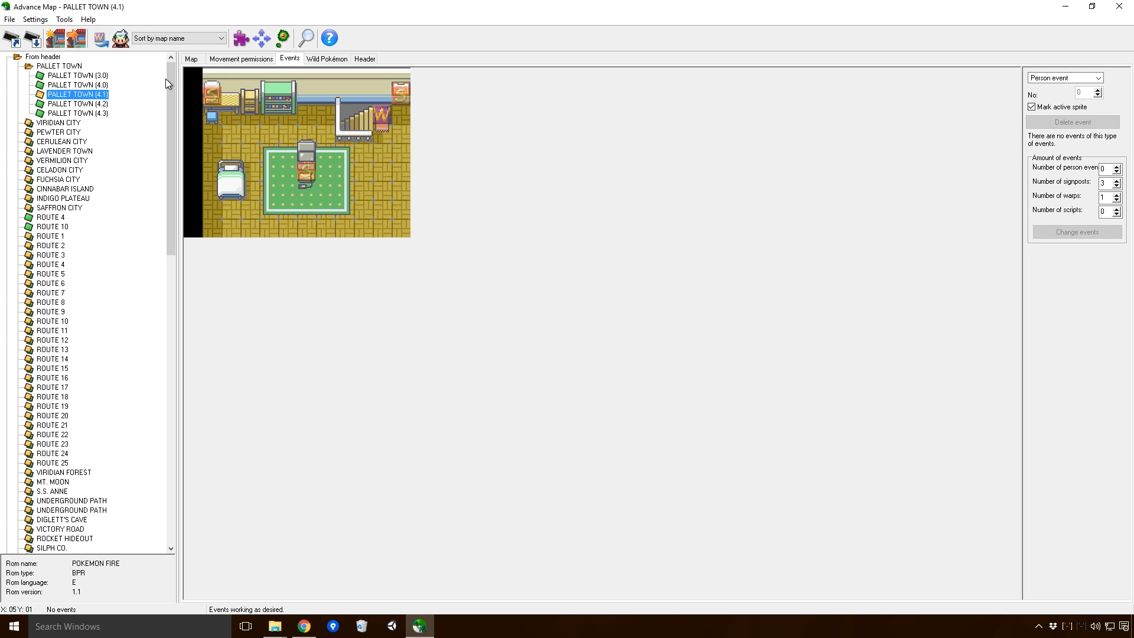
pyautogui.moveTo(121, 38)
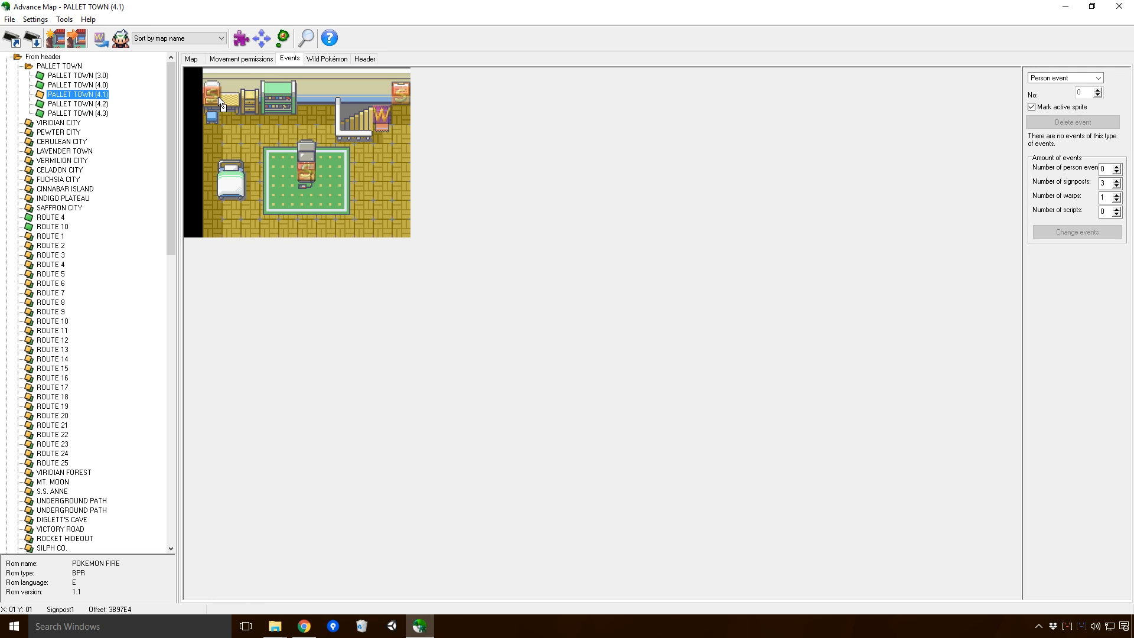
# Step: Inspect the room's signposts and the staircase warp leading to warp 2 on map 4.0
pyautogui.click(213, 98)
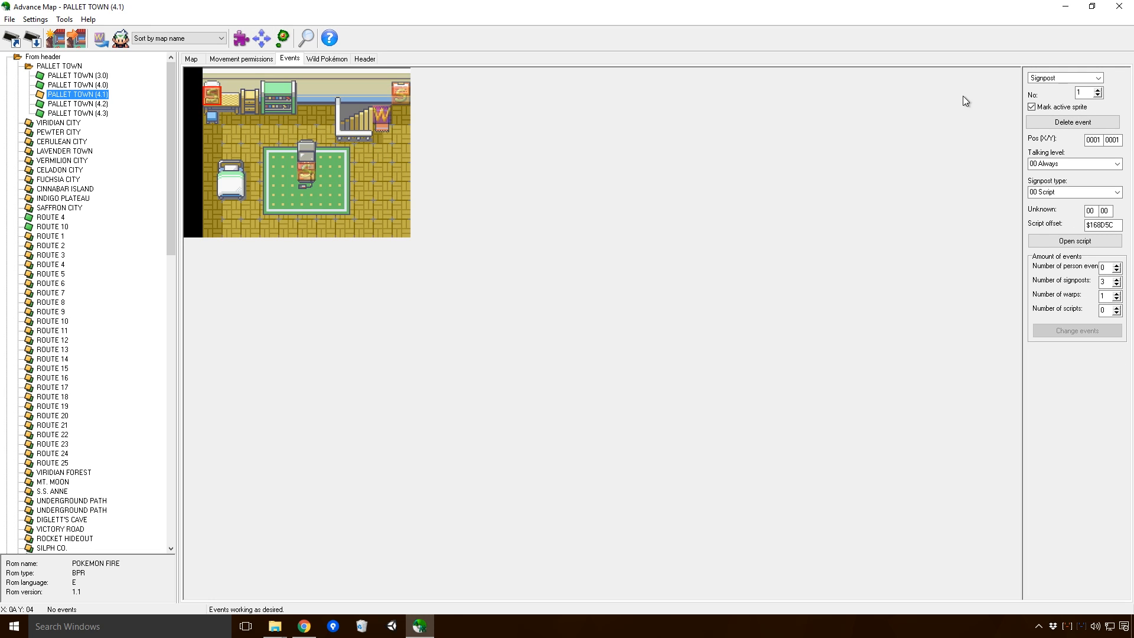
pyautogui.click(221, 103)
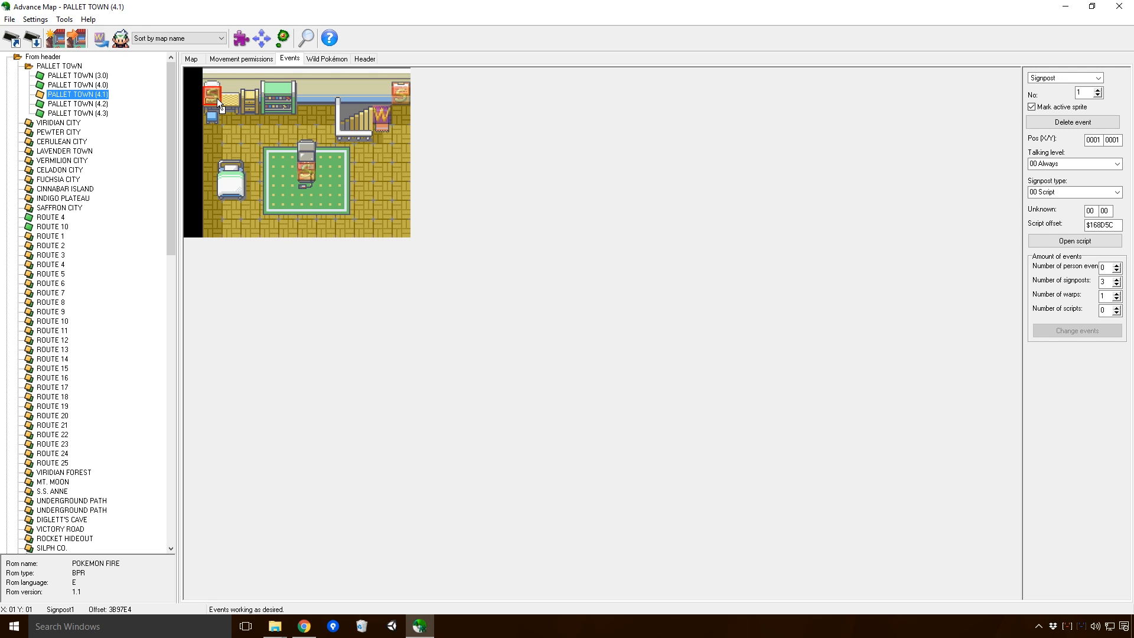
pyautogui.moveTo(312, 161)
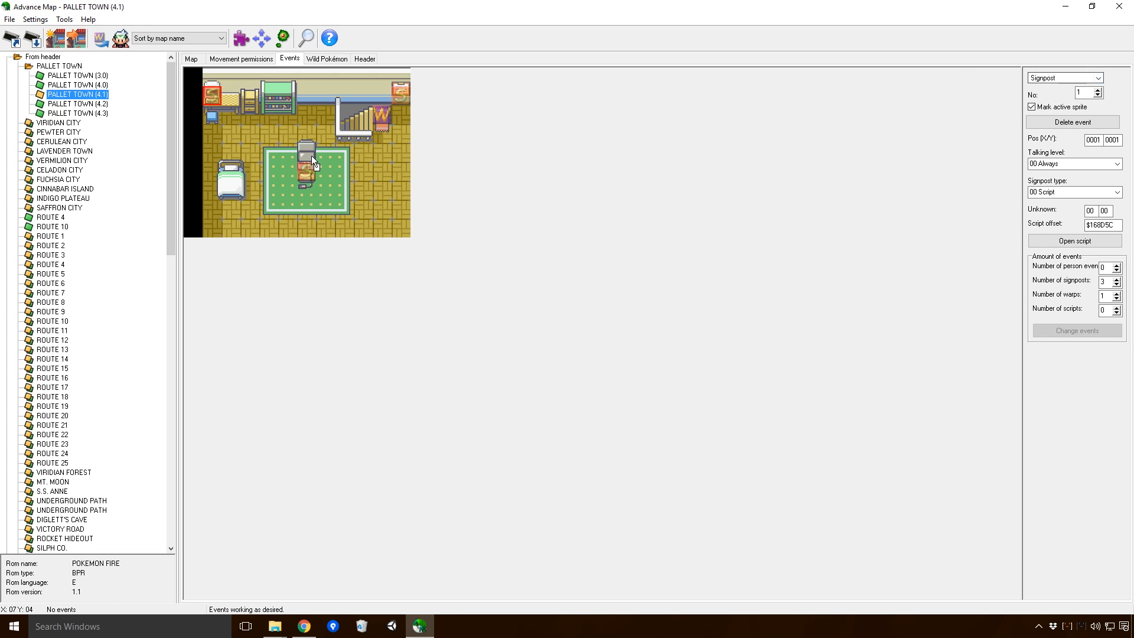
pyautogui.click(402, 92)
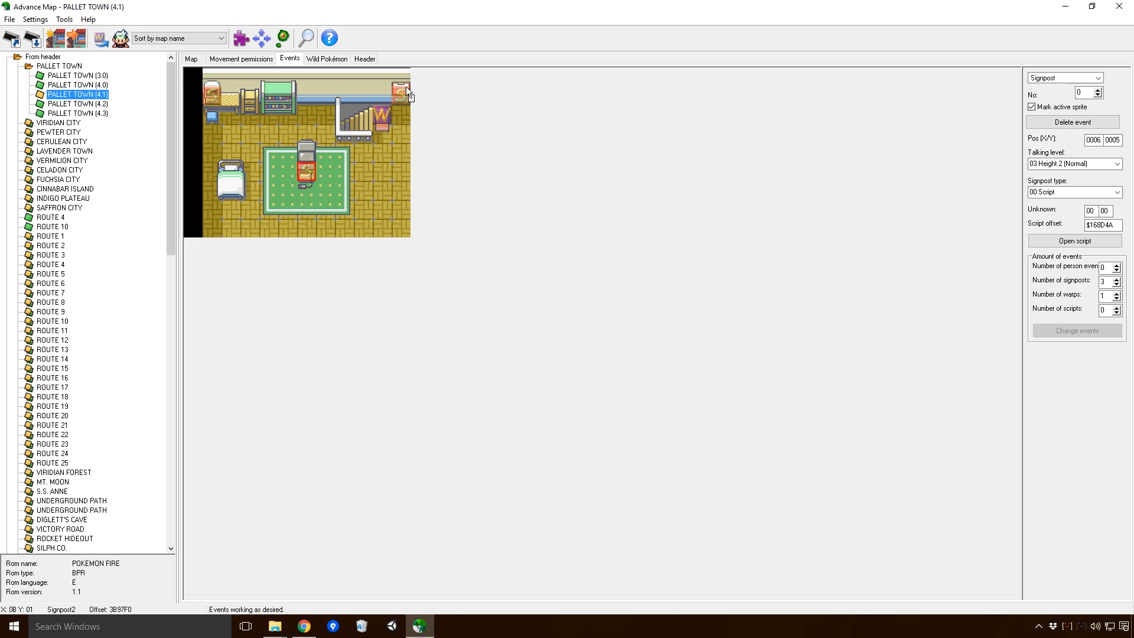
pyautogui.click(384, 117)
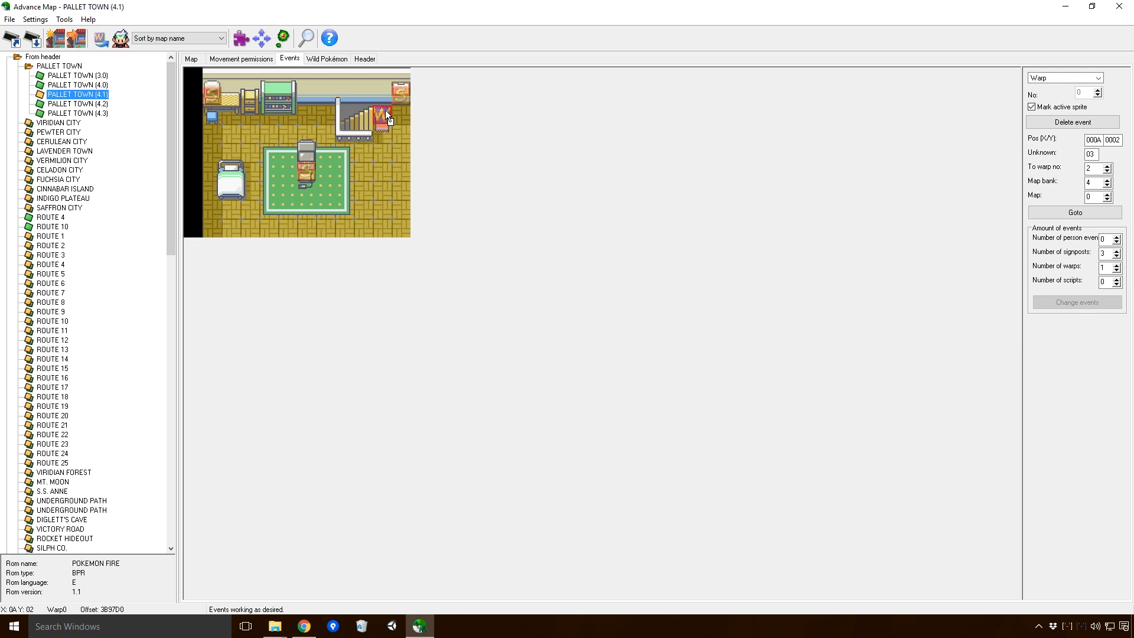
pyautogui.moveTo(402, 117)
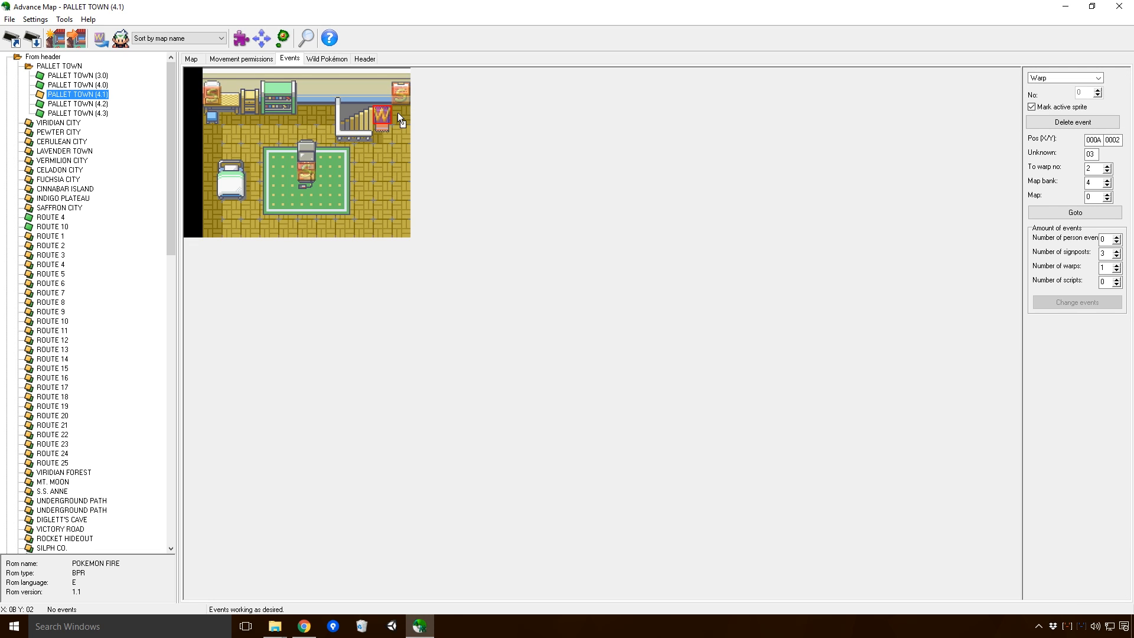
pyautogui.moveTo(397, 121)
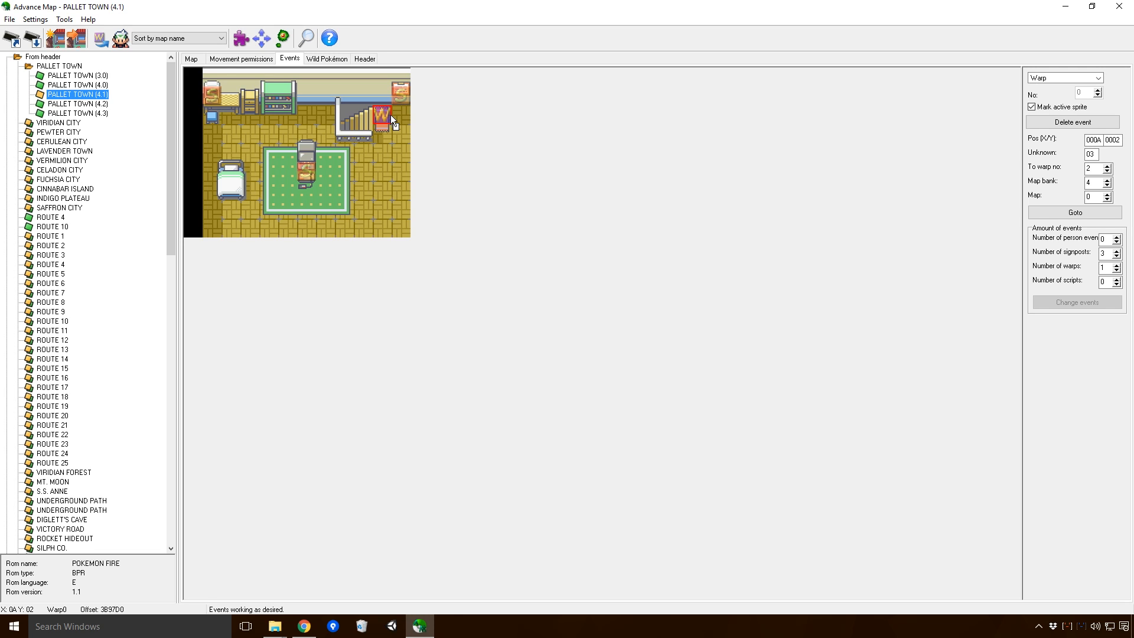
# Step: Launch VisualBoyAdvance and start choosing a ROM via File > Open
pyautogui.click(273, 626)
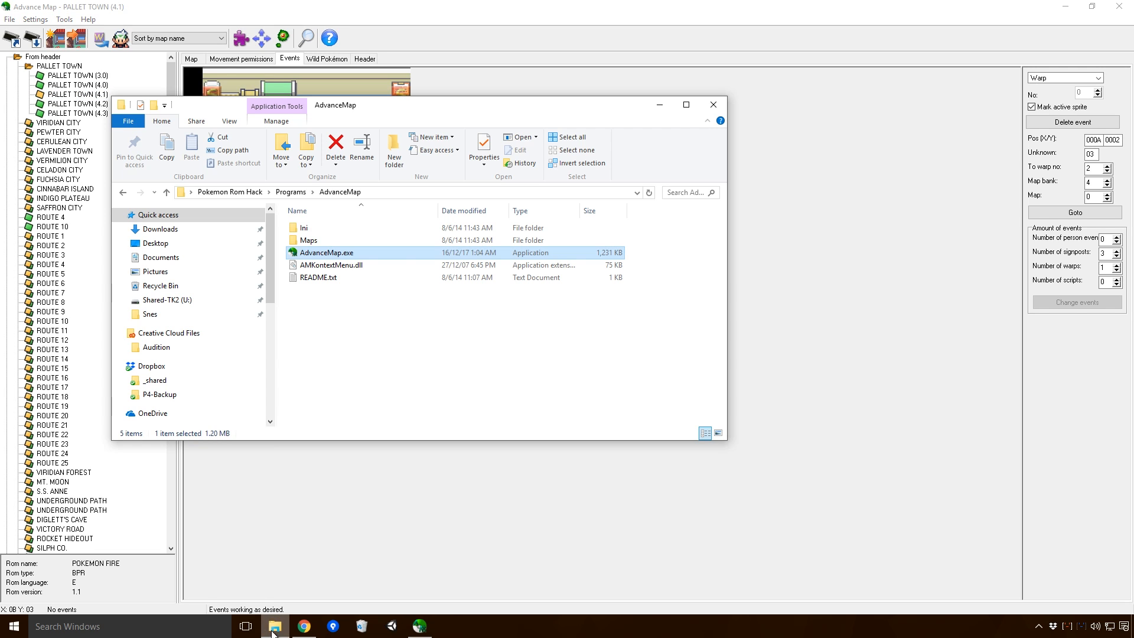
pyautogui.click(292, 191)
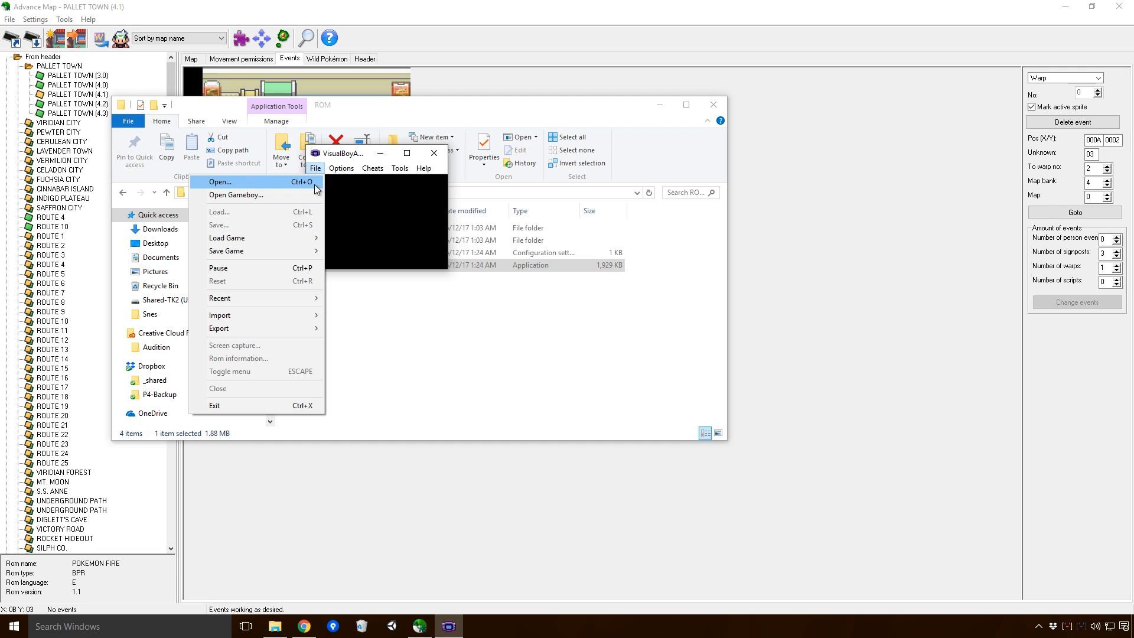
pyautogui.moveTo(278, 184)
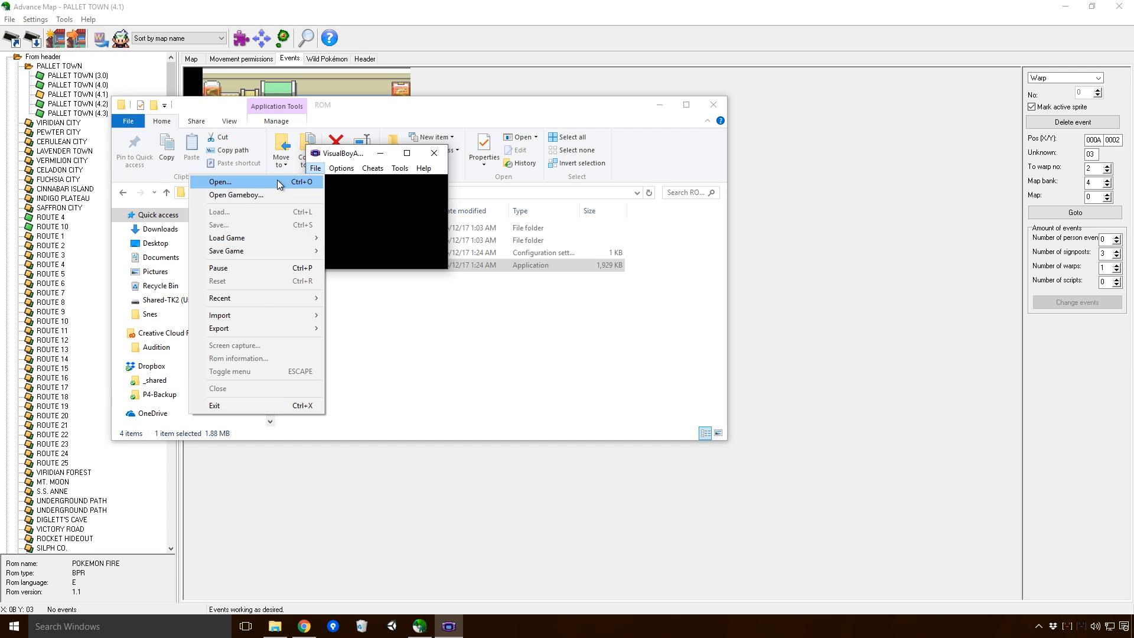
pyautogui.click(221, 182)
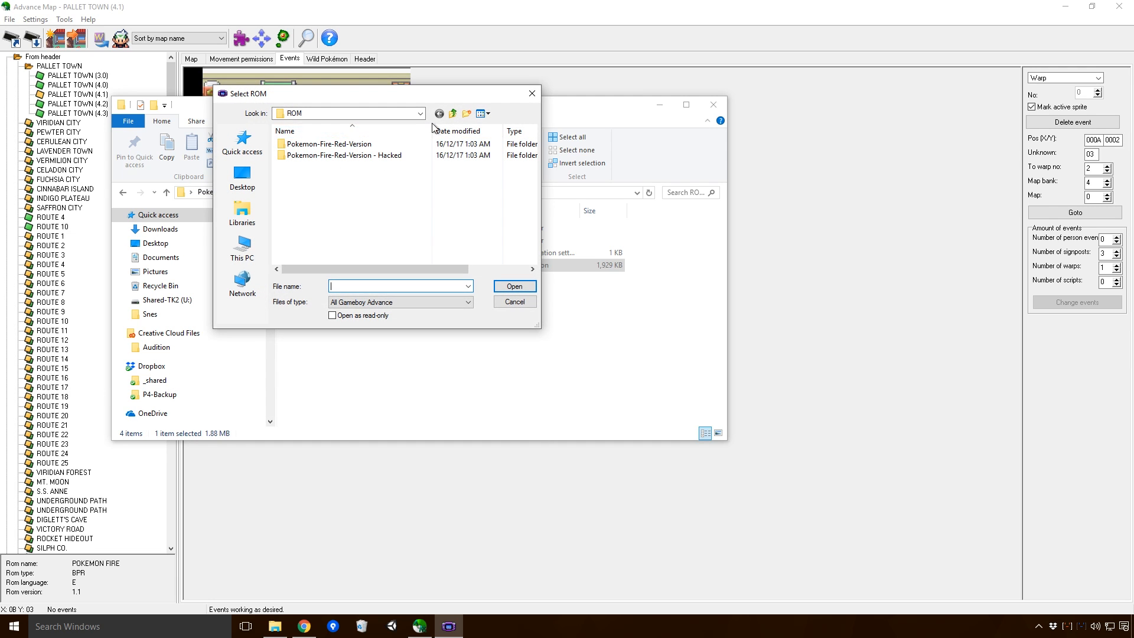
# Step: Browse to ROM > Pokemon-Fire-Red-Version - Hacked and load the .gba file
pyautogui.click(241, 177)
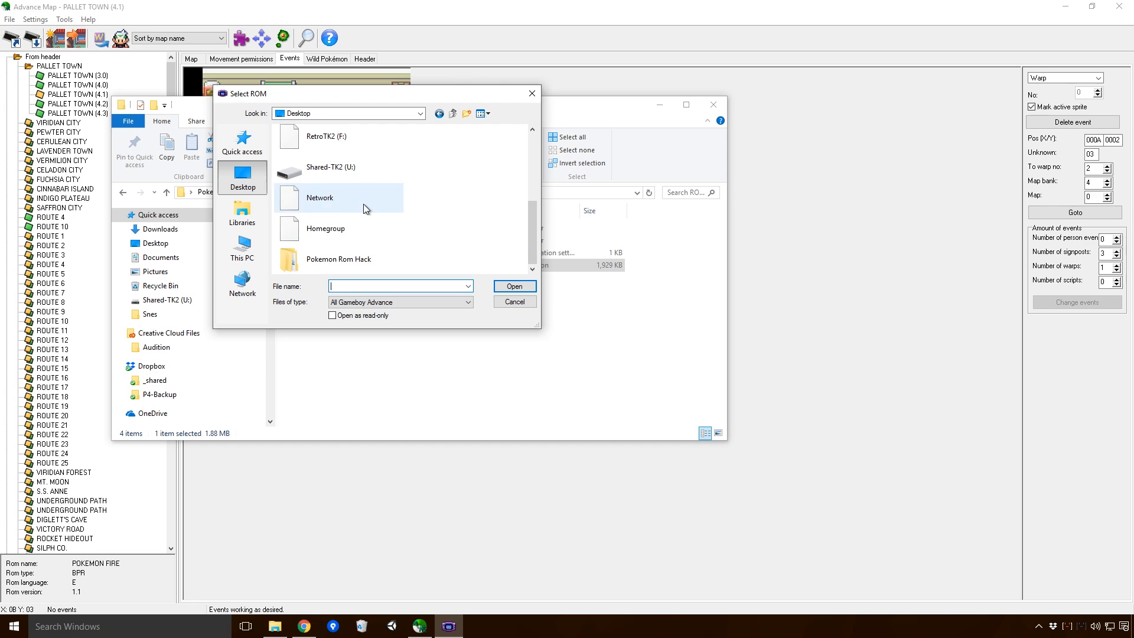
pyautogui.doubleClick(337, 259)
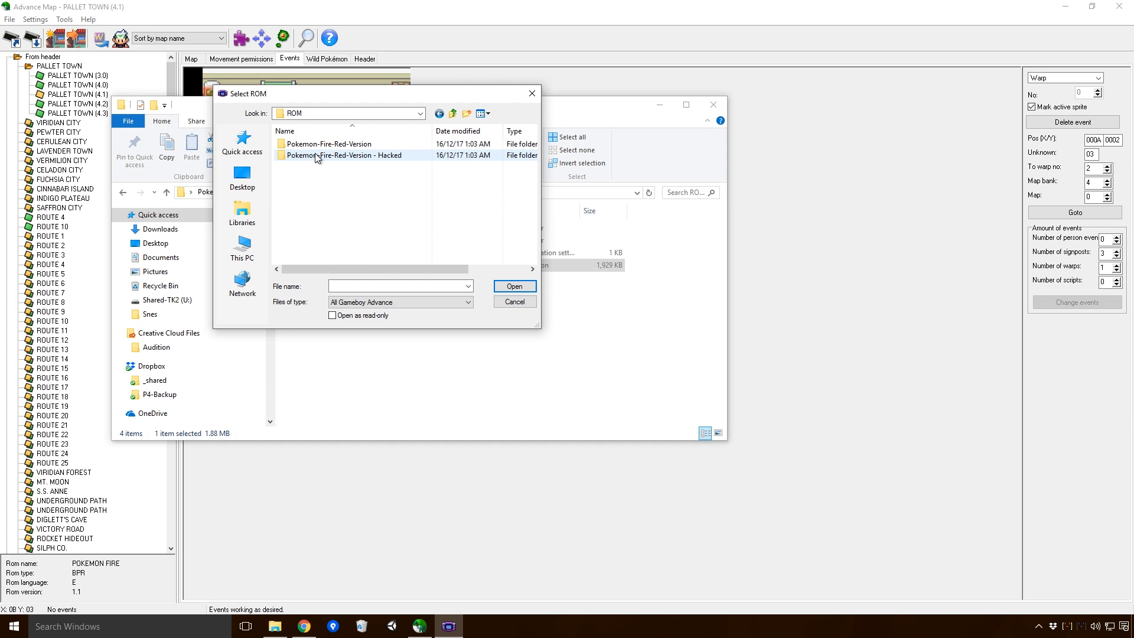
pyautogui.doubleClick(355, 155)
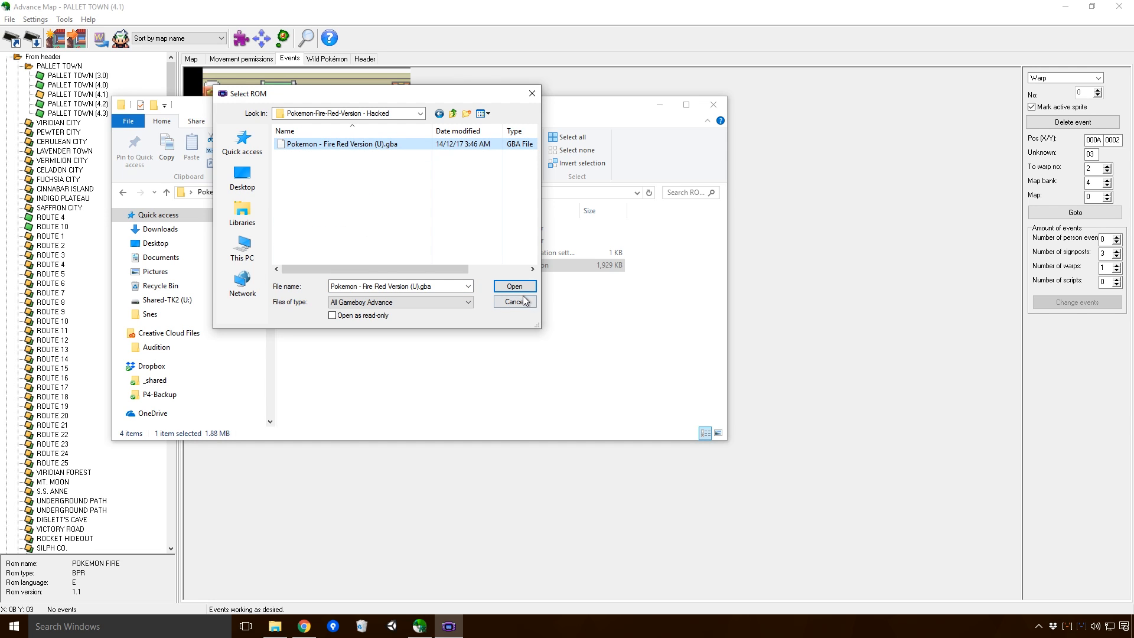
pyautogui.click(515, 301)
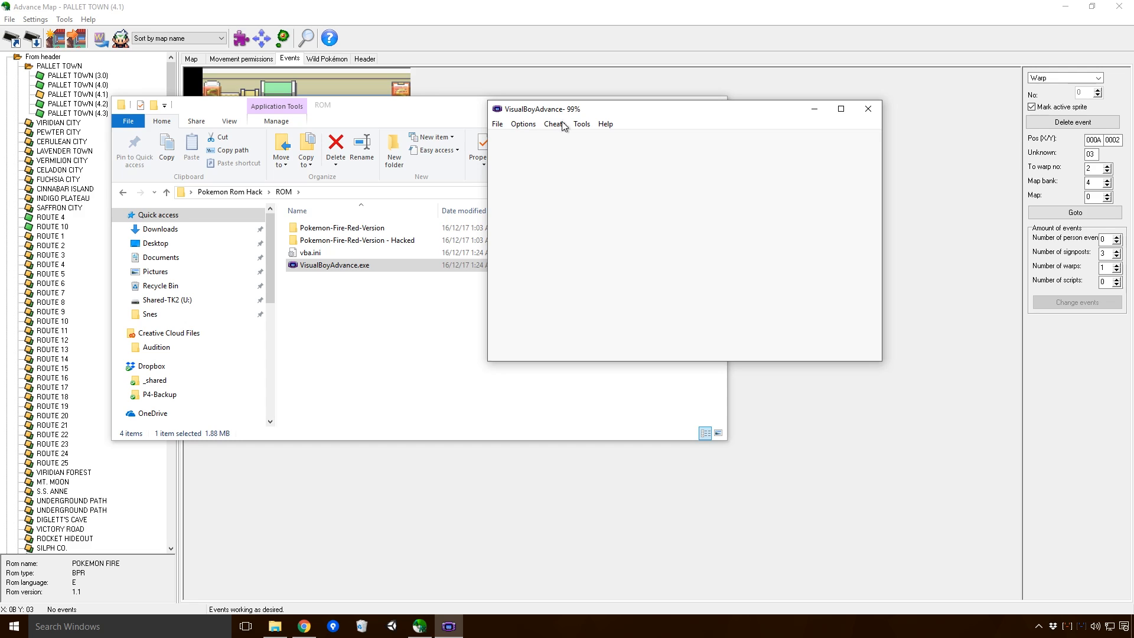
pyautogui.moveTo(822, 157)
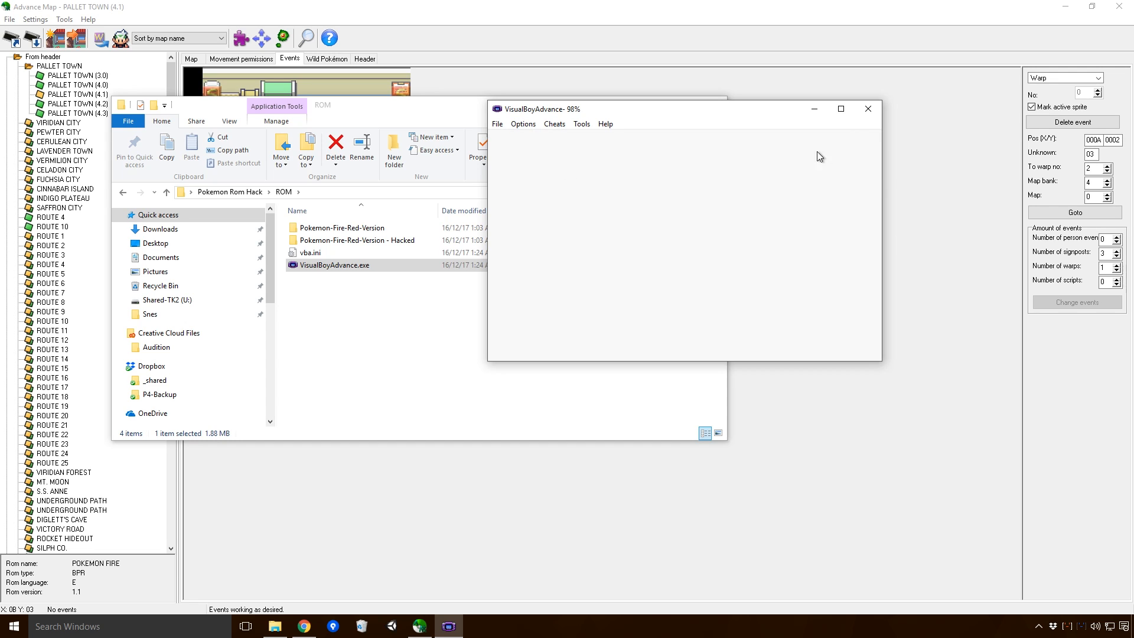
pyautogui.moveTo(497, 126)
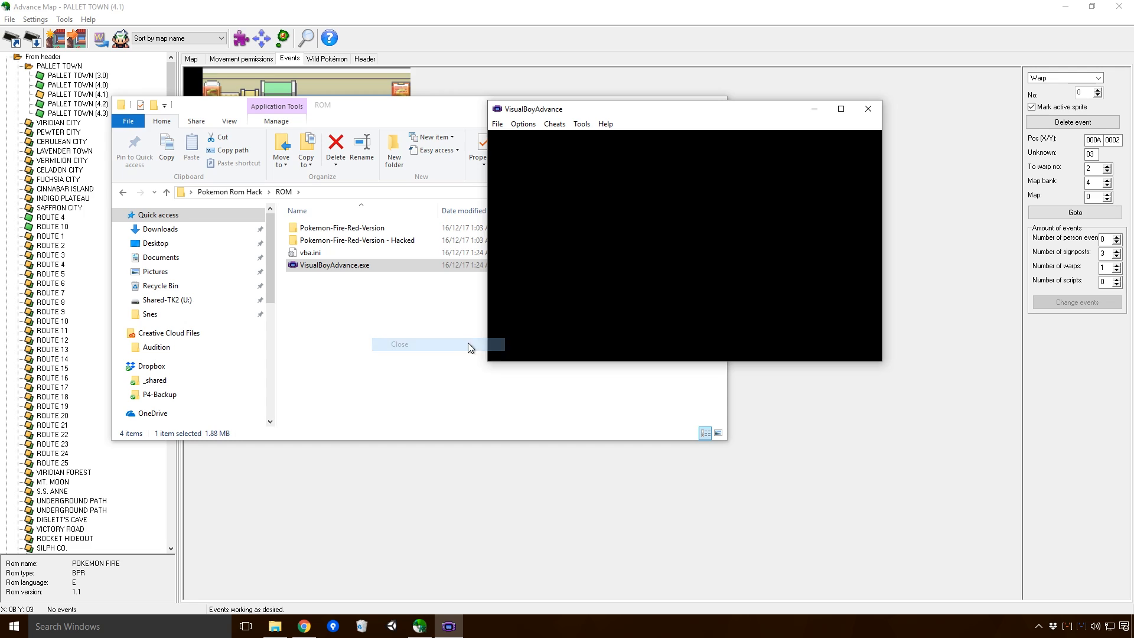
# Step: Bring up the emulator options to reach the Save Type setting
pyautogui.click(524, 124)
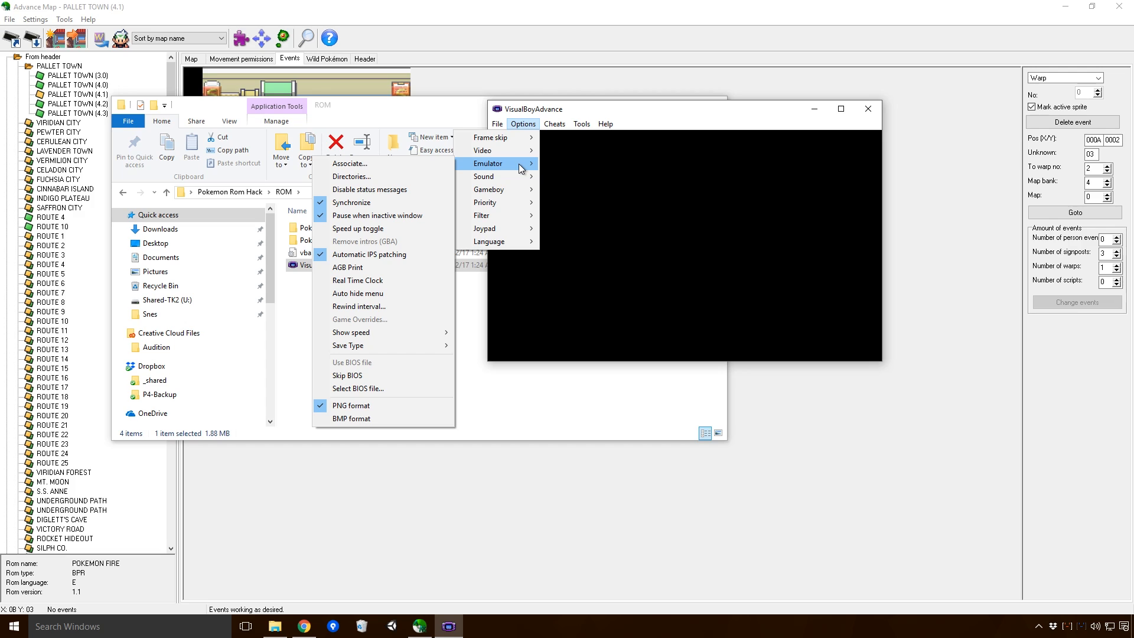
pyautogui.moveTo(409, 334)
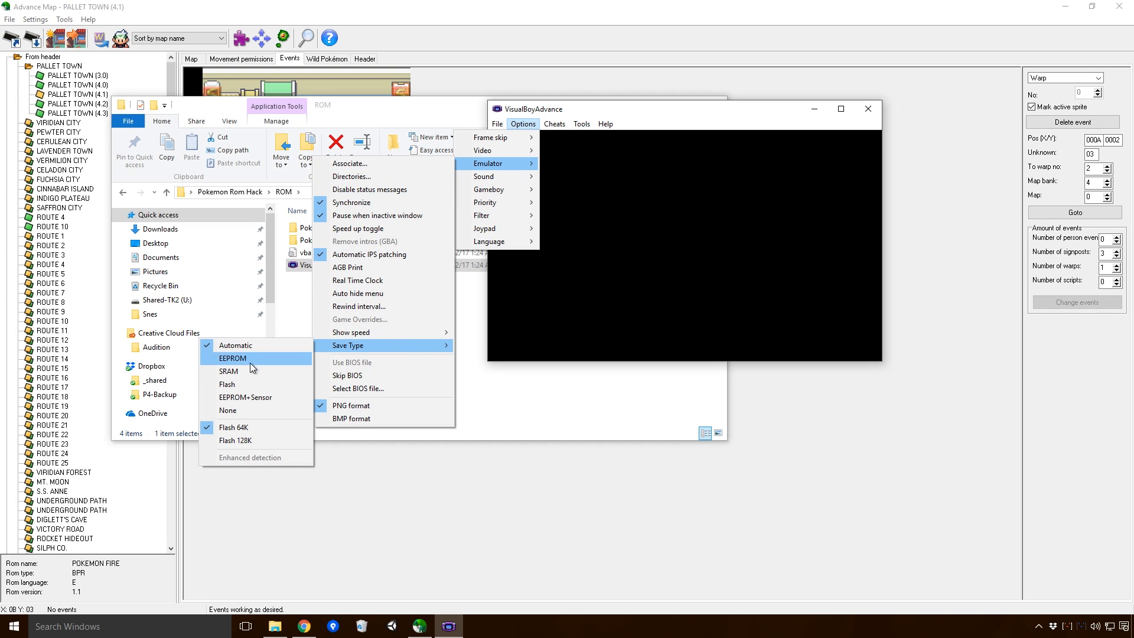
pyautogui.moveTo(256, 427)
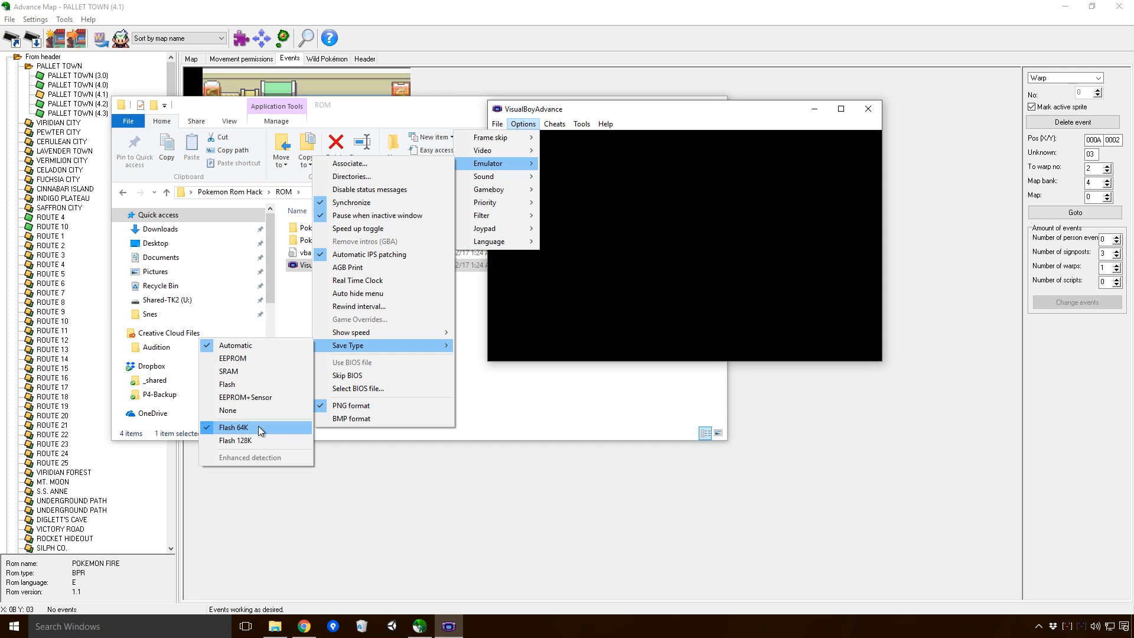
pyautogui.moveTo(261, 440)
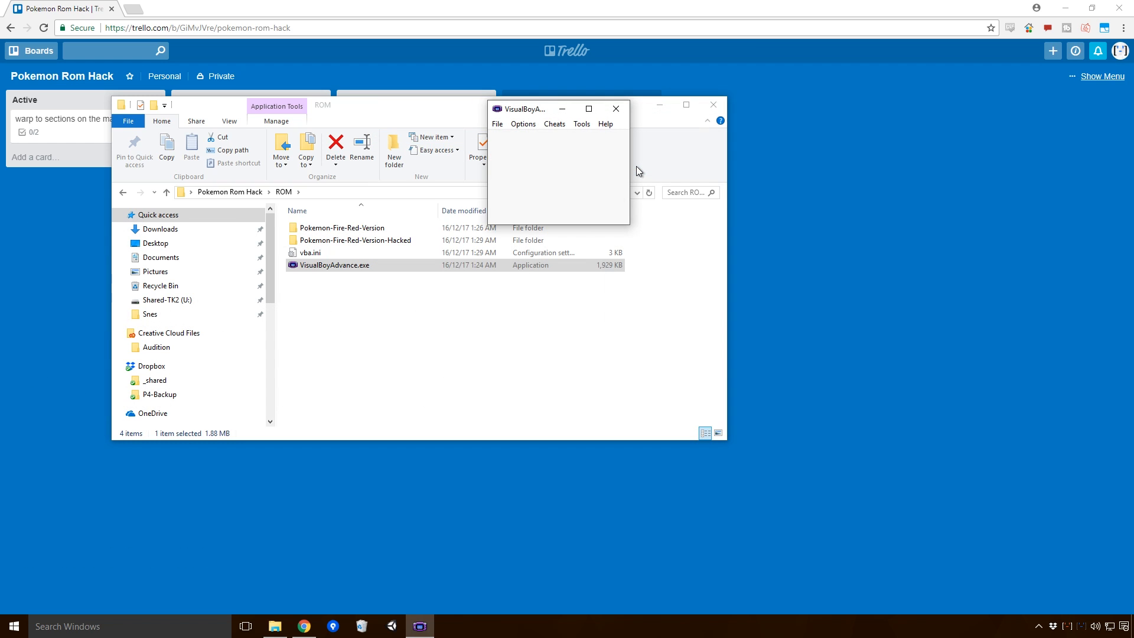
# Step: Delete the 64 KB Fire Red .sav file from the Hacked folder and return to the save type choices
pyautogui.click(497, 124)
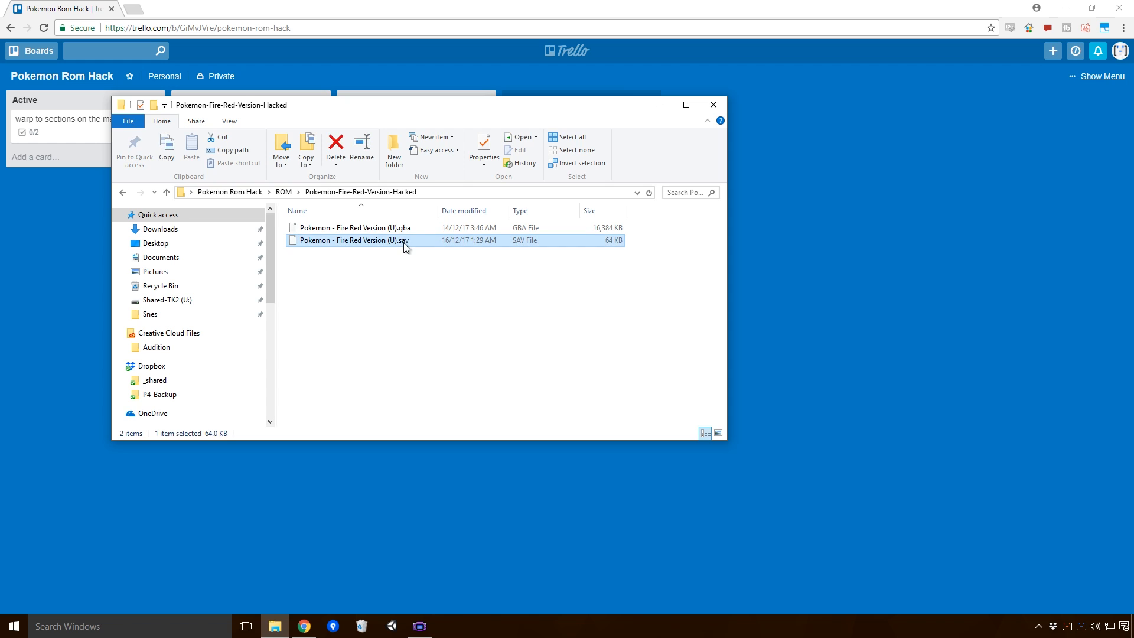
pyautogui.click(335, 145)
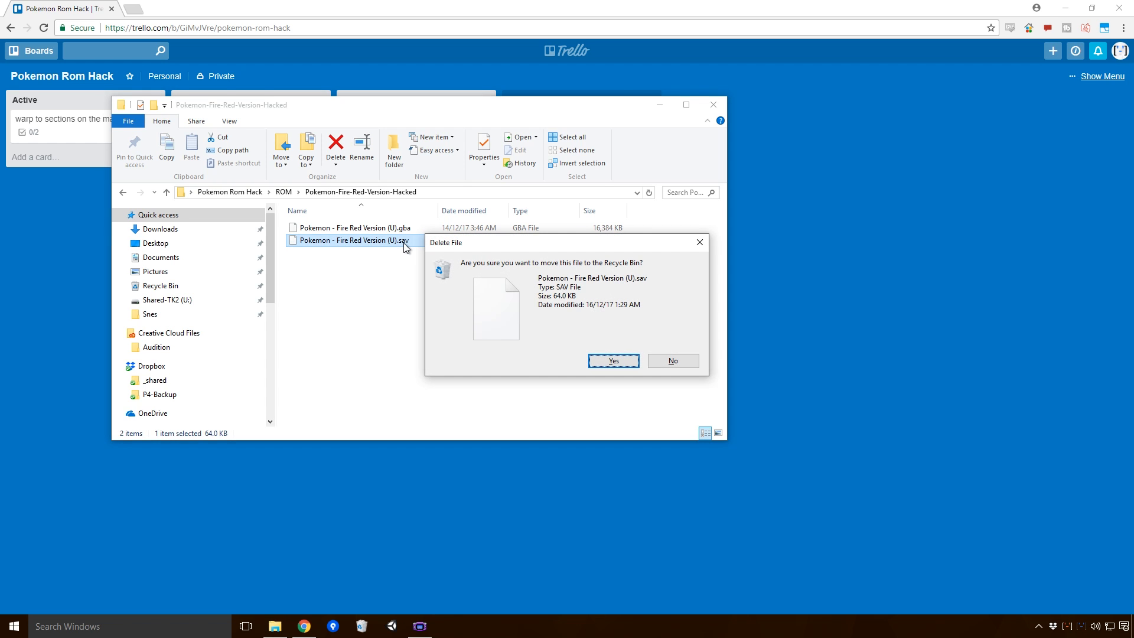
pyautogui.click(612, 360)
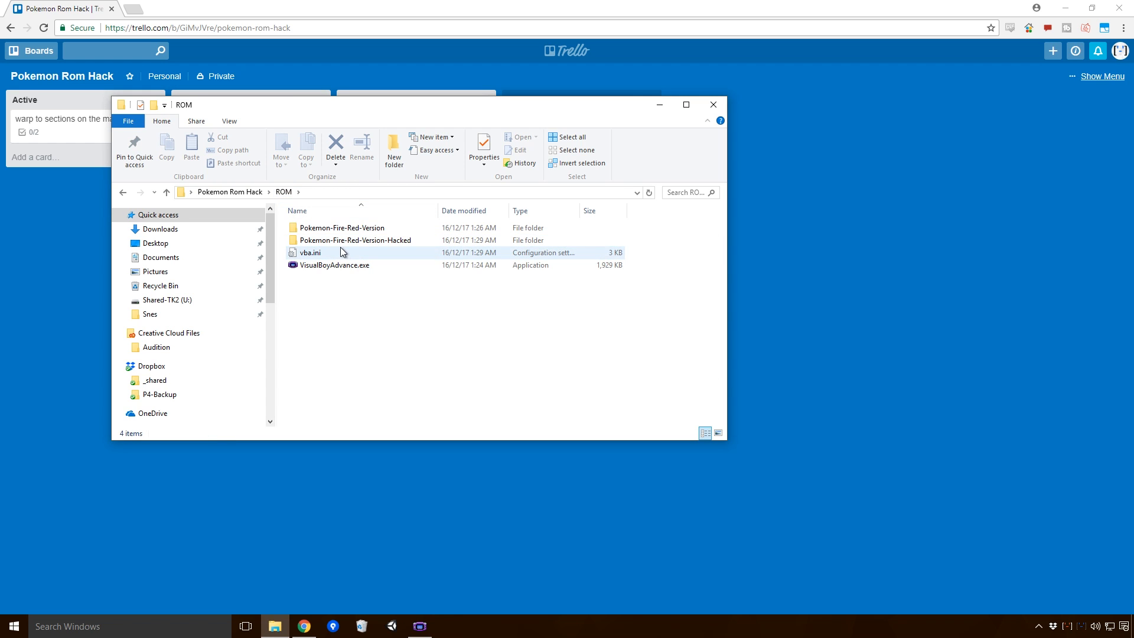
pyautogui.click(523, 124)
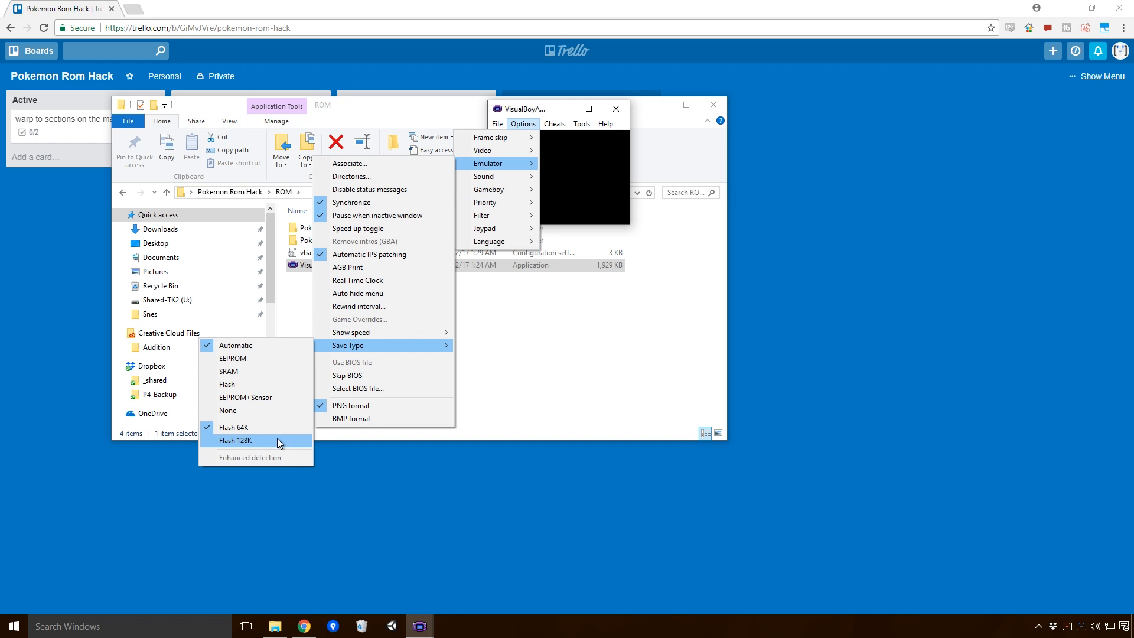
# Step: Reload Pokemon - Fire Red Version (U).gba from the Hacked folder so it boots
pyautogui.click(497, 124)
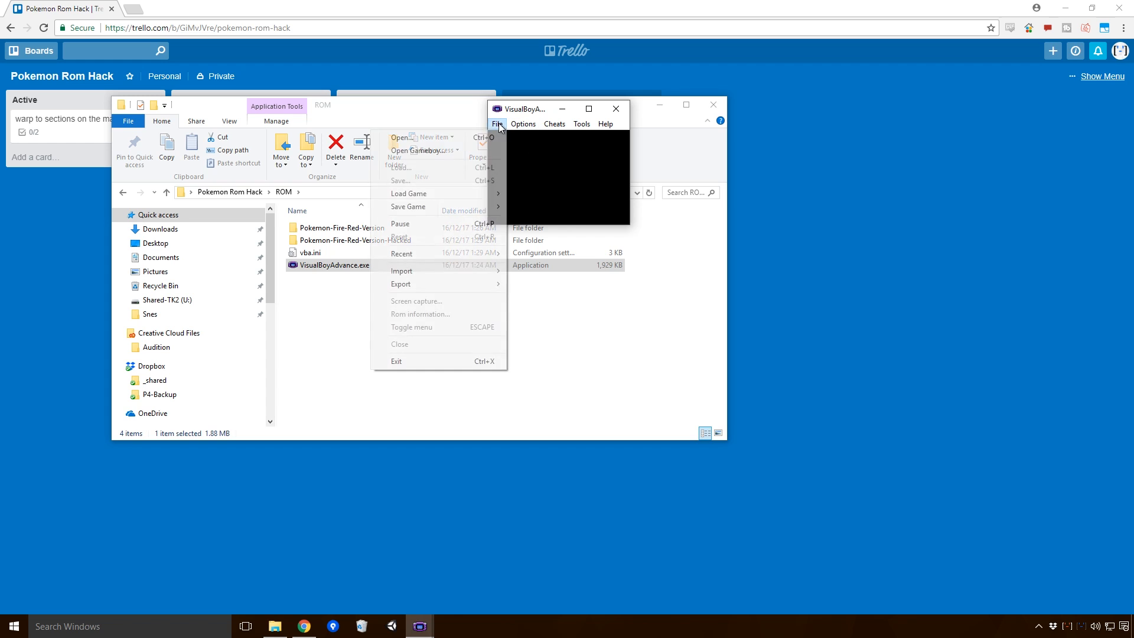
pyautogui.moveTo(449, 137)
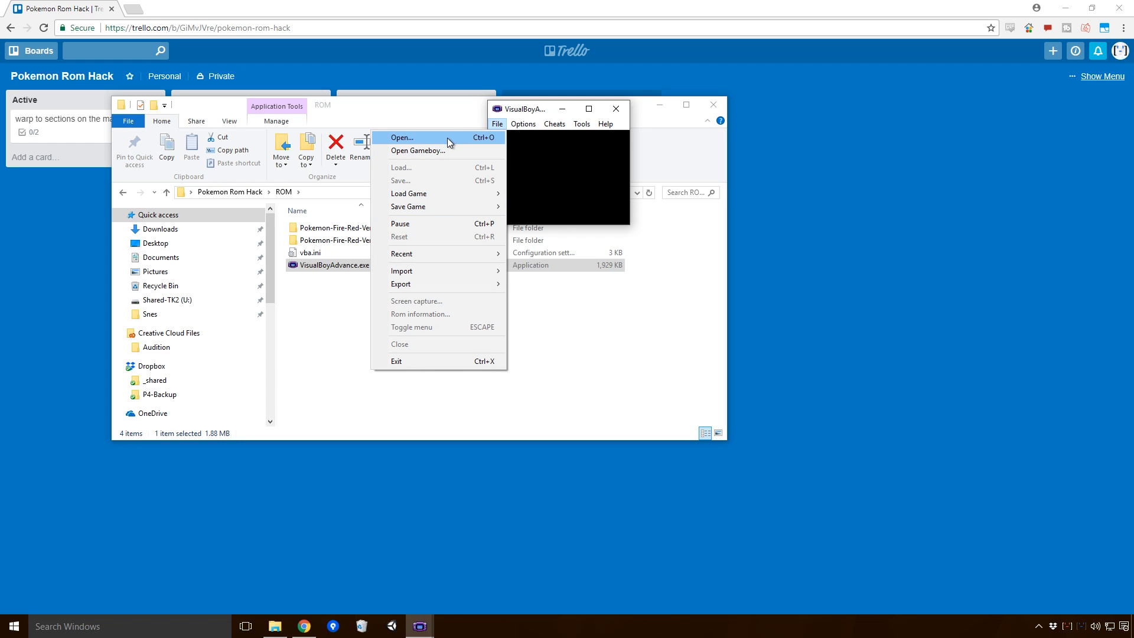
pyautogui.click(401, 137)
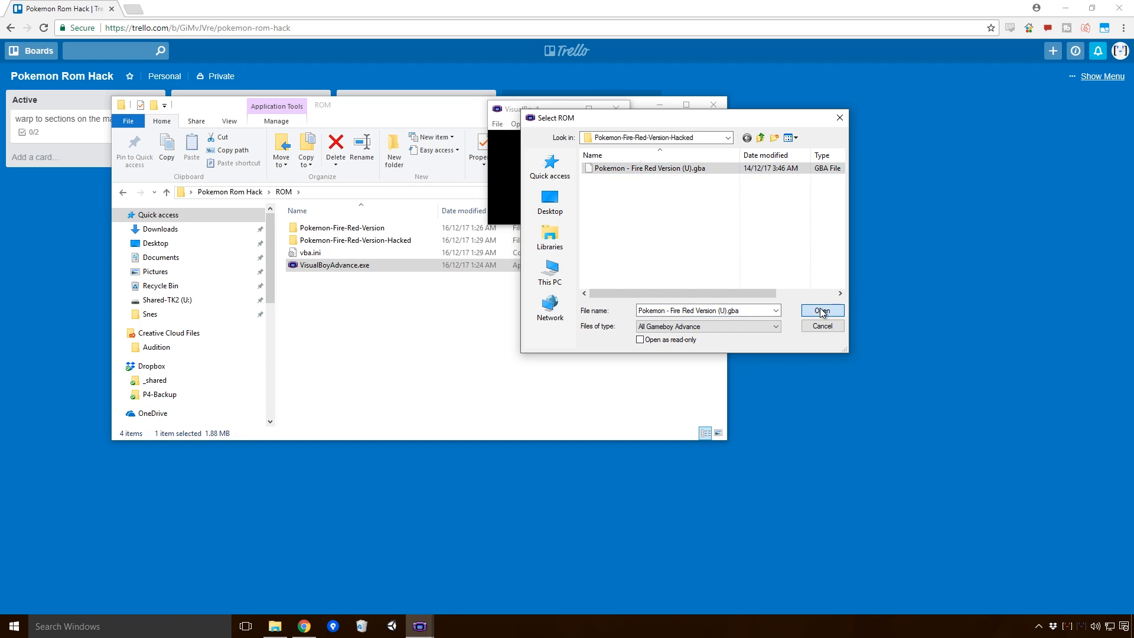
pyautogui.click(822, 311)
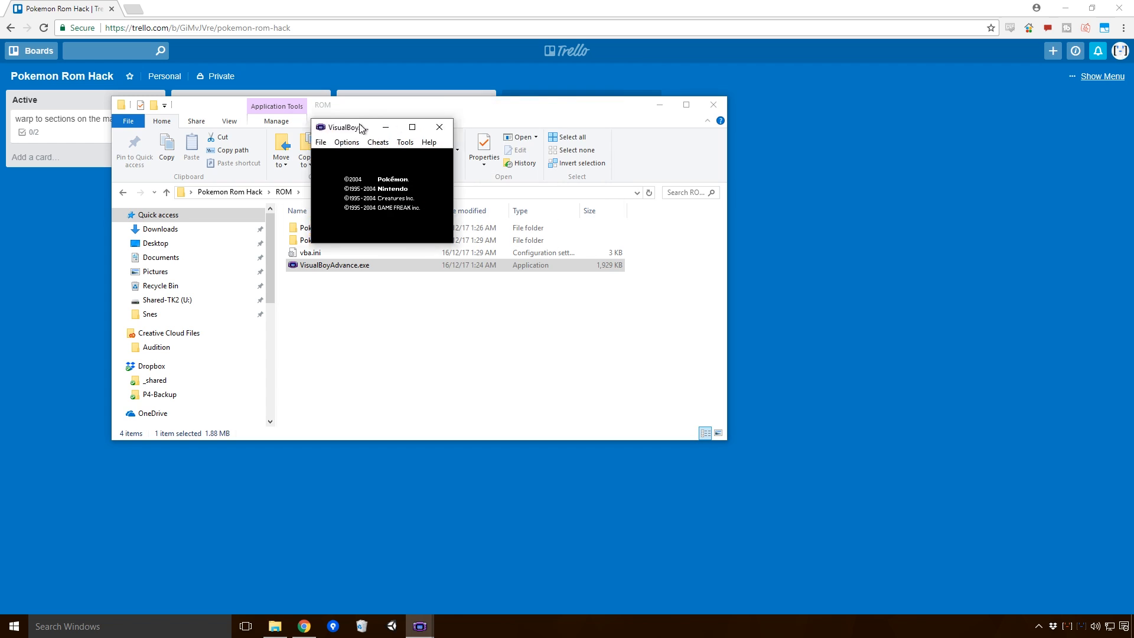
pyautogui.click(327, 137)
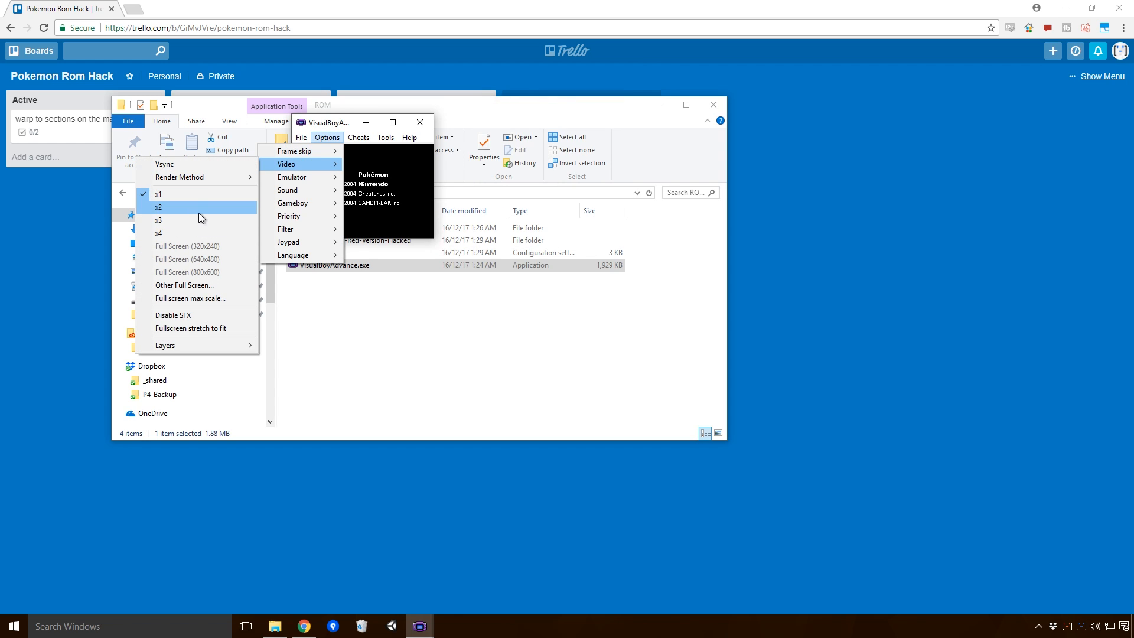
# Step: Show the game at x2 video size before saving in the upstairs bedroom
pyautogui.click(158, 208)
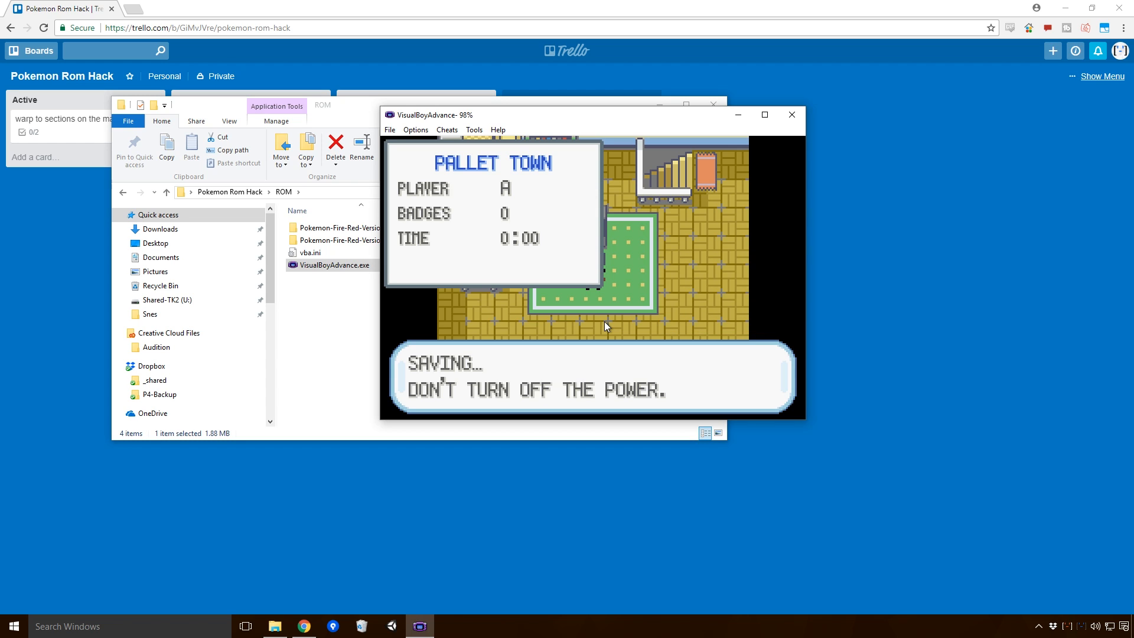
# Step: Dismiss the Cheats menu and walk the player toward the bedroom staircase to test the warp
pyautogui.click(447, 130)
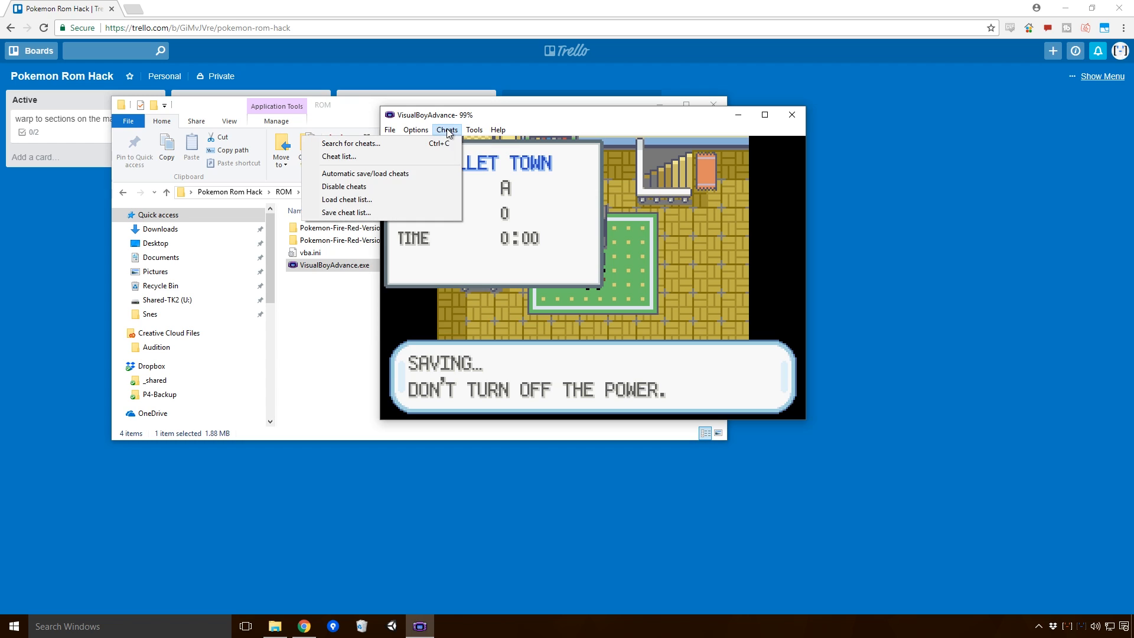
pyautogui.click(415, 130)
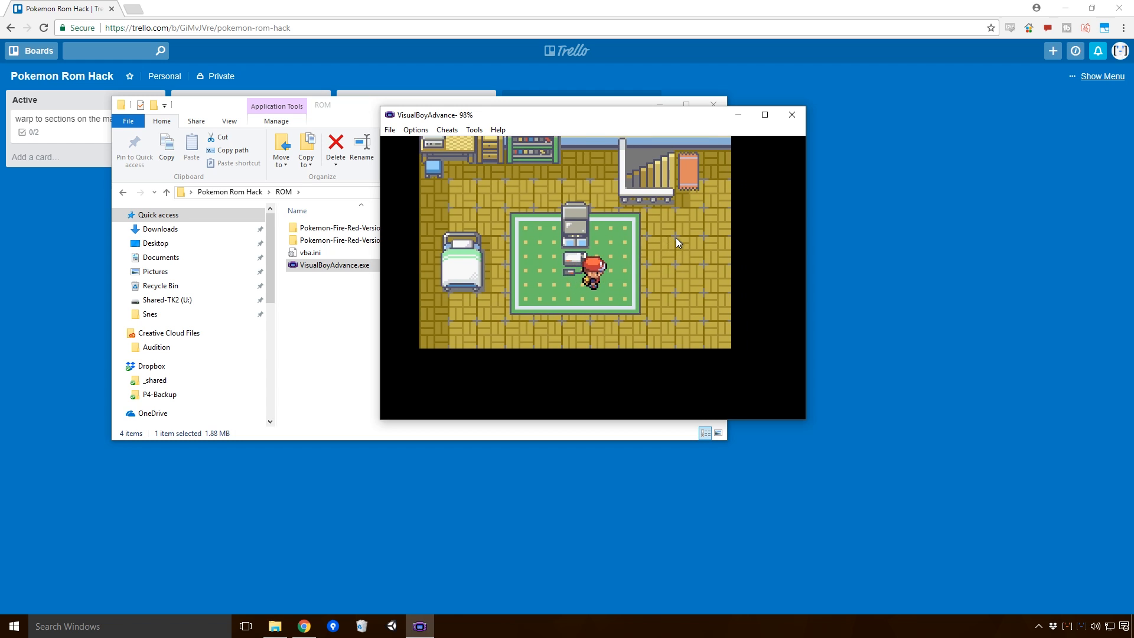
pyautogui.press('Right')
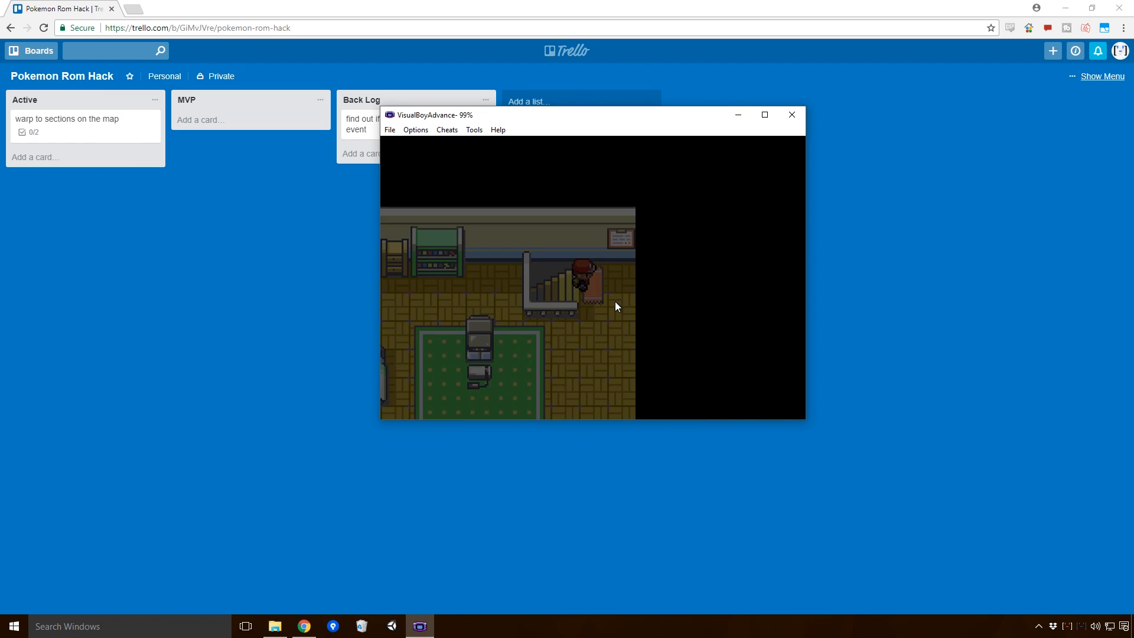
pyautogui.press('down')
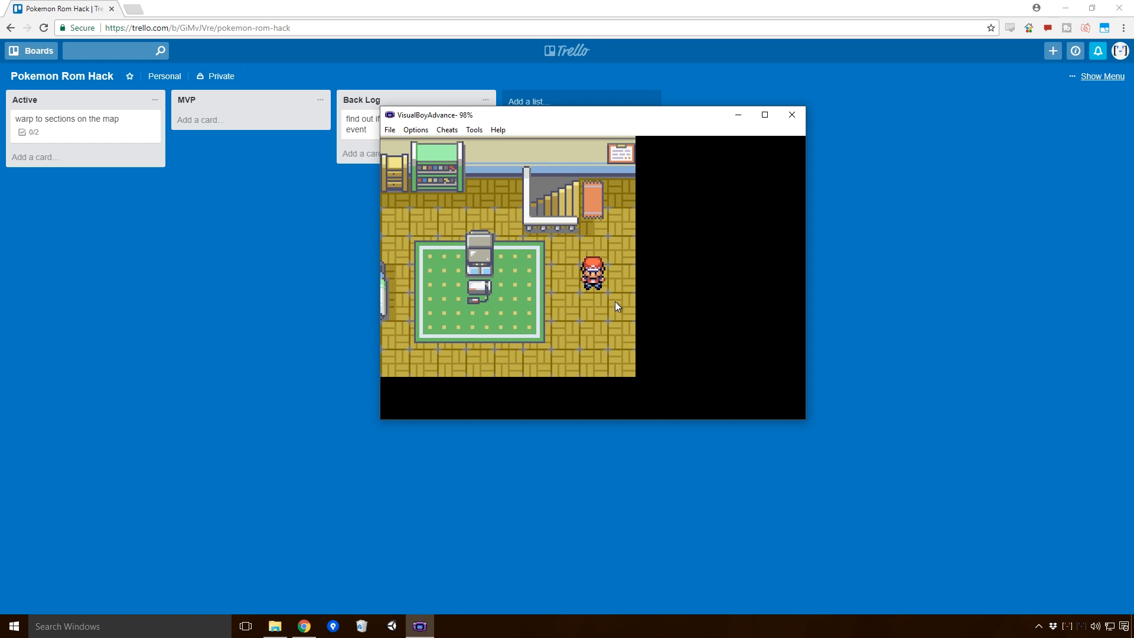
pyautogui.moveTo(403, 143)
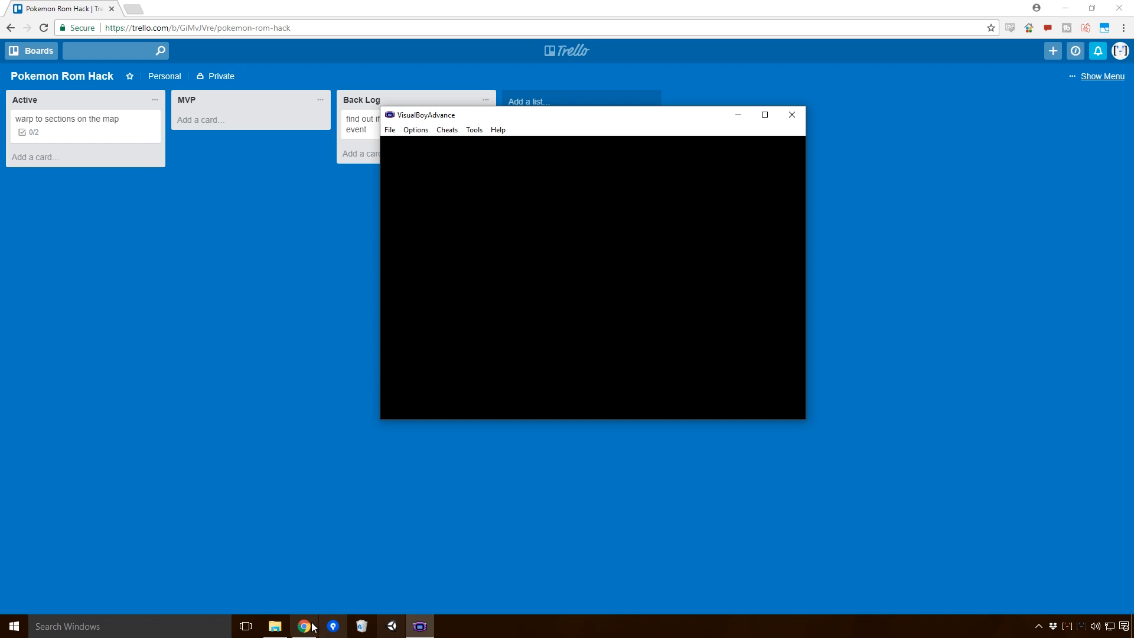
# Step: Load the hacked Fire Red ROM in Advance Map and select the PALLET TOWN (4.1) map
pyautogui.click(275, 627)
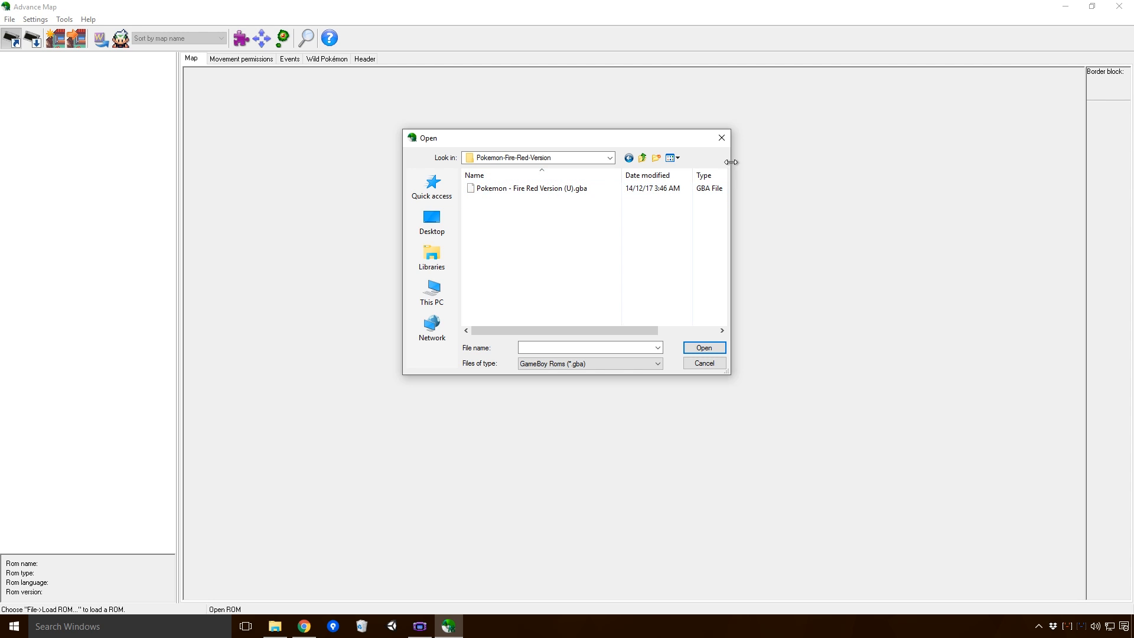
pyautogui.click(531, 187)
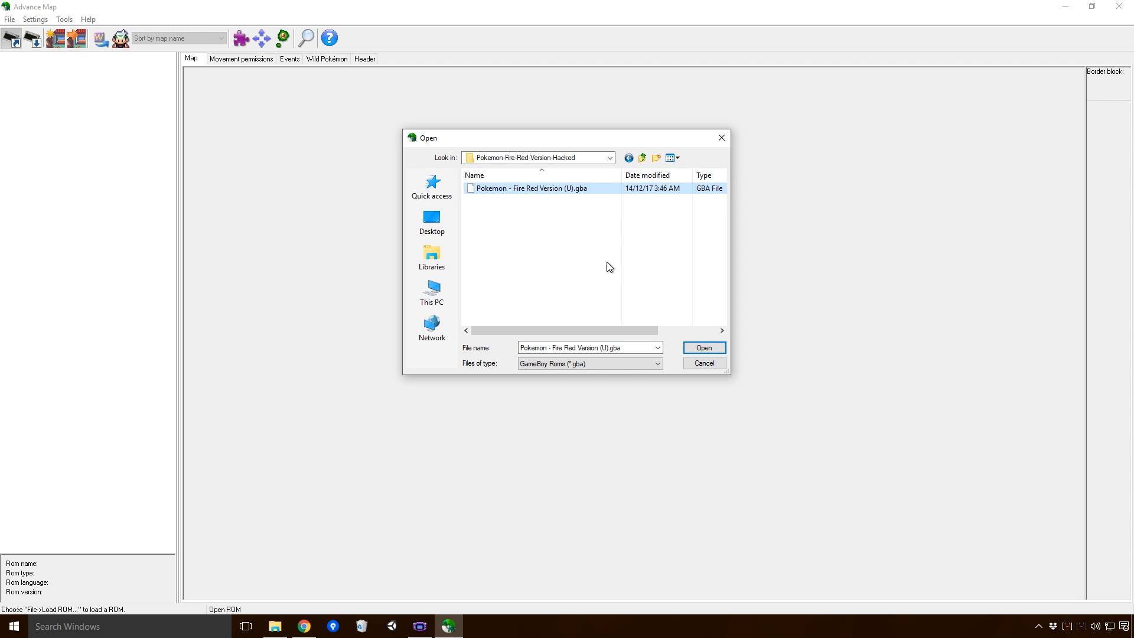
pyautogui.click(703, 347)
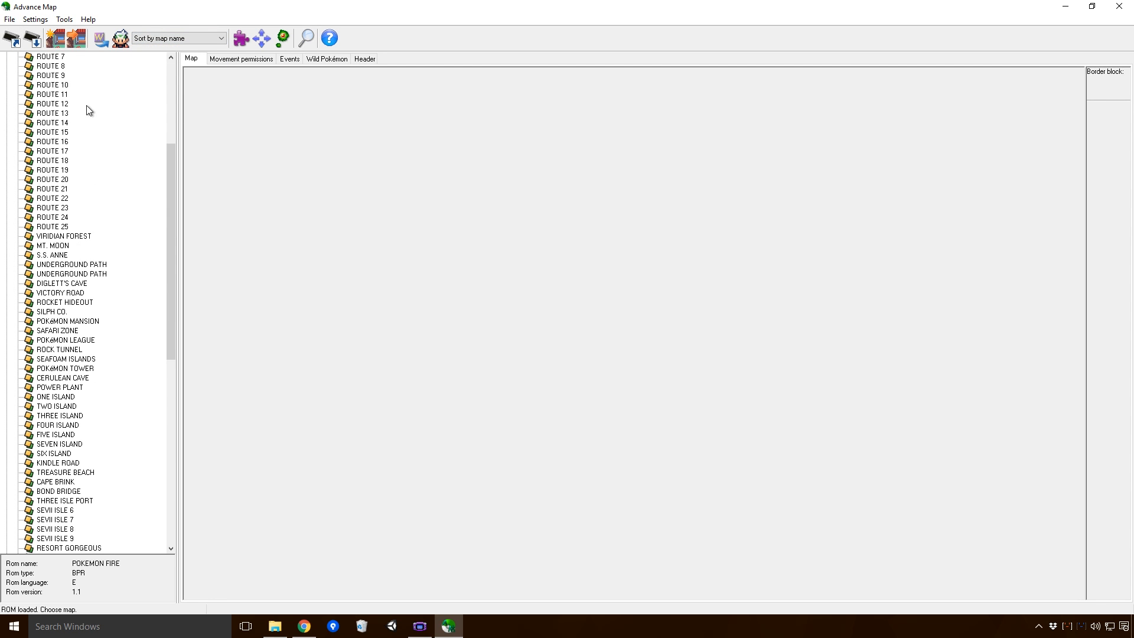
pyautogui.click(76, 95)
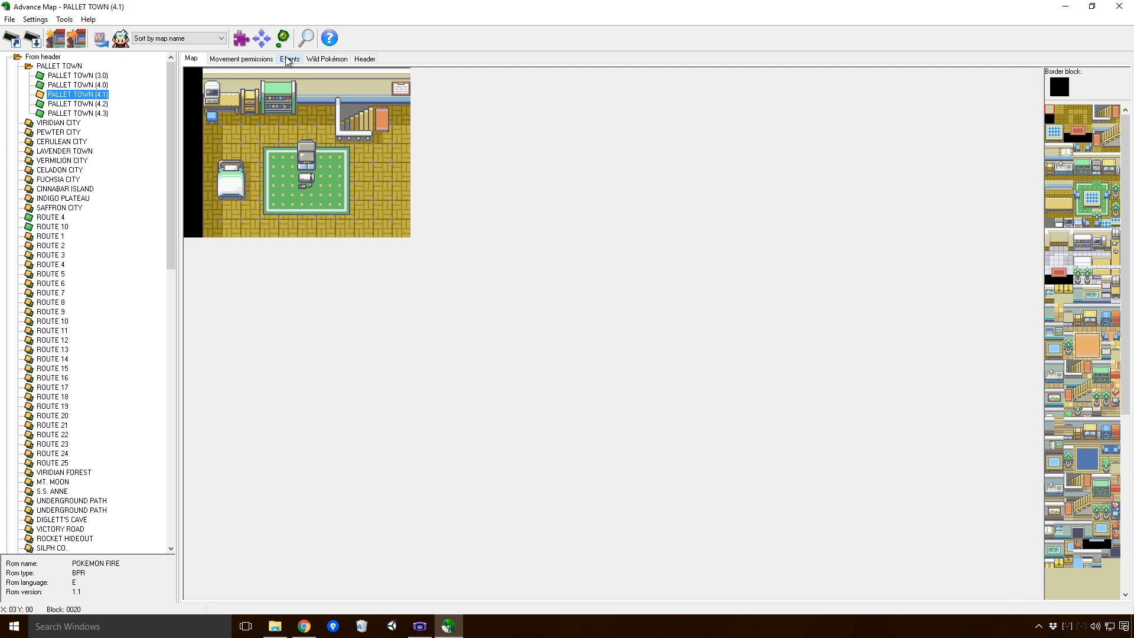
# Step: Show the Pallet Town (4.1) bedroom events with the staircase warp details
pyautogui.click(288, 59)
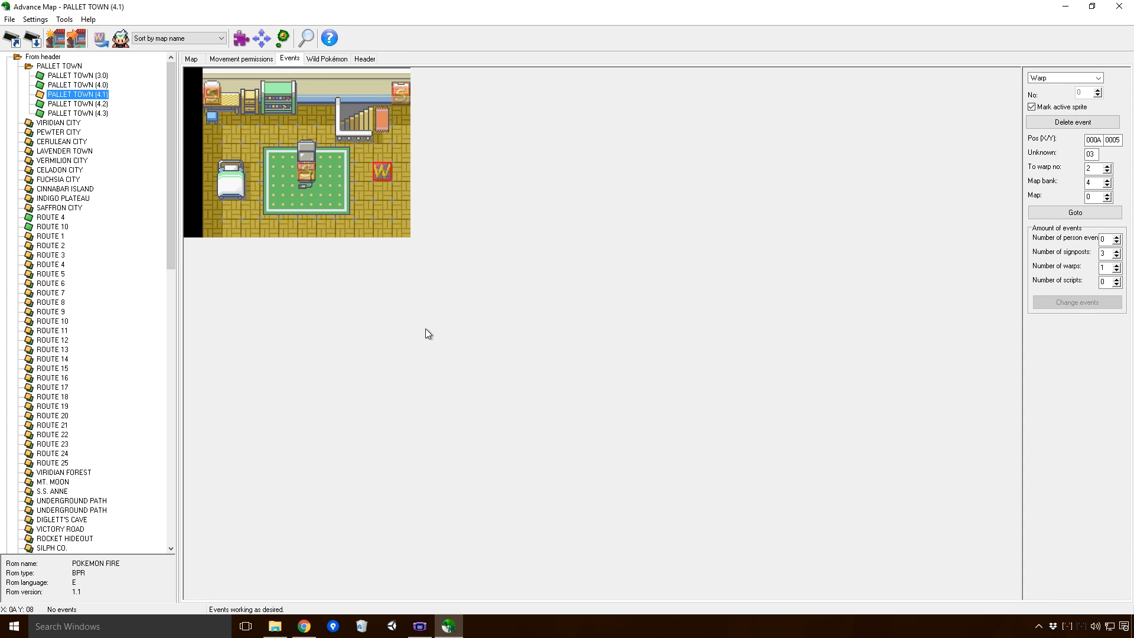
pyautogui.moveTo(419, 626)
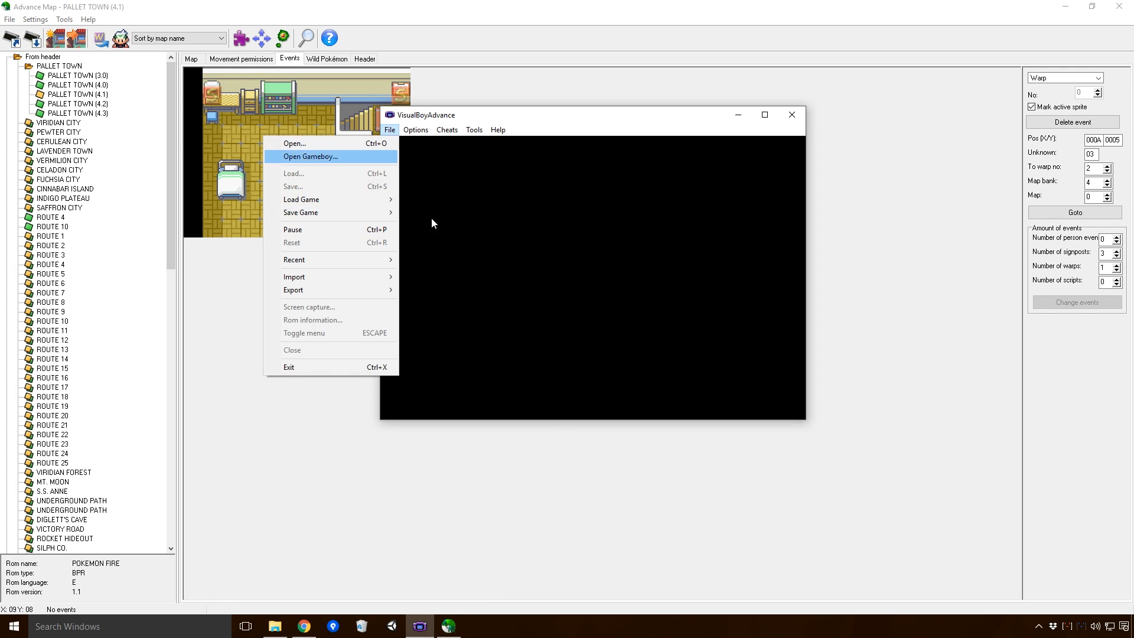
pyautogui.moveTo(301, 199)
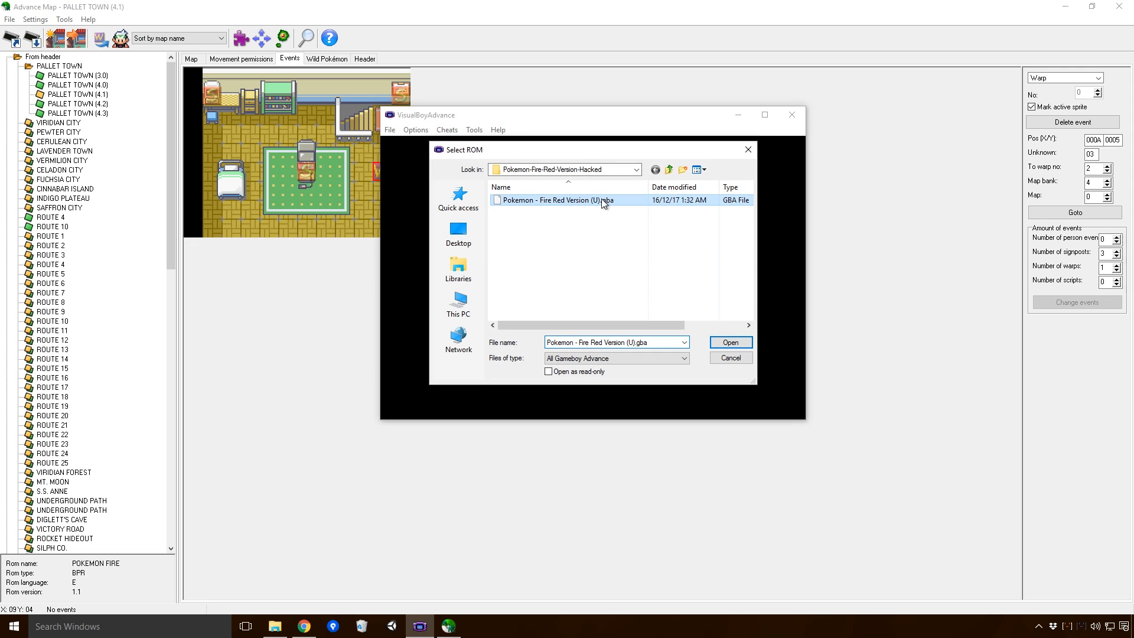
# Step: Load the hacked Fire Red ROM, check the upstairs bedroom, then close the emulator
pyautogui.click(730, 342)
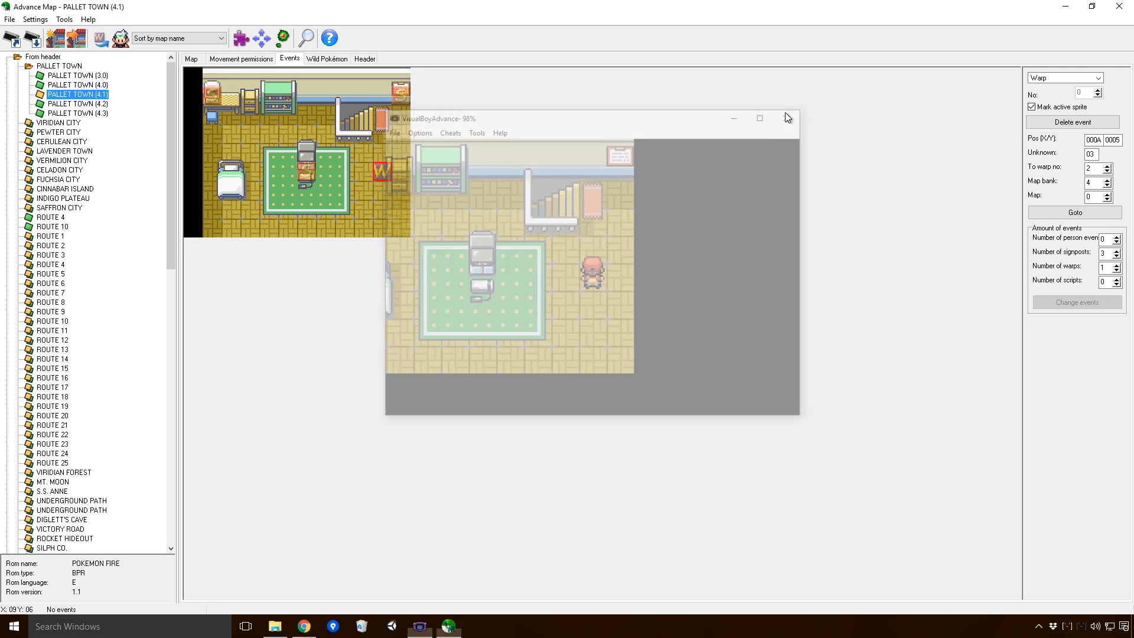
pyautogui.click(787, 118)
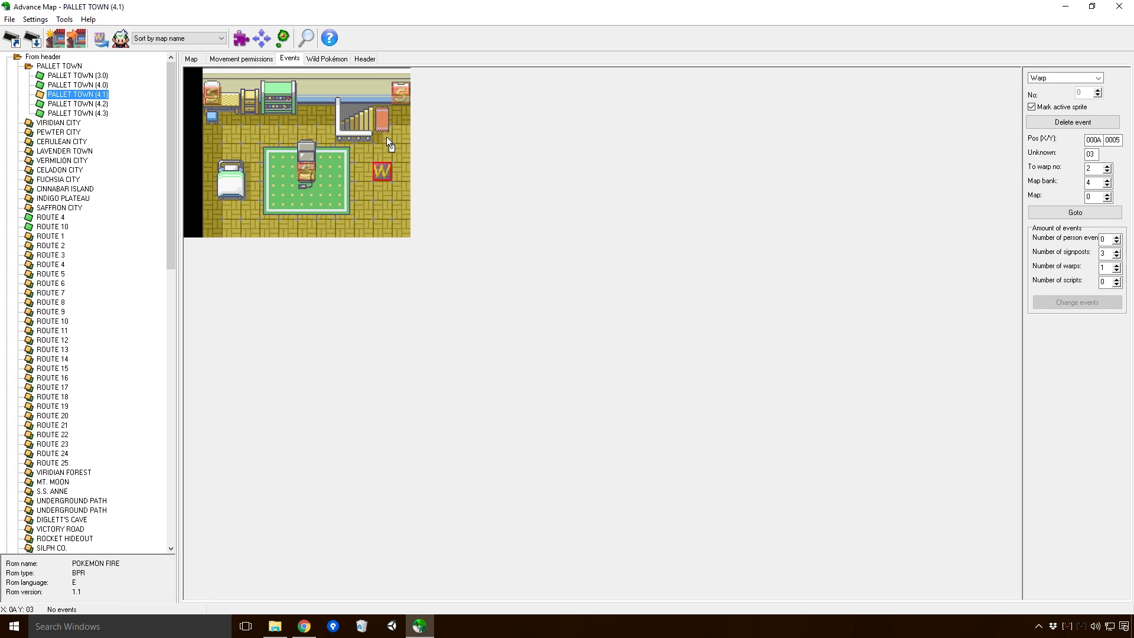
pyautogui.moveTo(385, 128)
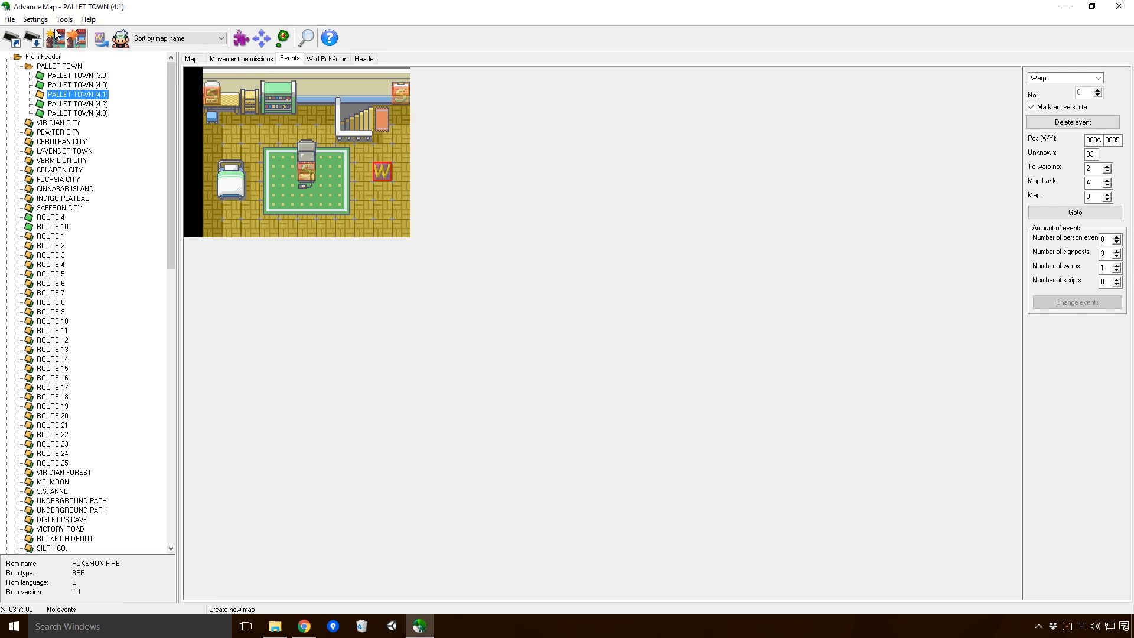
# Step: Switch to the map tiles and pick the orange mat block to paint on the warp square
pyautogui.click(192, 59)
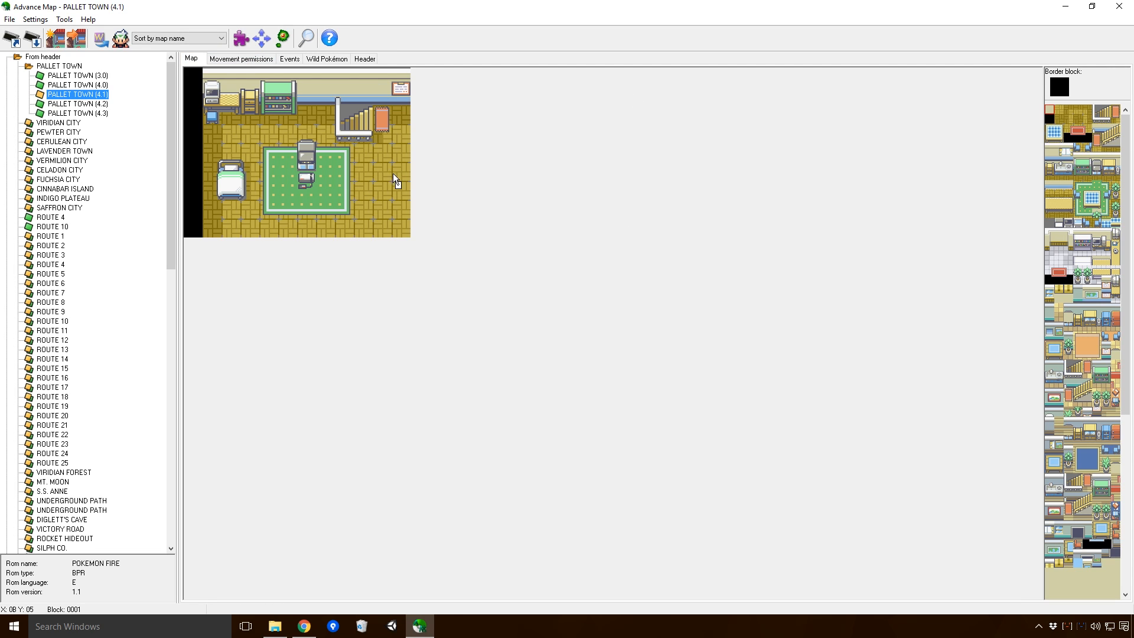
pyautogui.moveTo(1029, 344)
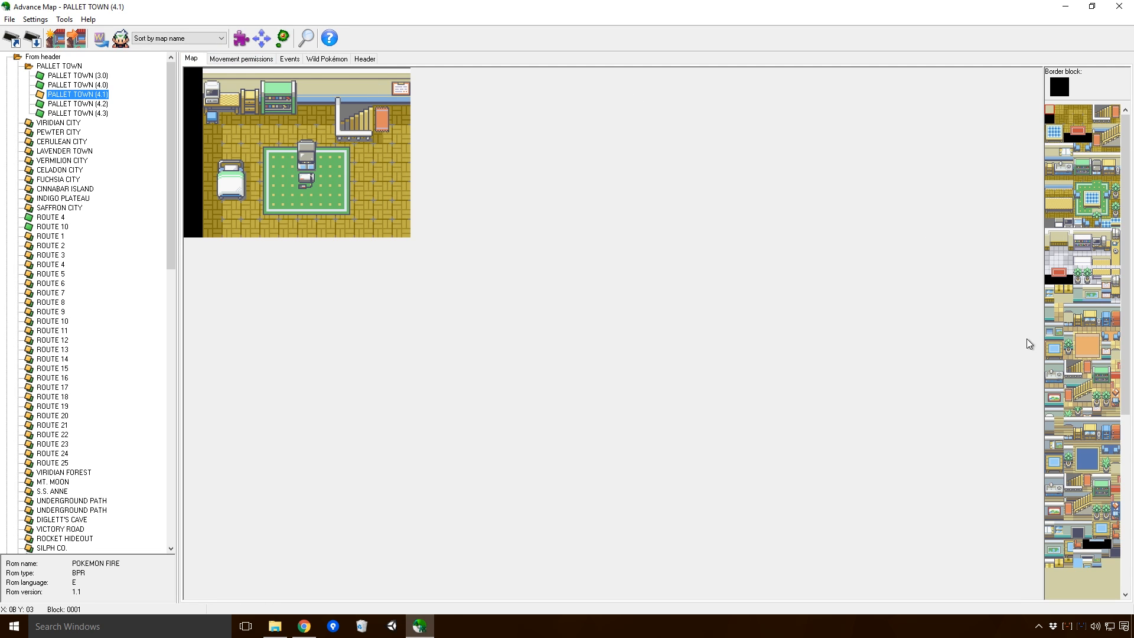
pyautogui.click(359, 170)
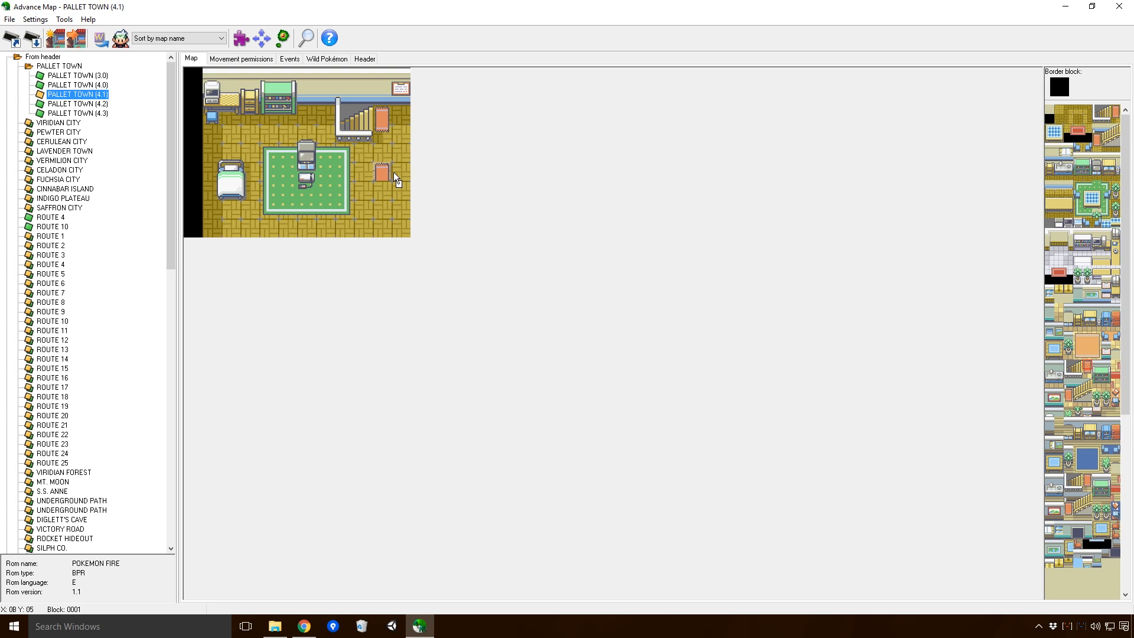
pyautogui.moveTo(379, 119)
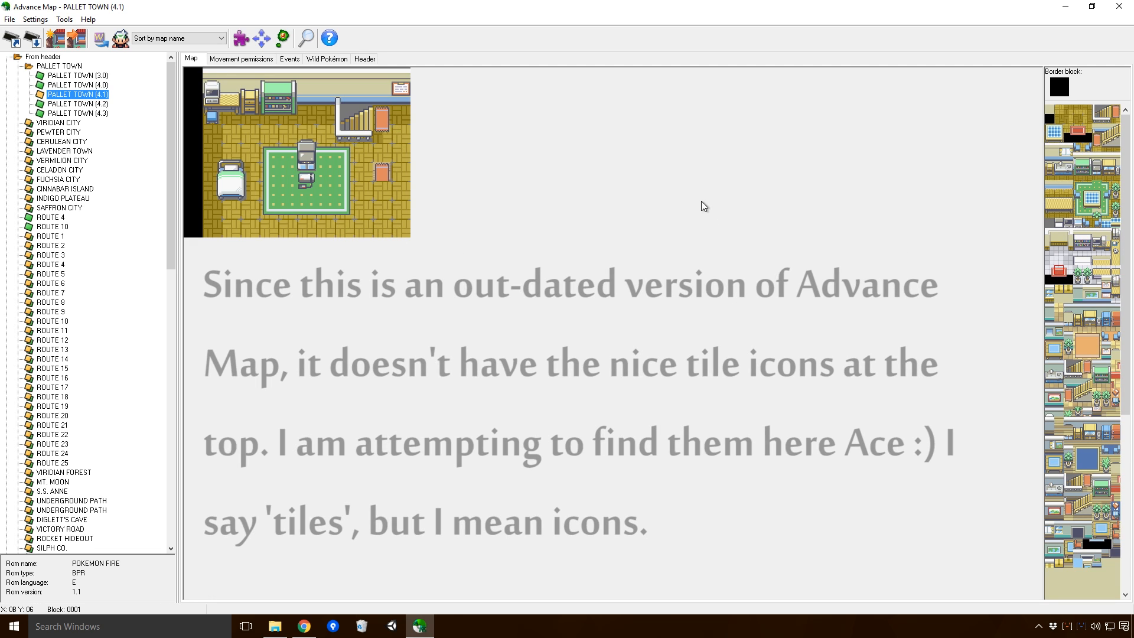
pyautogui.scroll(-3)
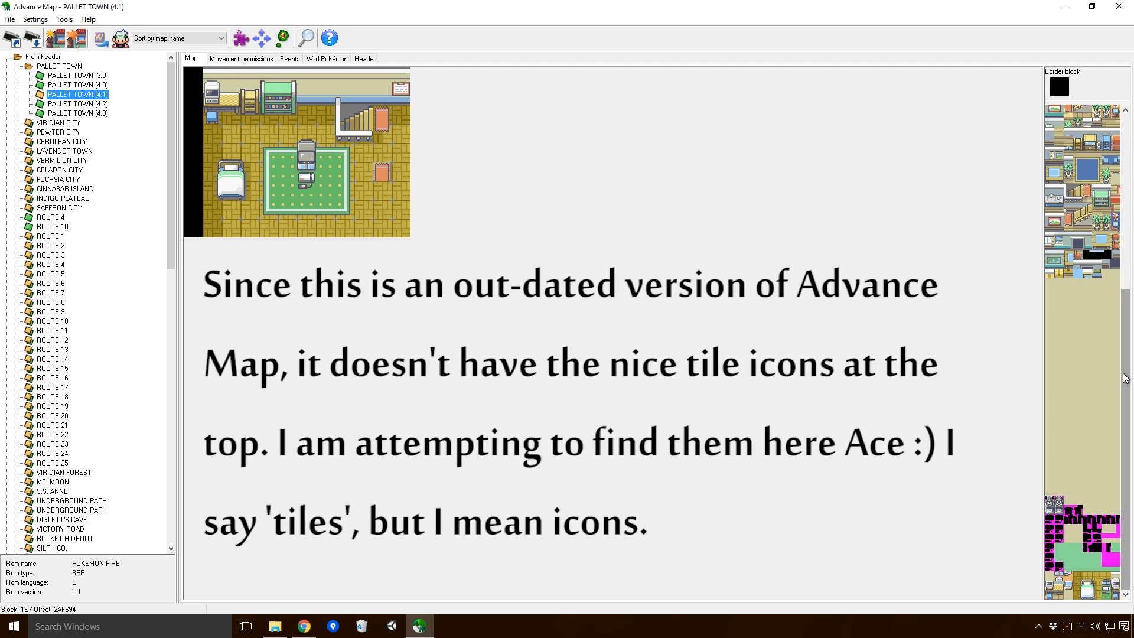
pyautogui.click(363, 59)
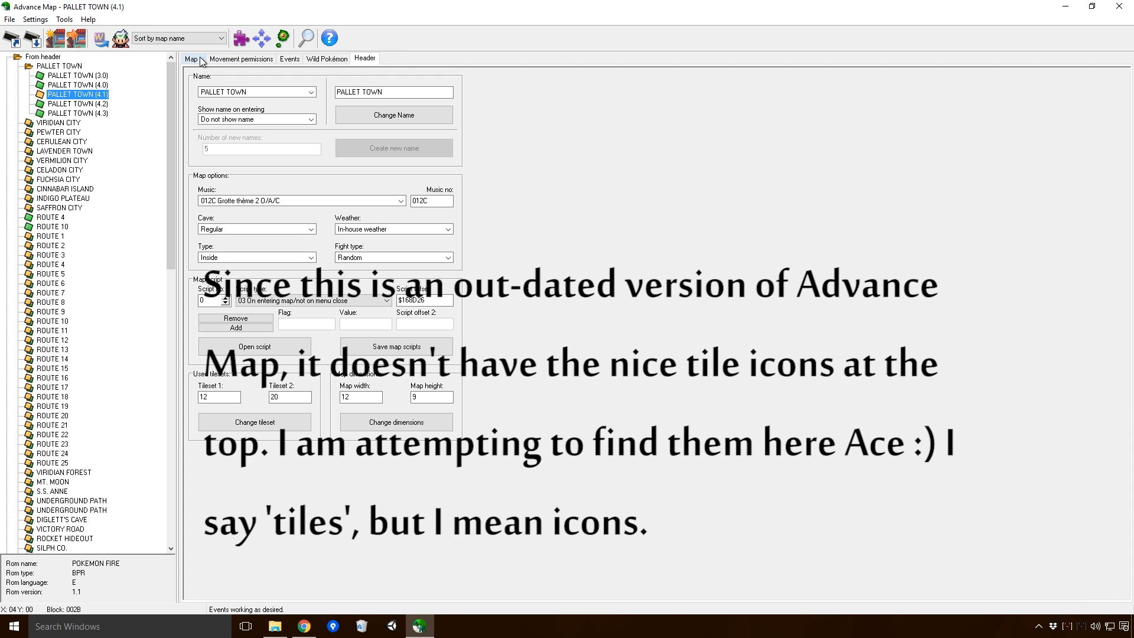
pyautogui.click(192, 59)
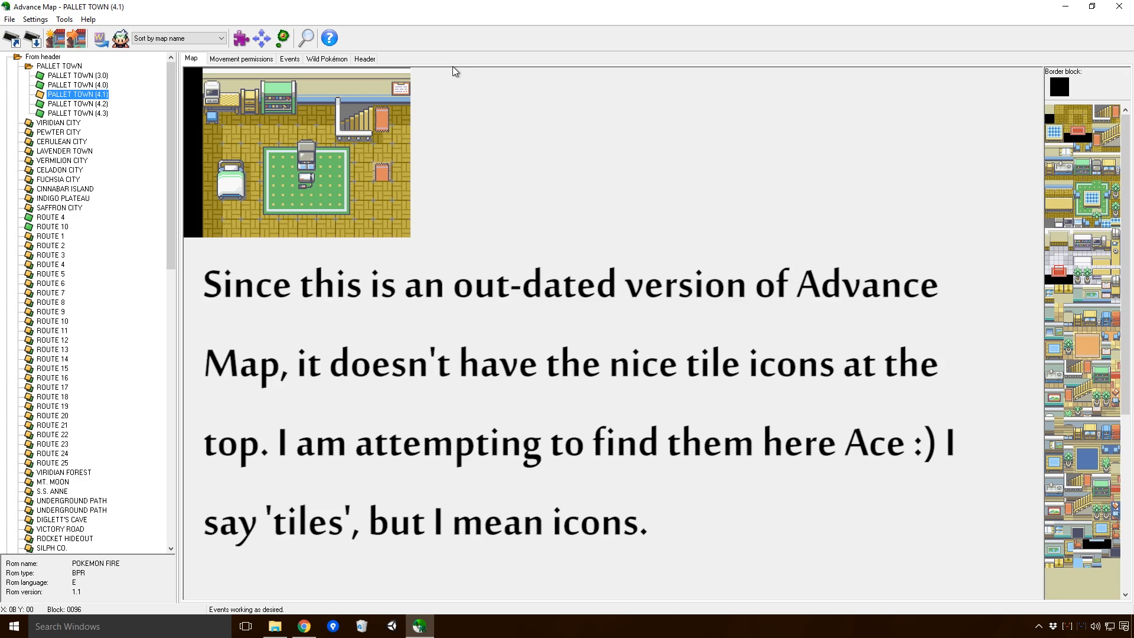
pyautogui.moveTo(442, 54)
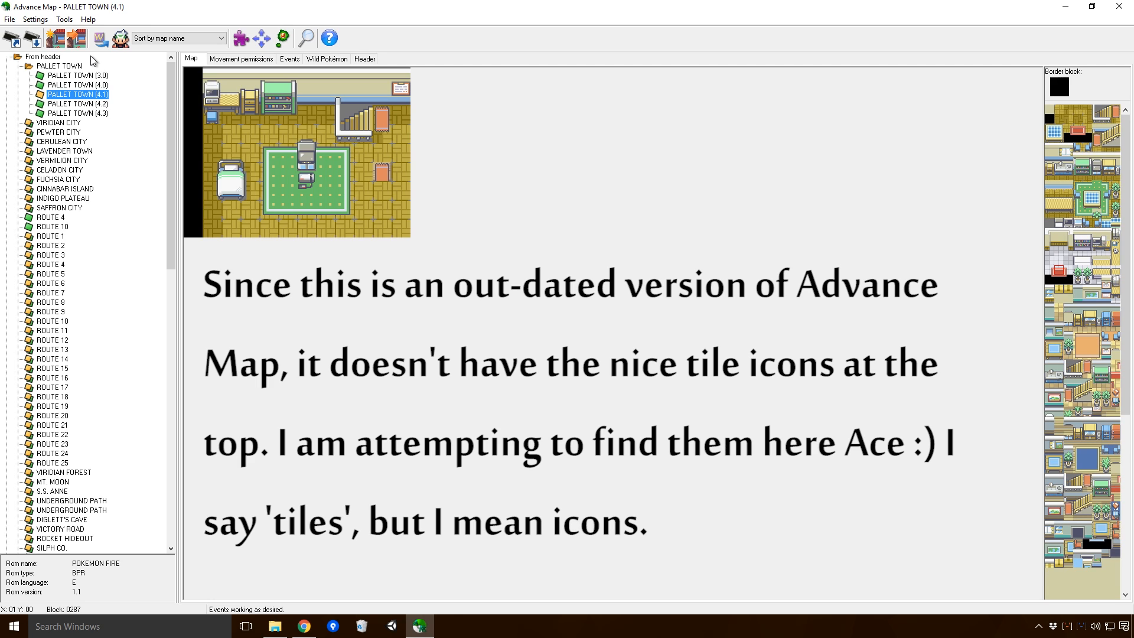
pyautogui.click(64, 19)
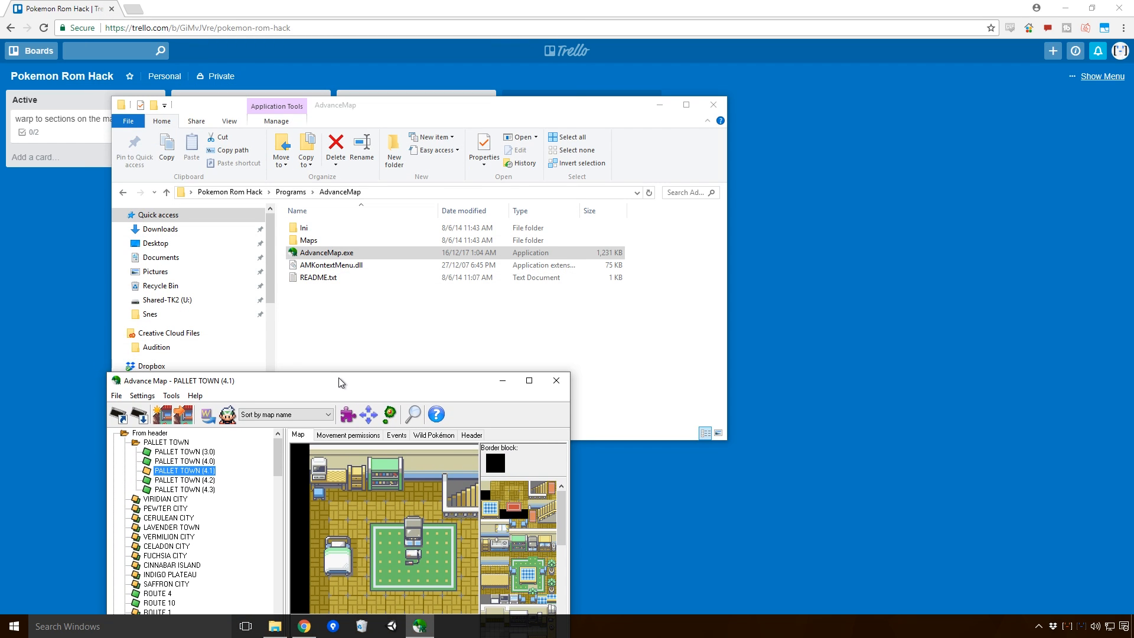
pyautogui.doubleClick(317, 277)
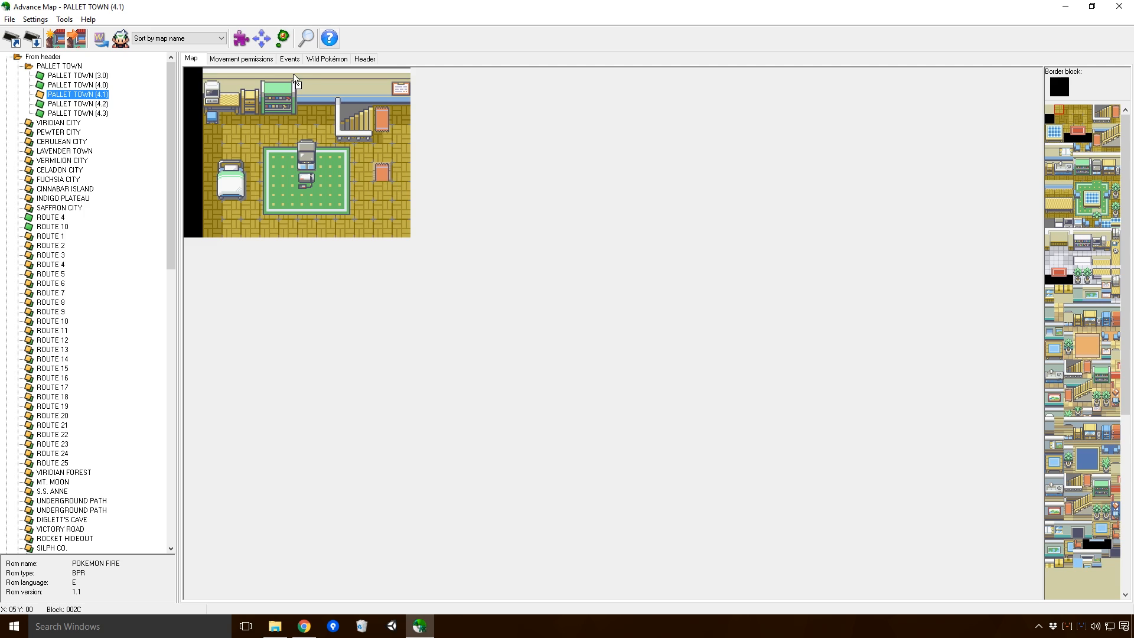
# Step: Recheck the bedroom warp, save the ROM, and bring up the ROM folder with VisualBoyAdvance
pyautogui.click(289, 59)
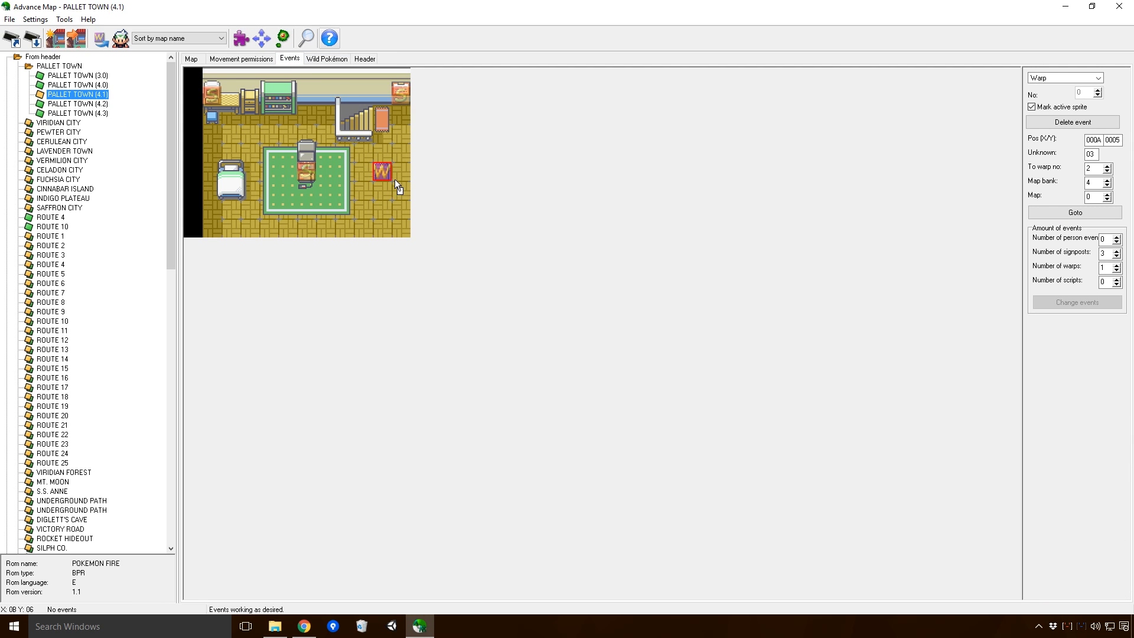
pyautogui.click(192, 59)
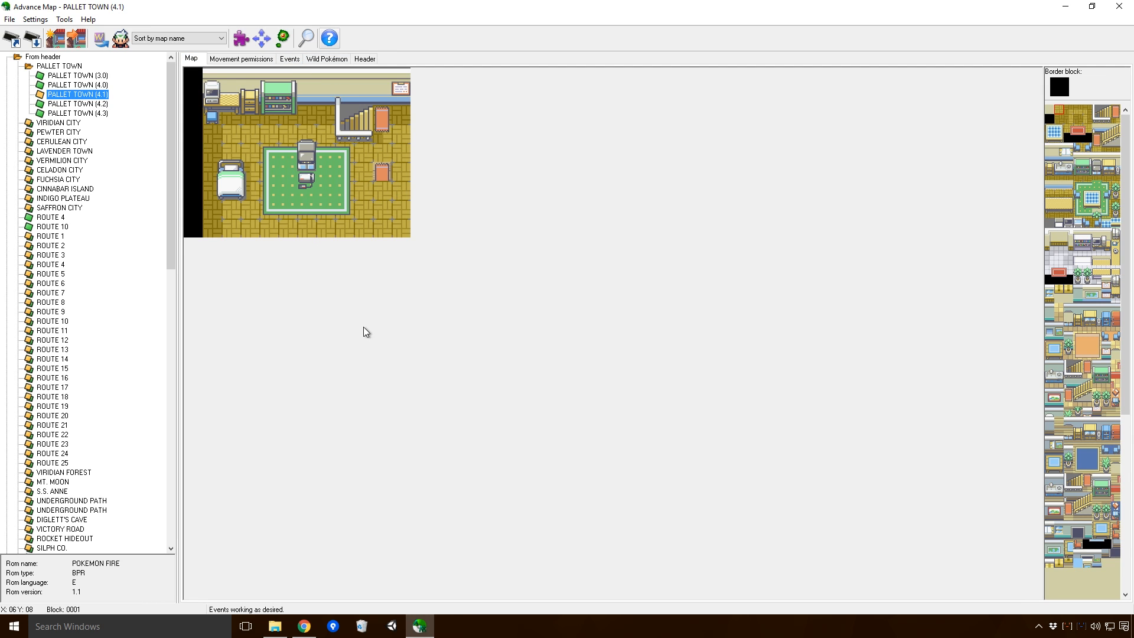
pyautogui.click(12, 38)
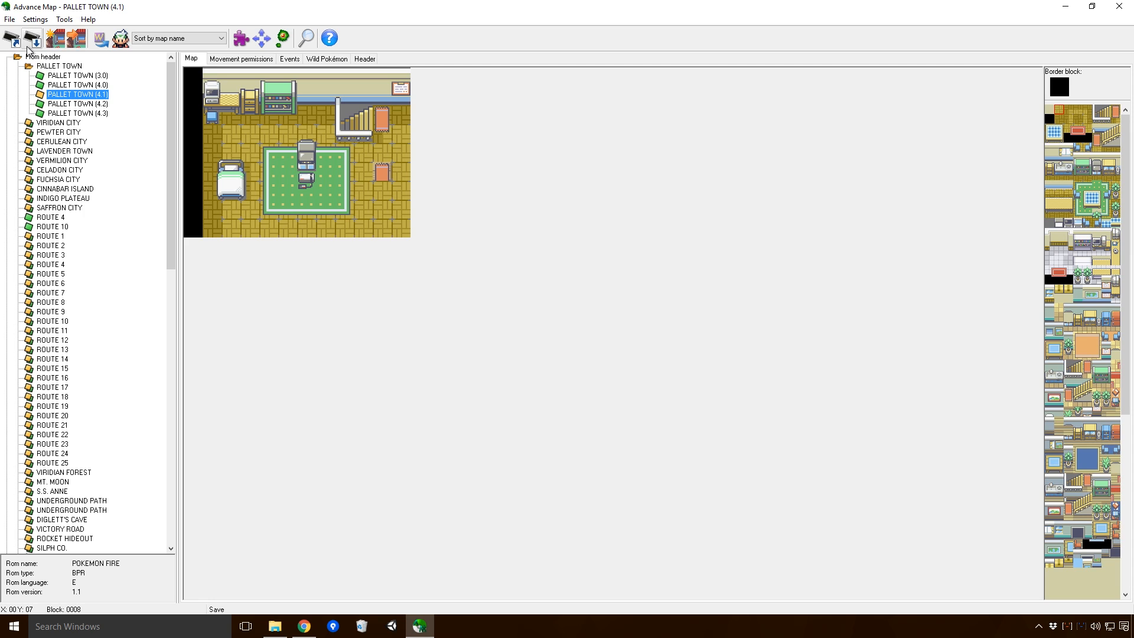
pyautogui.click(273, 627)
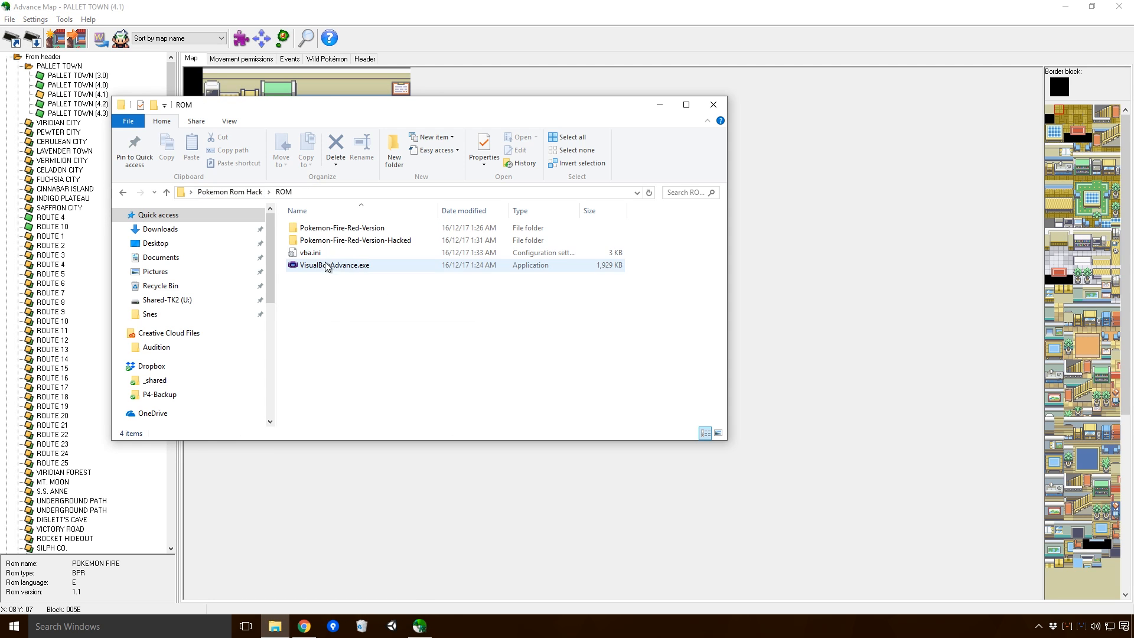
# Step: Launch VisualBoyAdvance, load the hacked Fire Red ROM, check the orange mat room, then close it
pyautogui.click(416, 130)
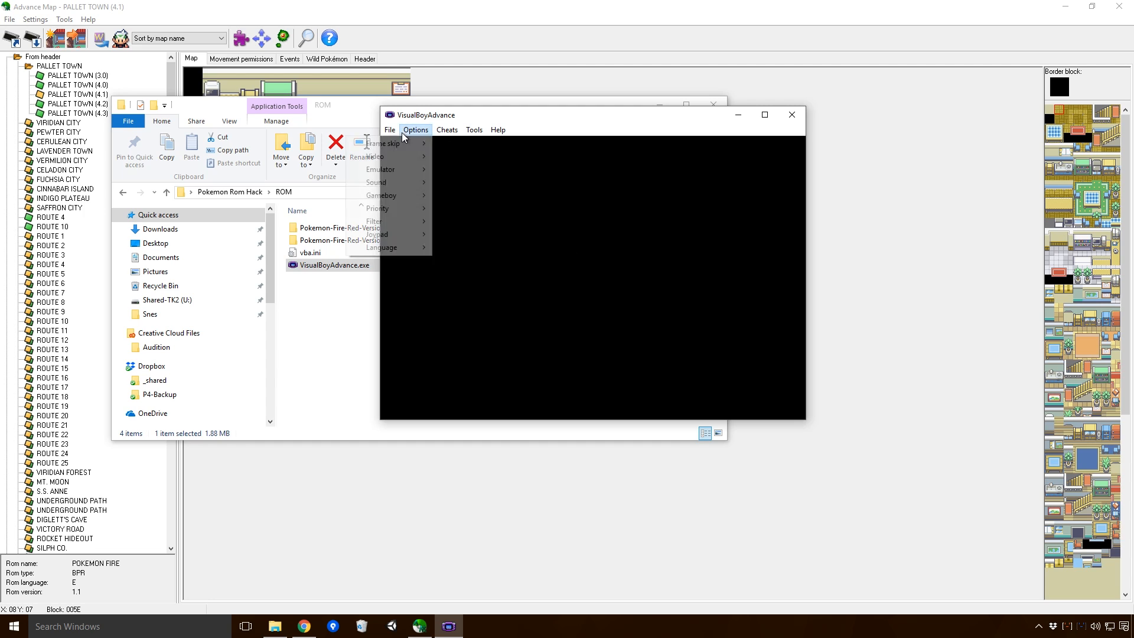
pyautogui.click(388, 130)
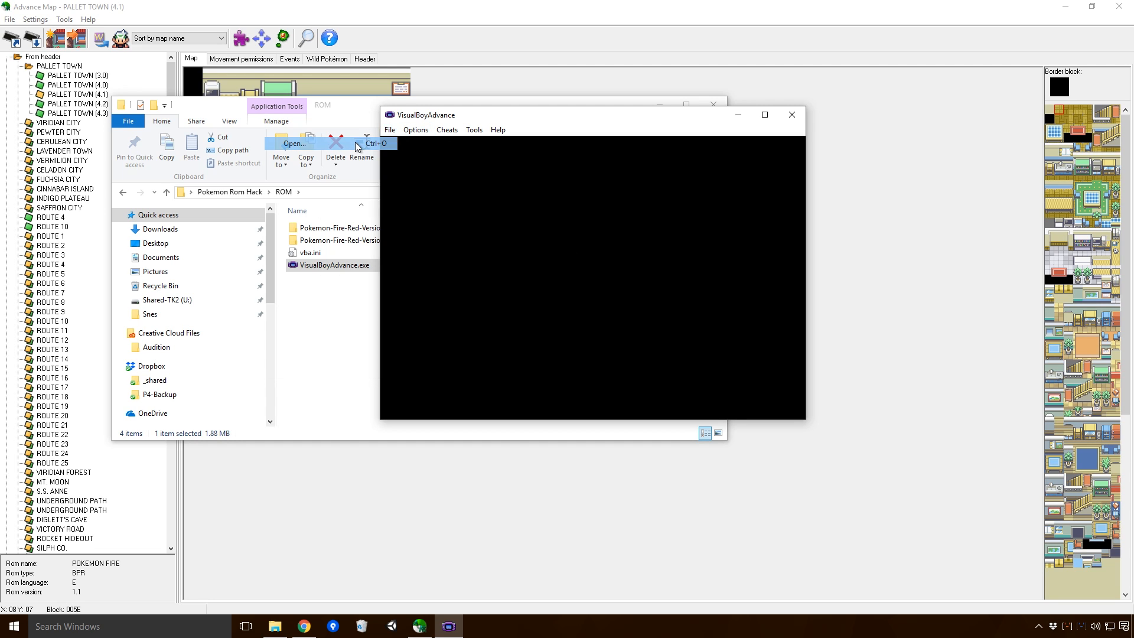
pyautogui.click(293, 143)
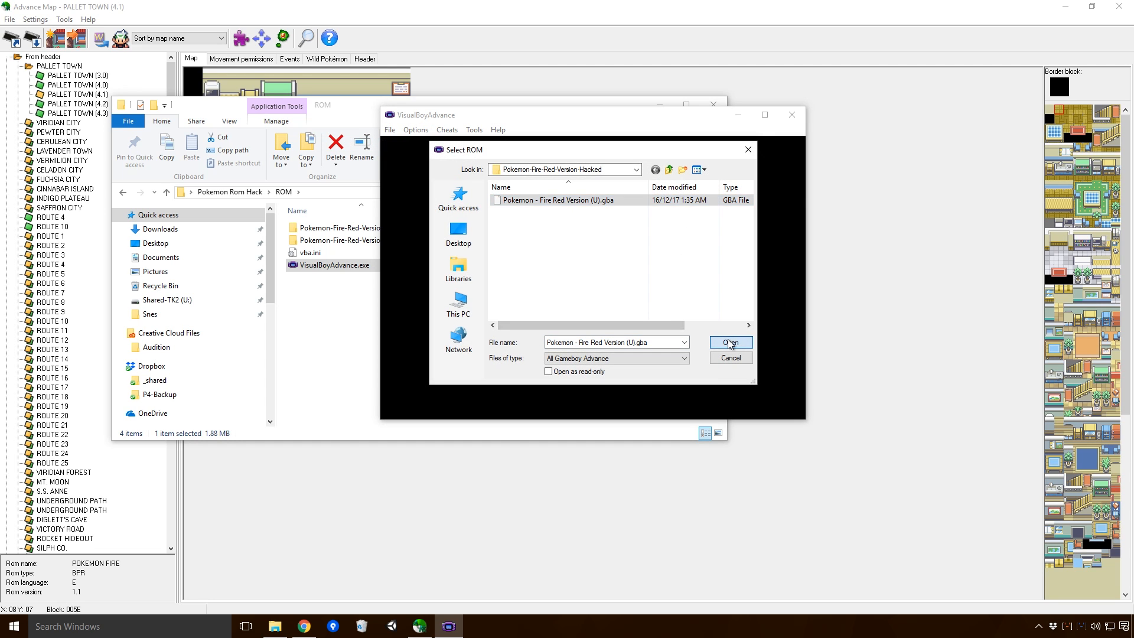
pyautogui.click(729, 343)
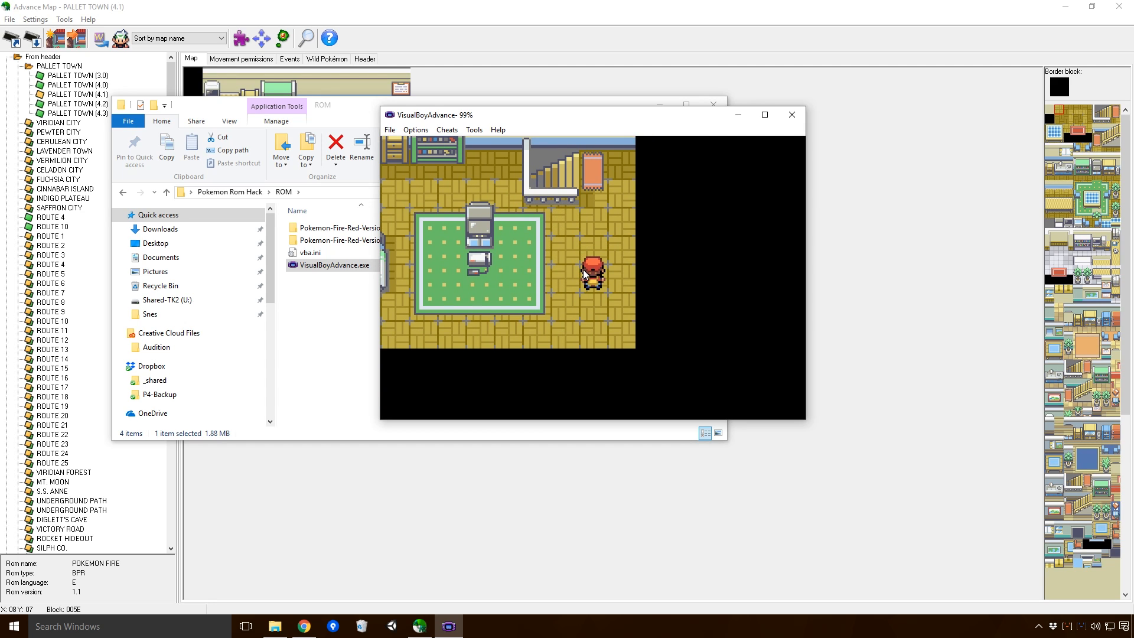
pyautogui.moveTo(575, 292)
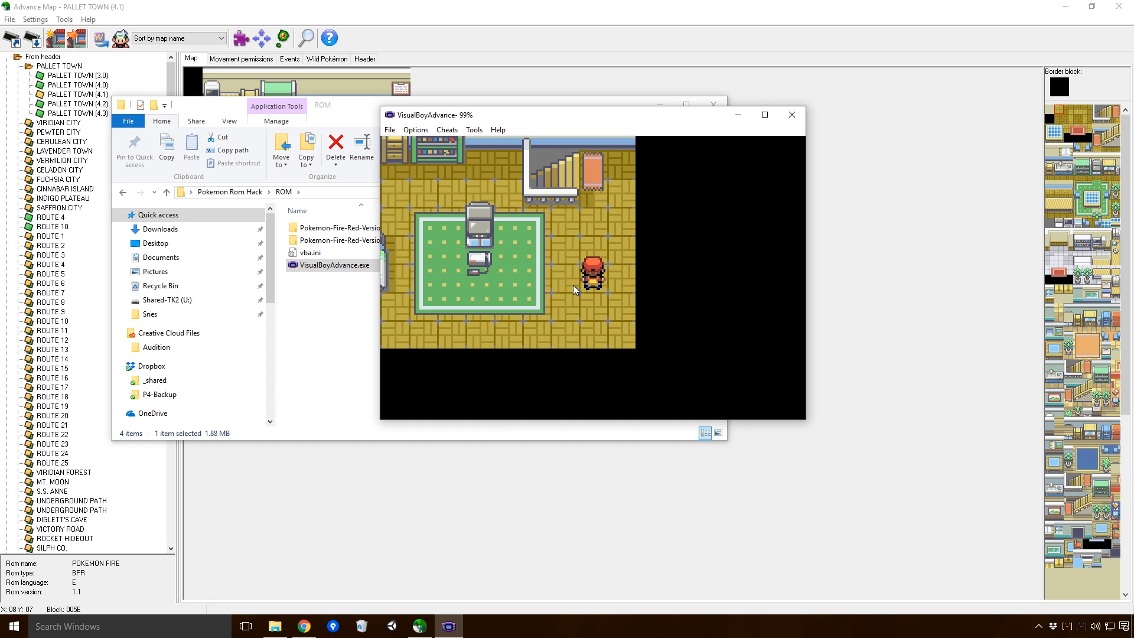
pyautogui.click(790, 115)
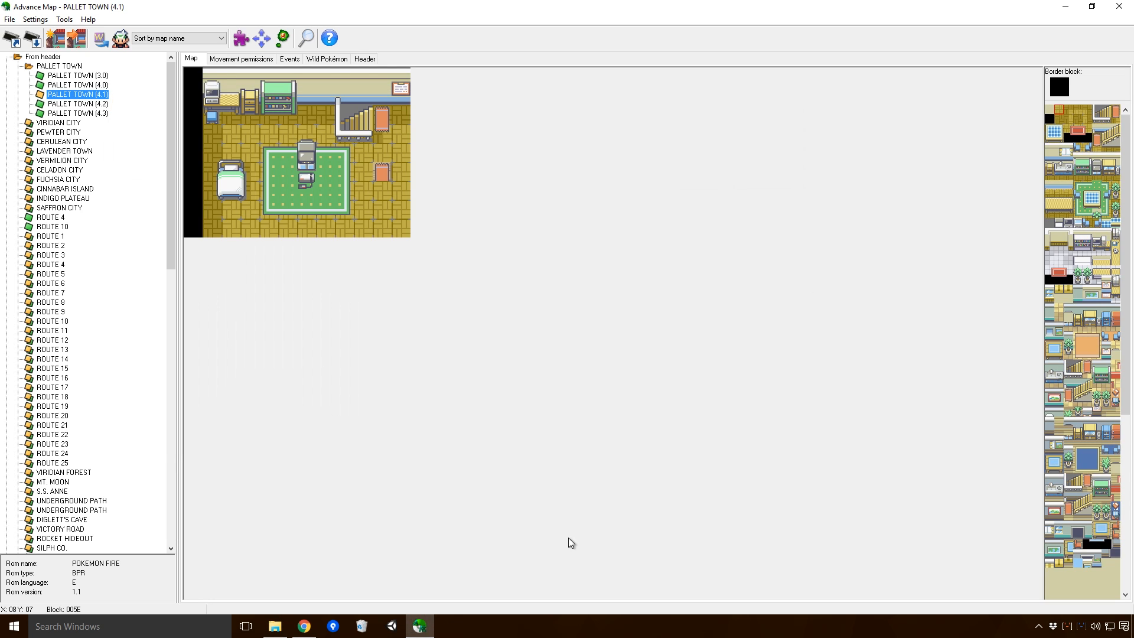
# Step: Show the upstairs events so the warp can sit on the staircase top (0A, 02)
pyautogui.click(288, 59)
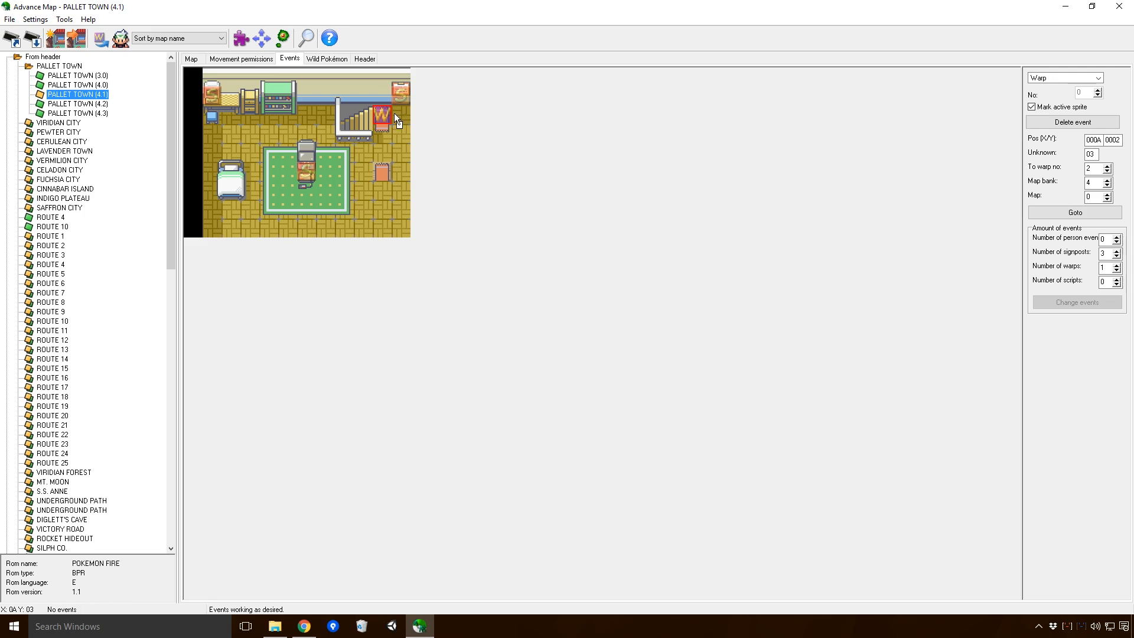
pyautogui.moveTo(303, 211)
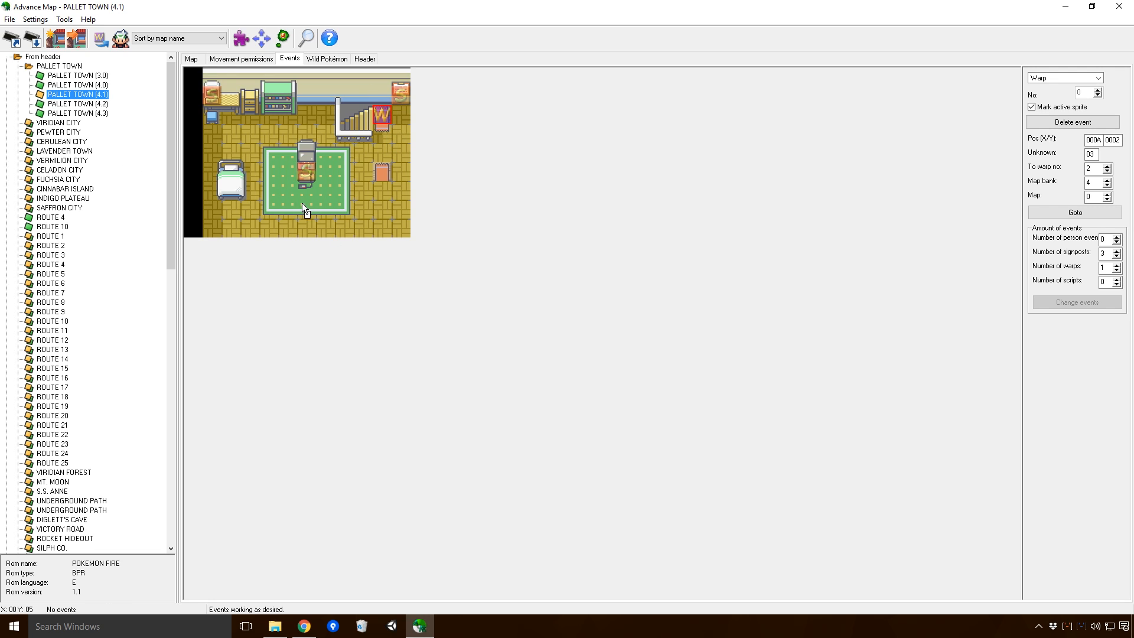
pyautogui.moveTo(217, 119)
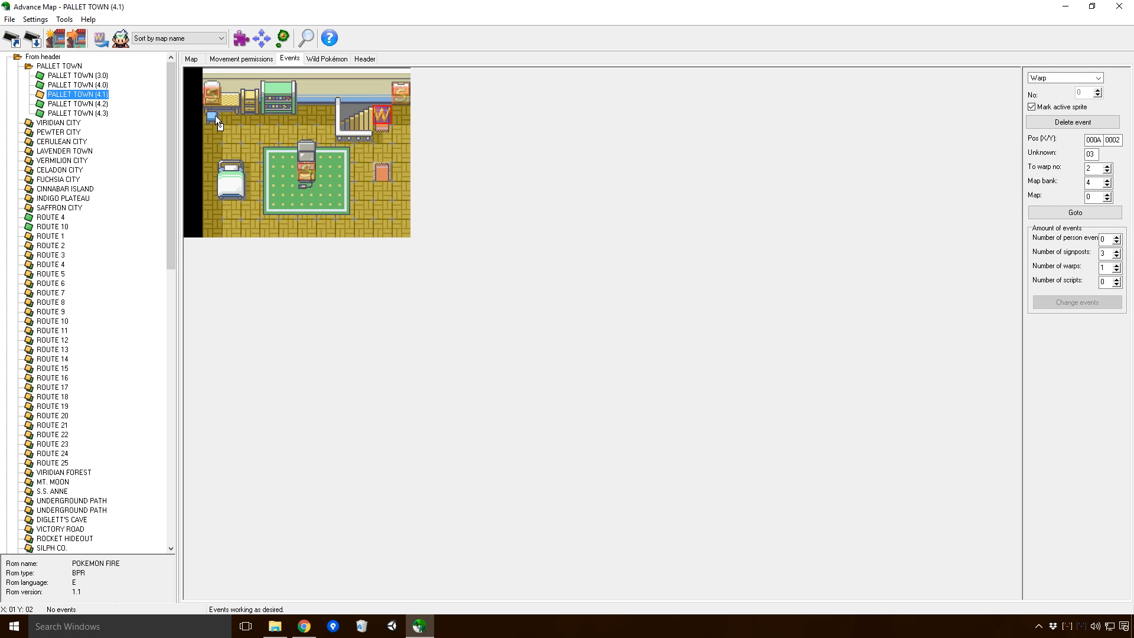
pyautogui.moveTo(447, 634)
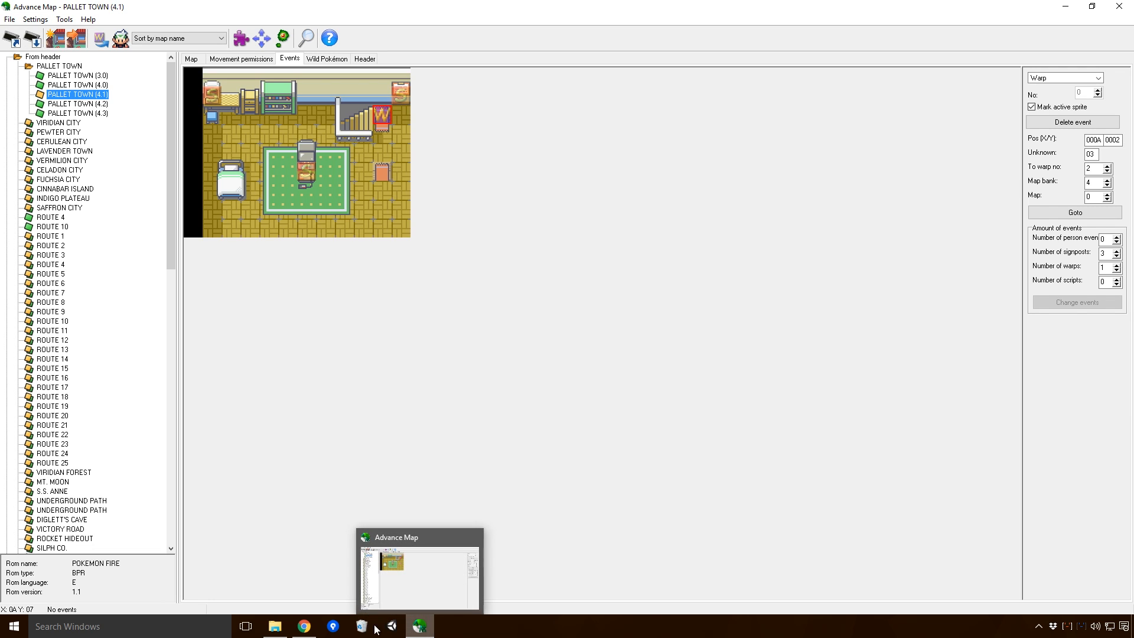
# Step: Relaunch VisualBoyAdvance from the ROM folder, play the upstairs room, then close the game
pyautogui.click(273, 626)
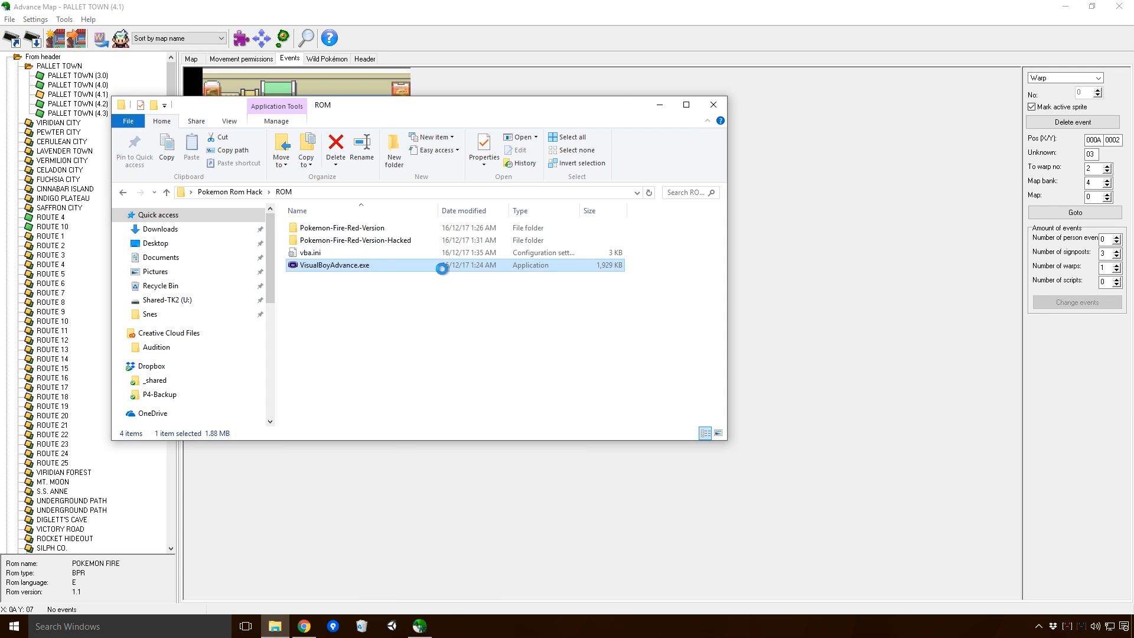
pyautogui.click(389, 130)
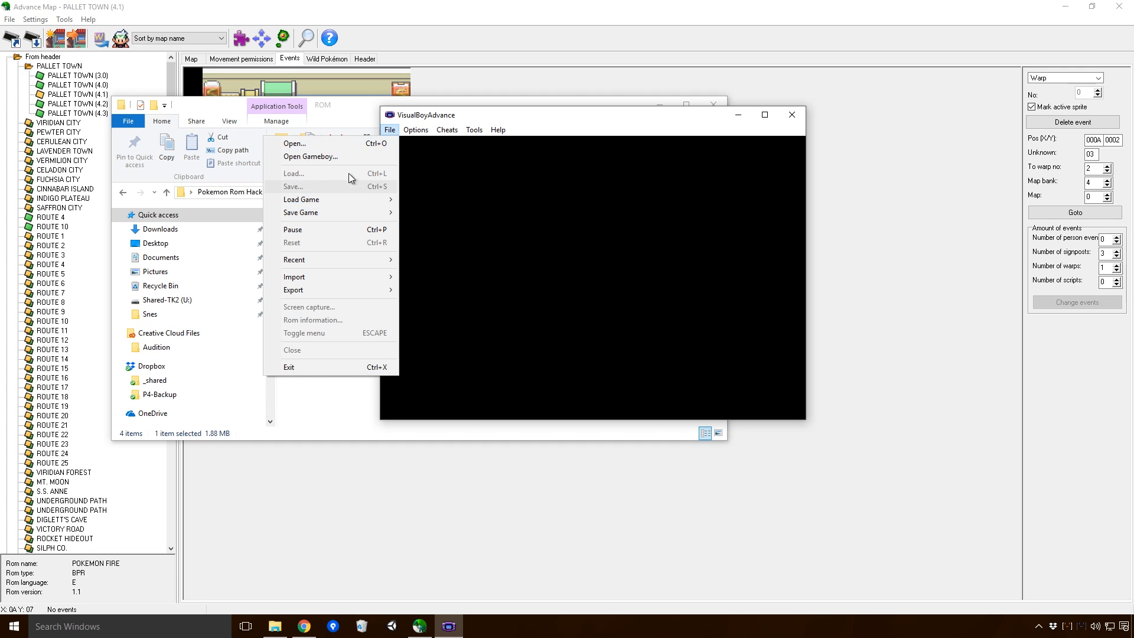
pyautogui.click(294, 143)
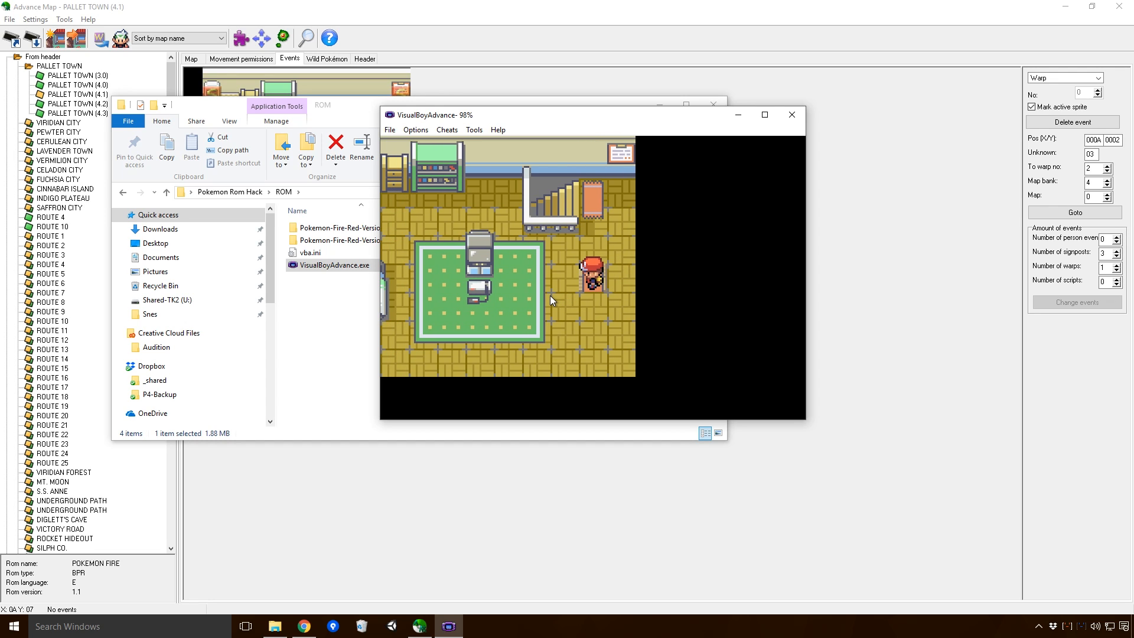
pyautogui.click(389, 130)
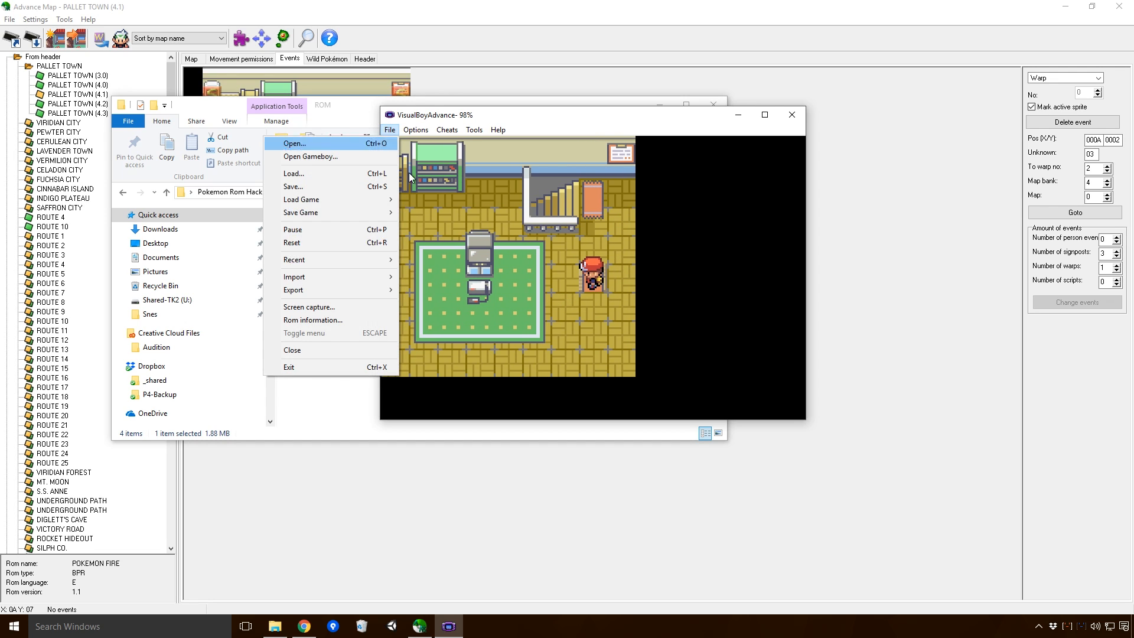
pyautogui.moveTo(325, 333)
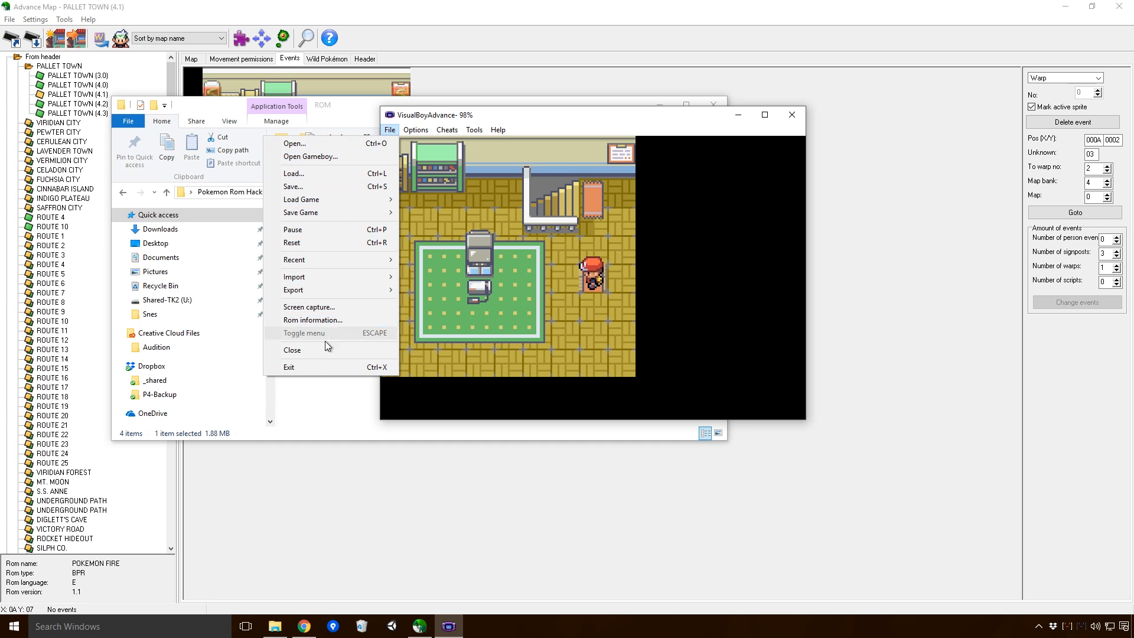
pyautogui.click(292, 350)
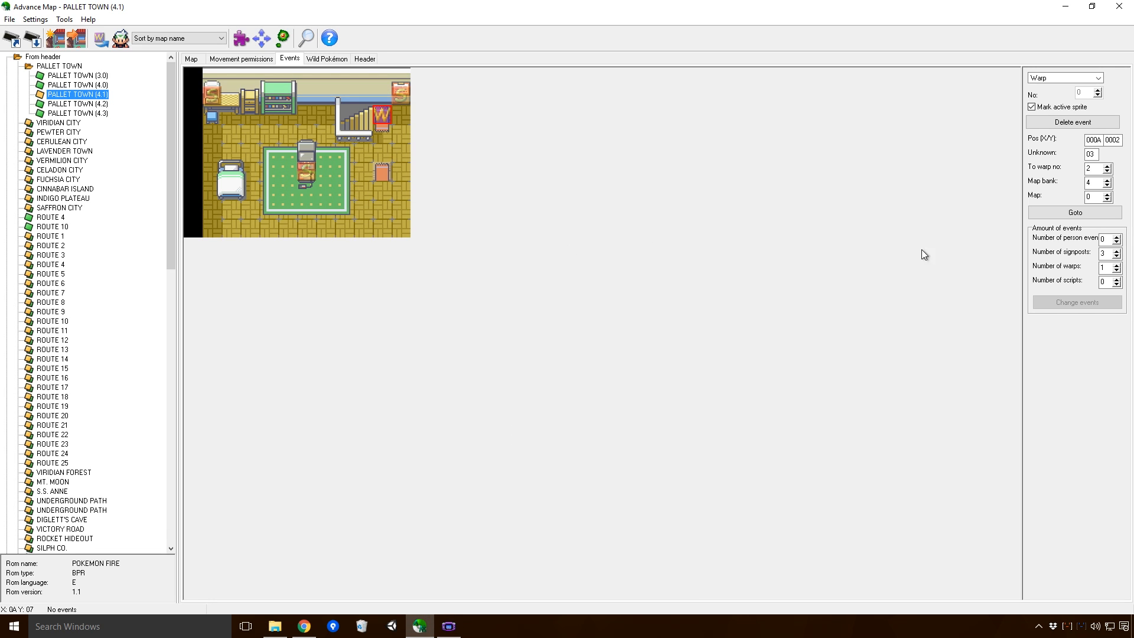
pyautogui.moveTo(1117, 267)
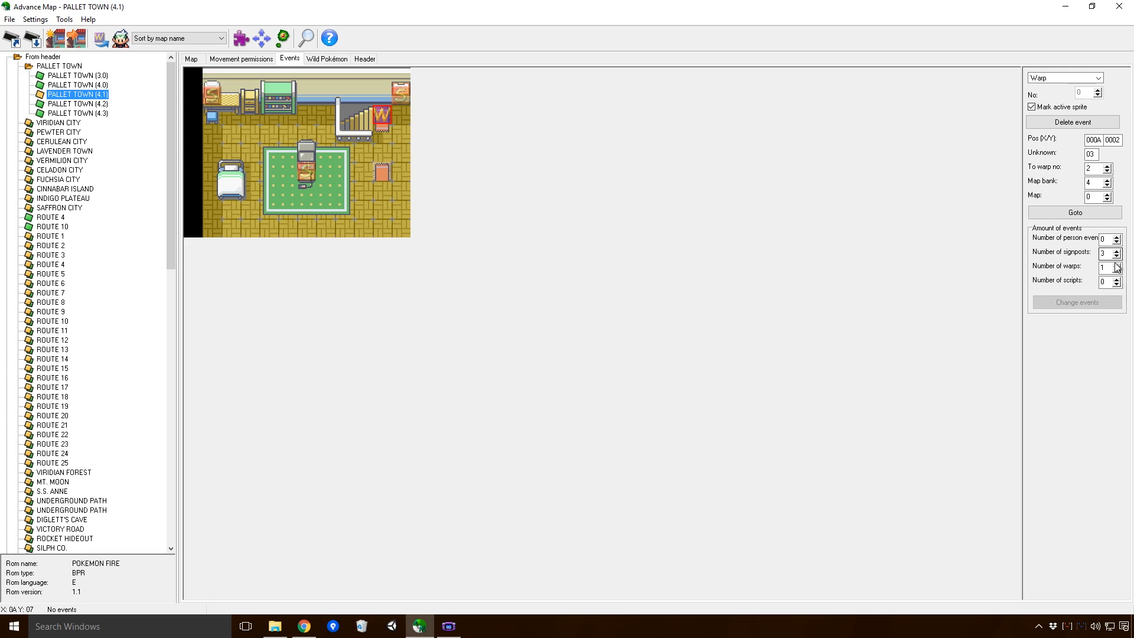
# Step: Set the upstairs map to 2 warps and repoint its events into free ROM space
pyautogui.click(1119, 264)
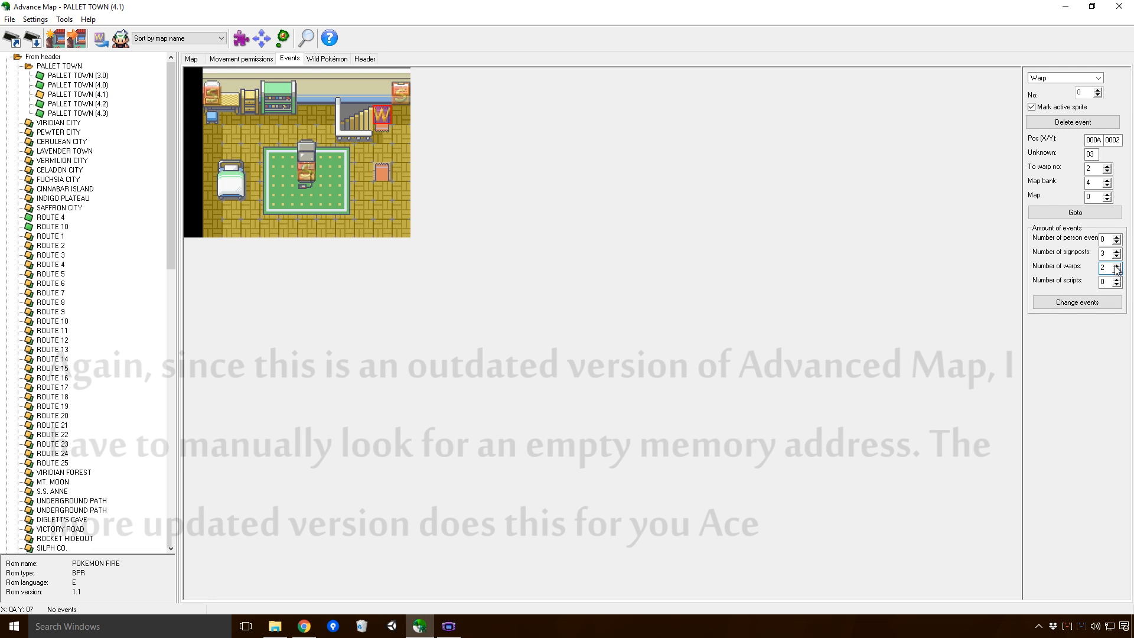
pyautogui.click(1076, 303)
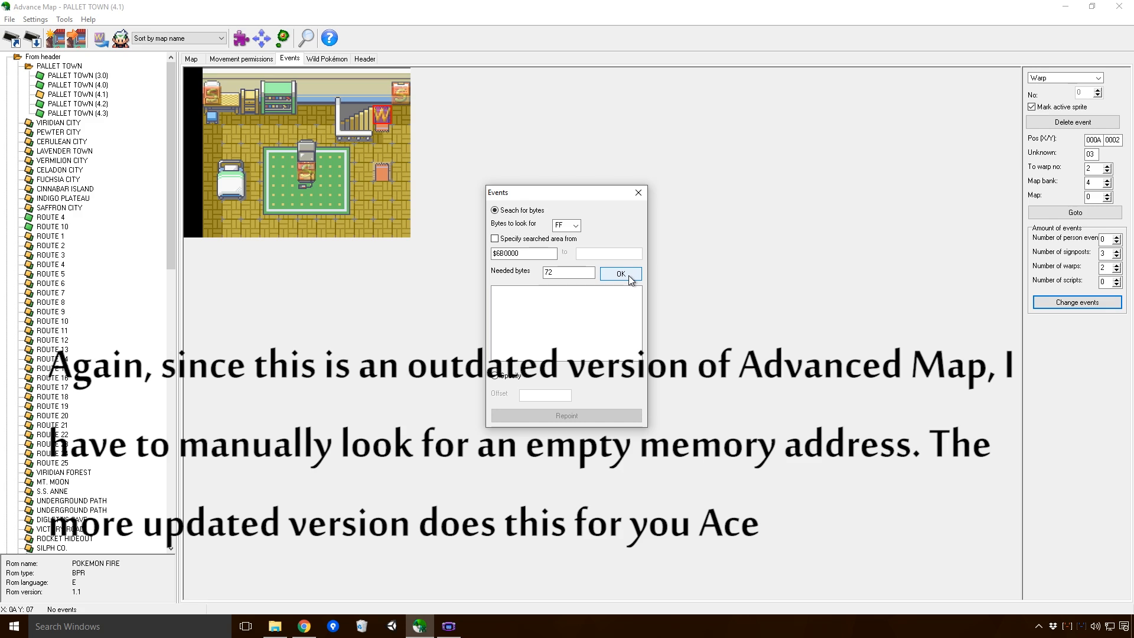
pyautogui.click(620, 273)
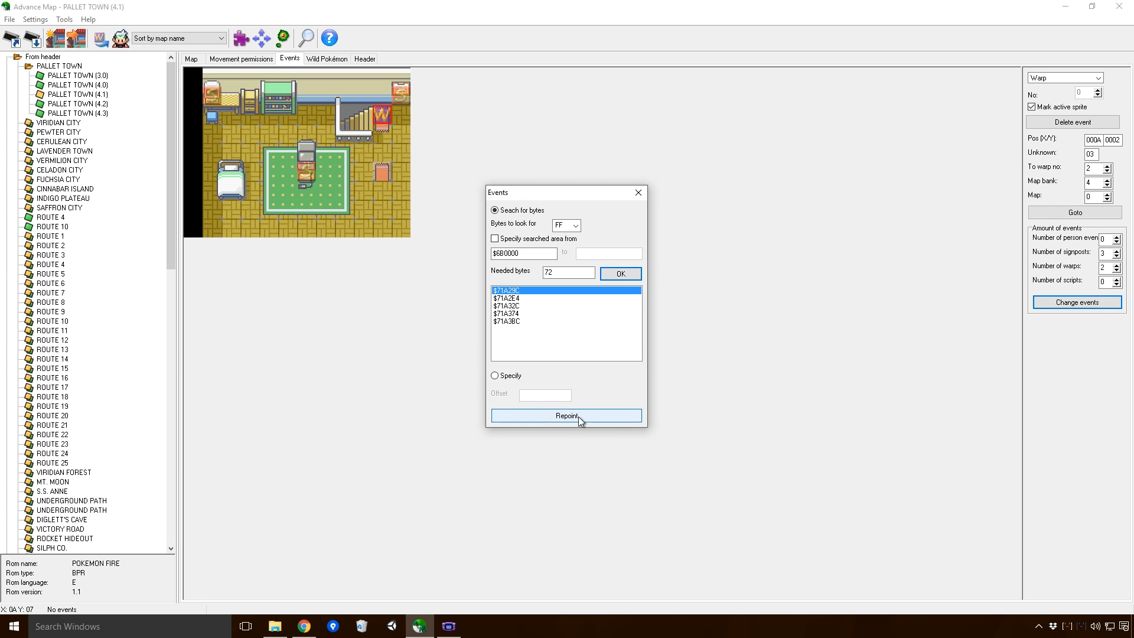
pyautogui.click(566, 415)
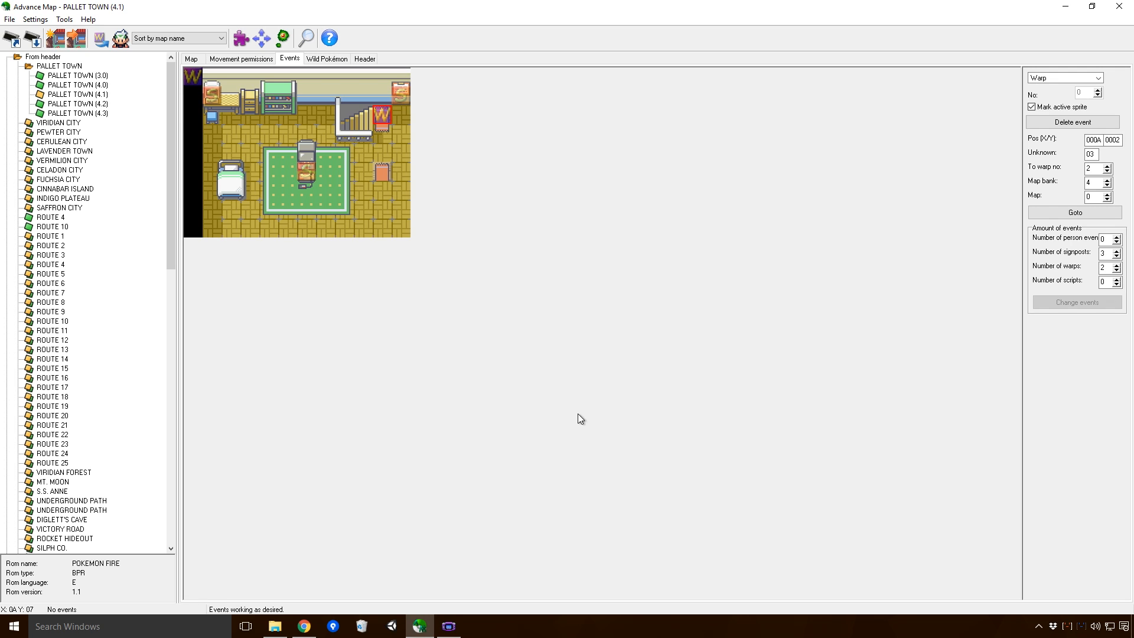
pyautogui.moveTo(200, 82)
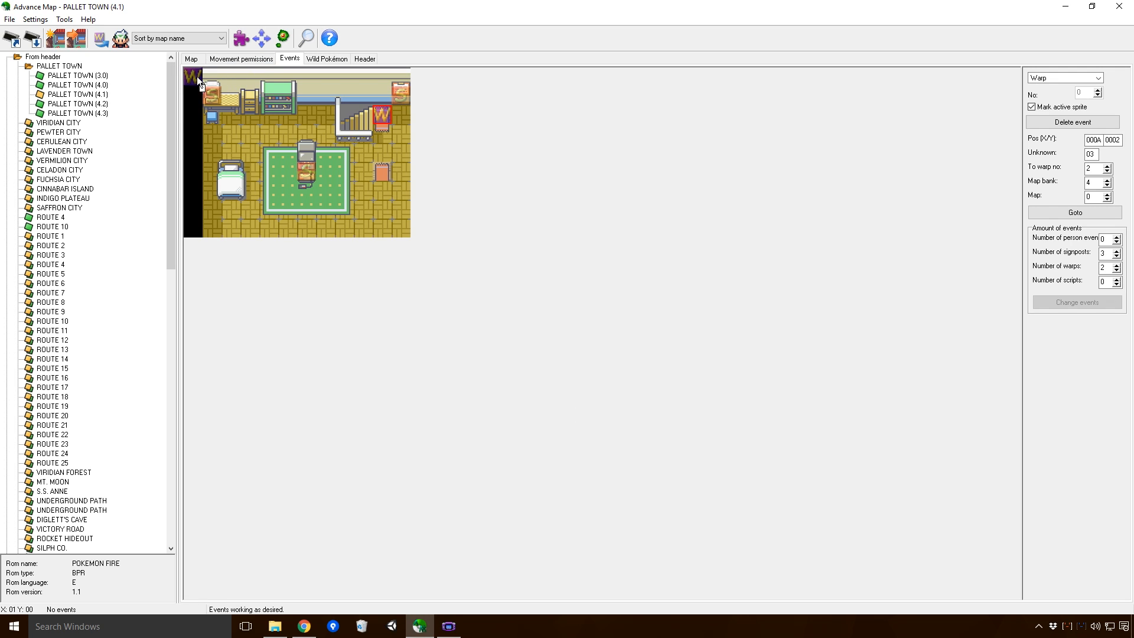
# Step: Reposition the newly added warp and select the warp beside the top staircase
pyautogui.click(382, 174)
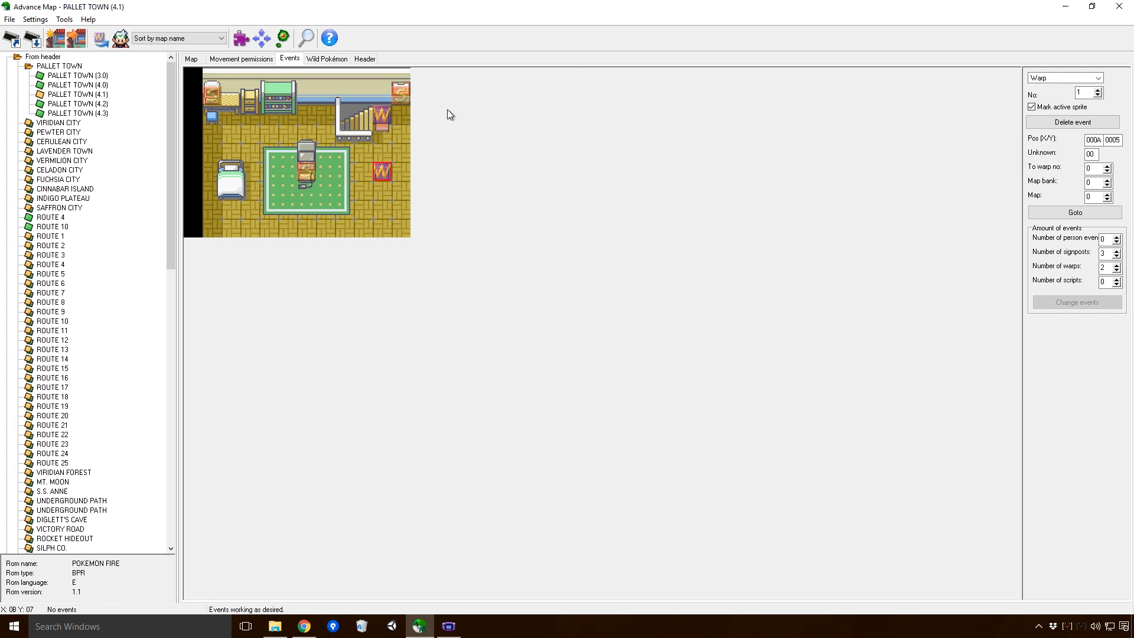
pyautogui.moveTo(1032, 312)
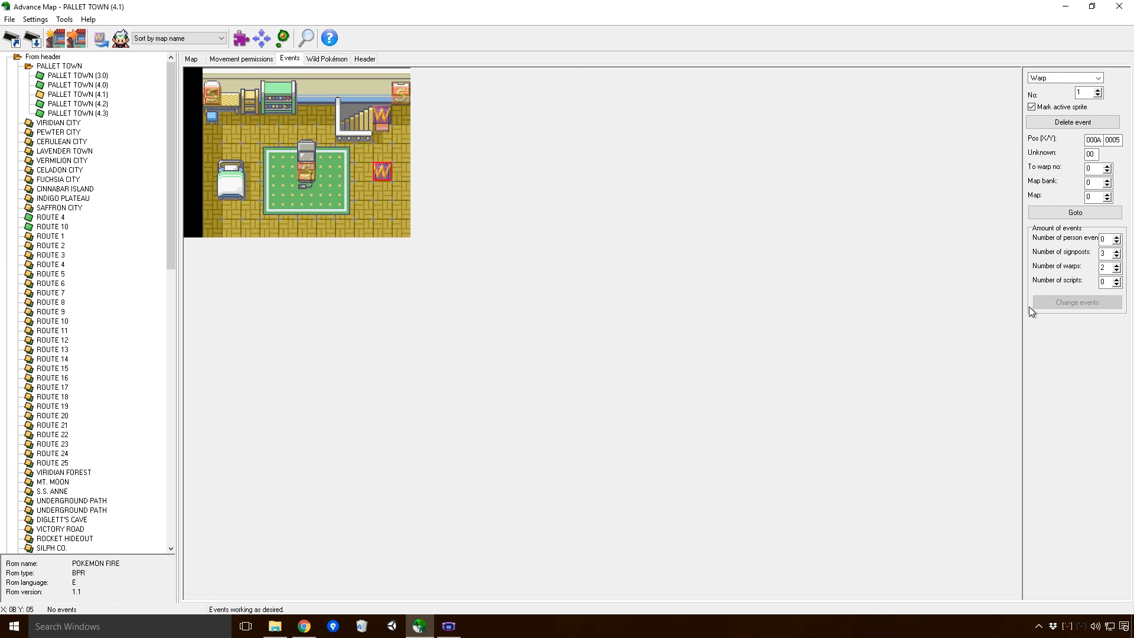
pyautogui.moveTo(1023, 306)
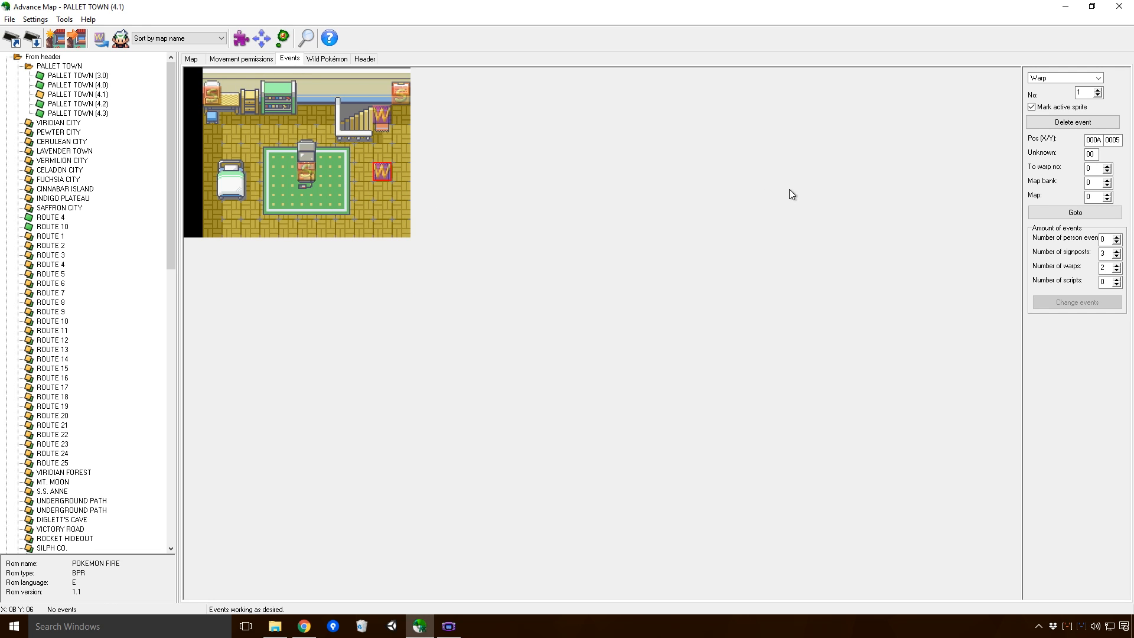
pyautogui.moveTo(462, 194)
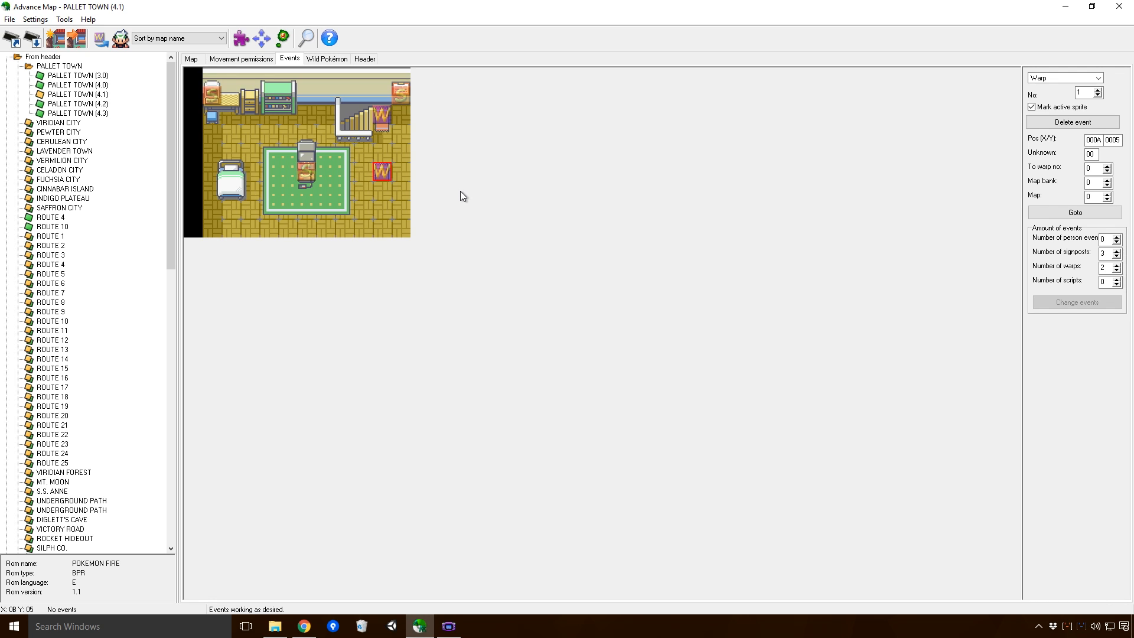
pyautogui.moveTo(378, 154)
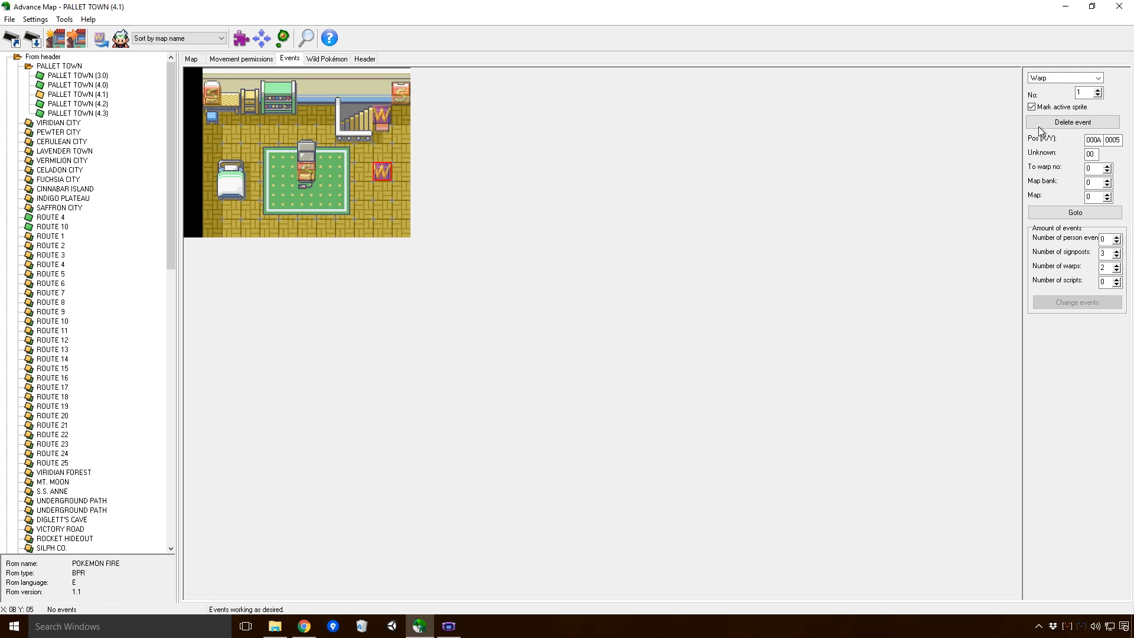
pyautogui.moveTo(445, 128)
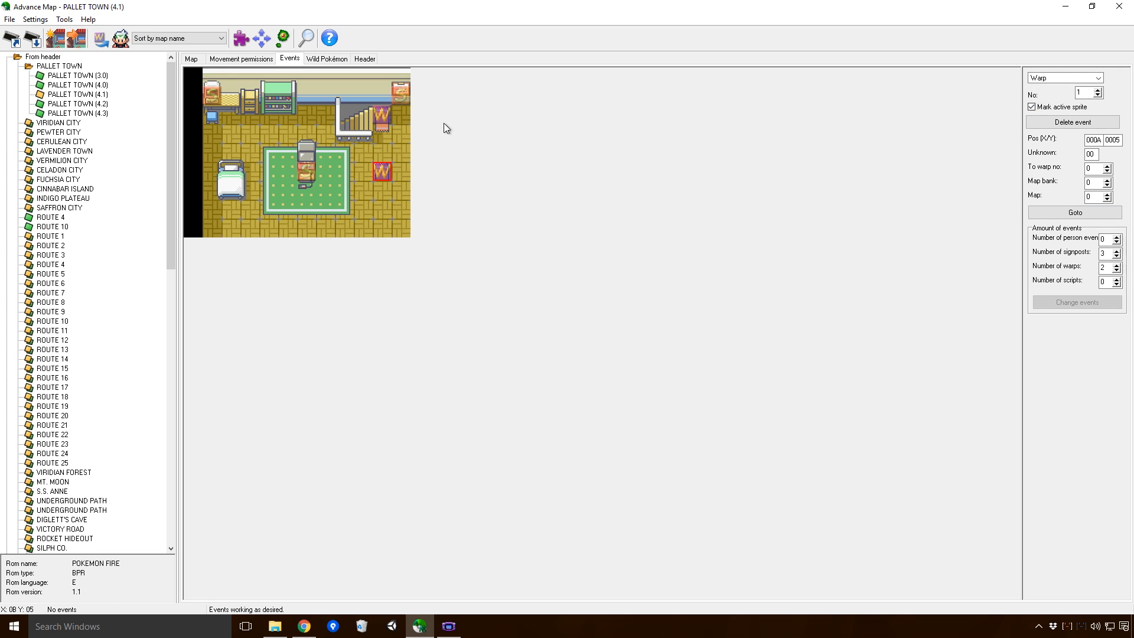
pyautogui.click(1100, 96)
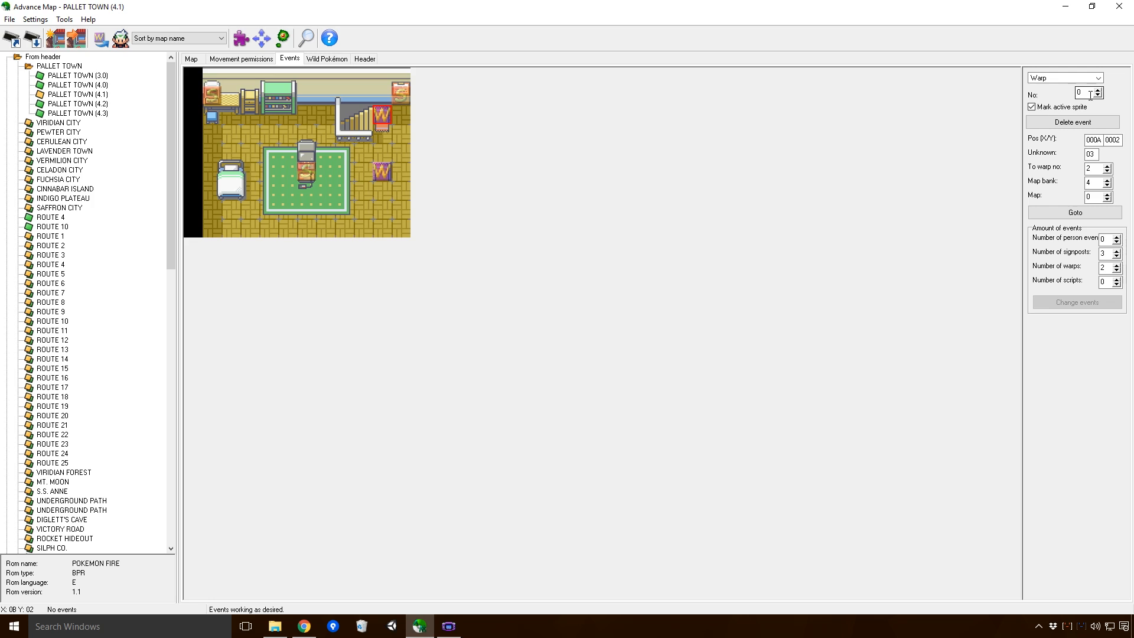
pyautogui.click(381, 117)
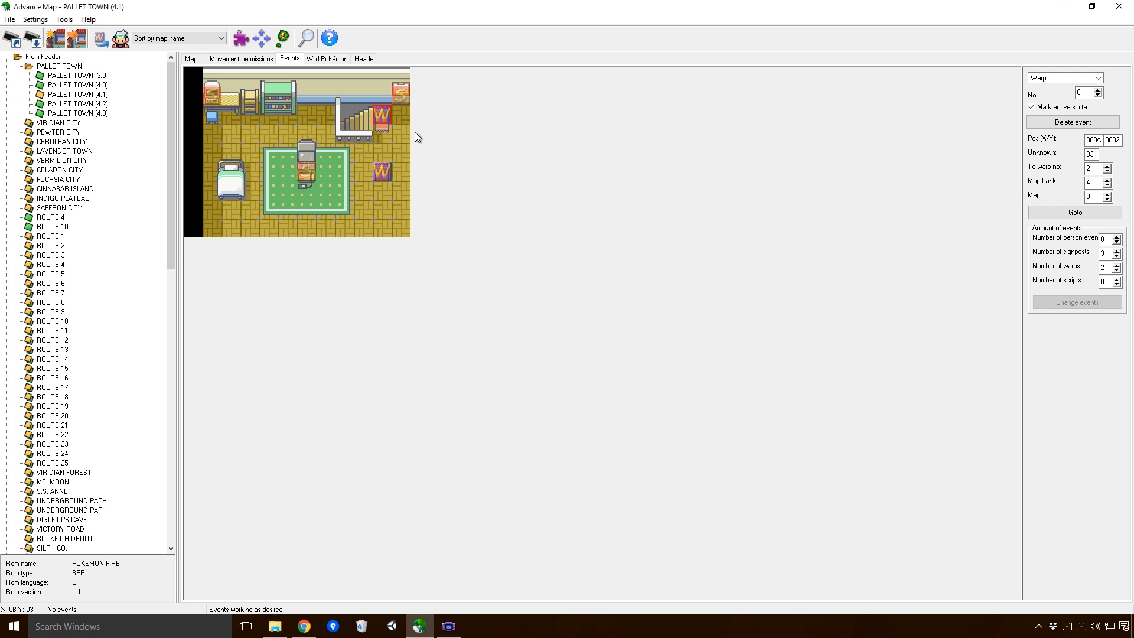
pyautogui.moveTo(415, 141)
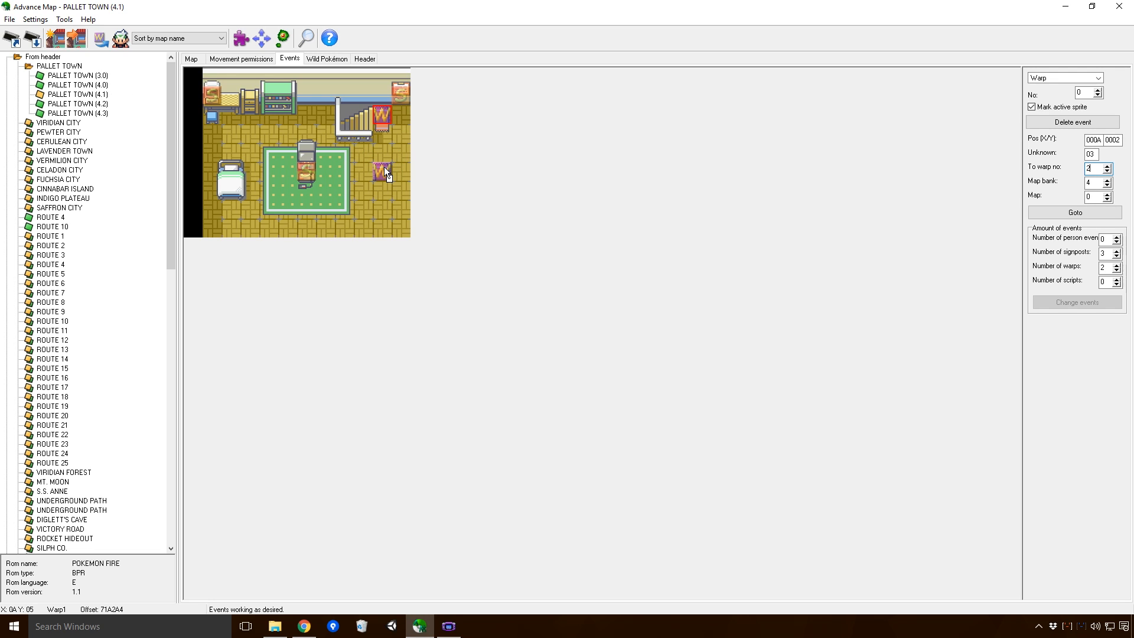
# Step: Point the second lower-right warp to warp 2 of bank 4, map 0
pyautogui.click(381, 171)
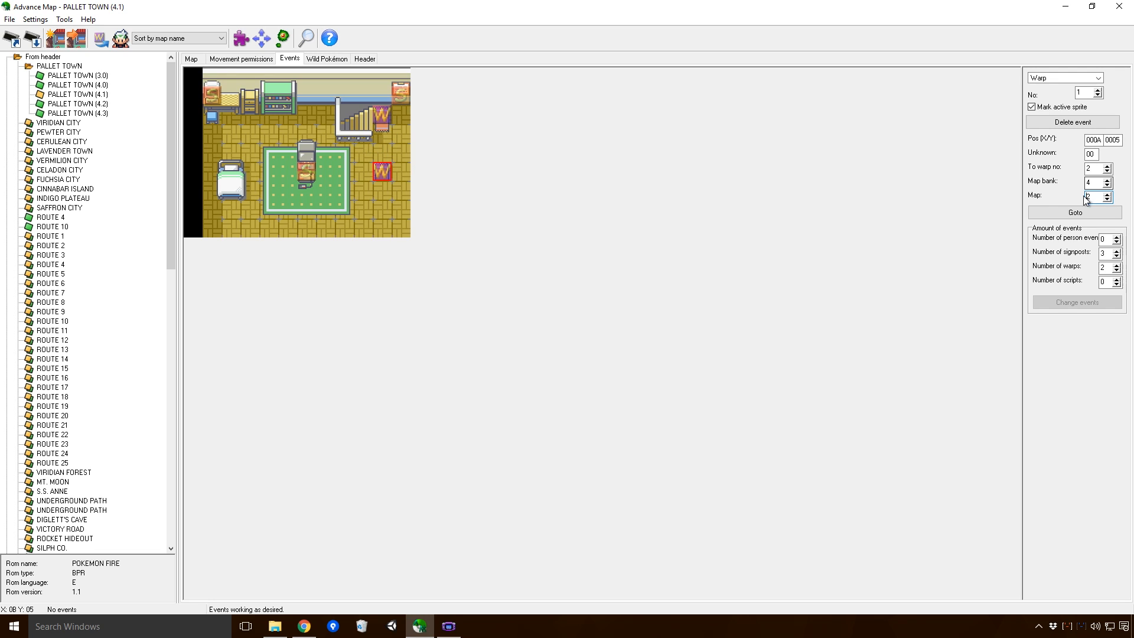
pyautogui.click(1099, 201)
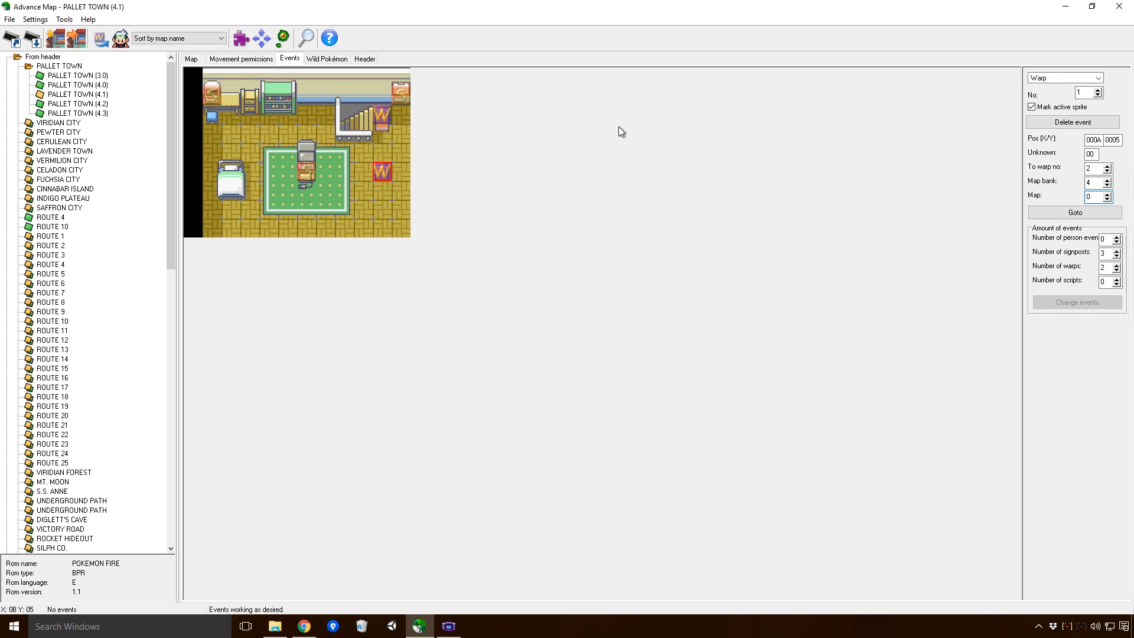
pyautogui.click(1074, 211)
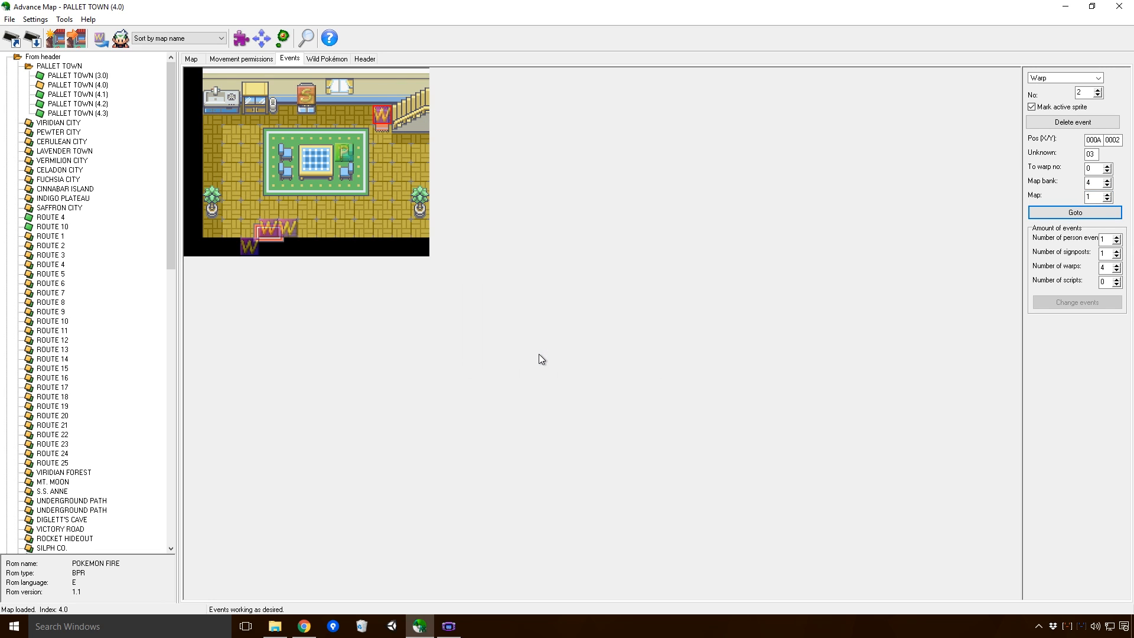
pyautogui.moveTo(404, 178)
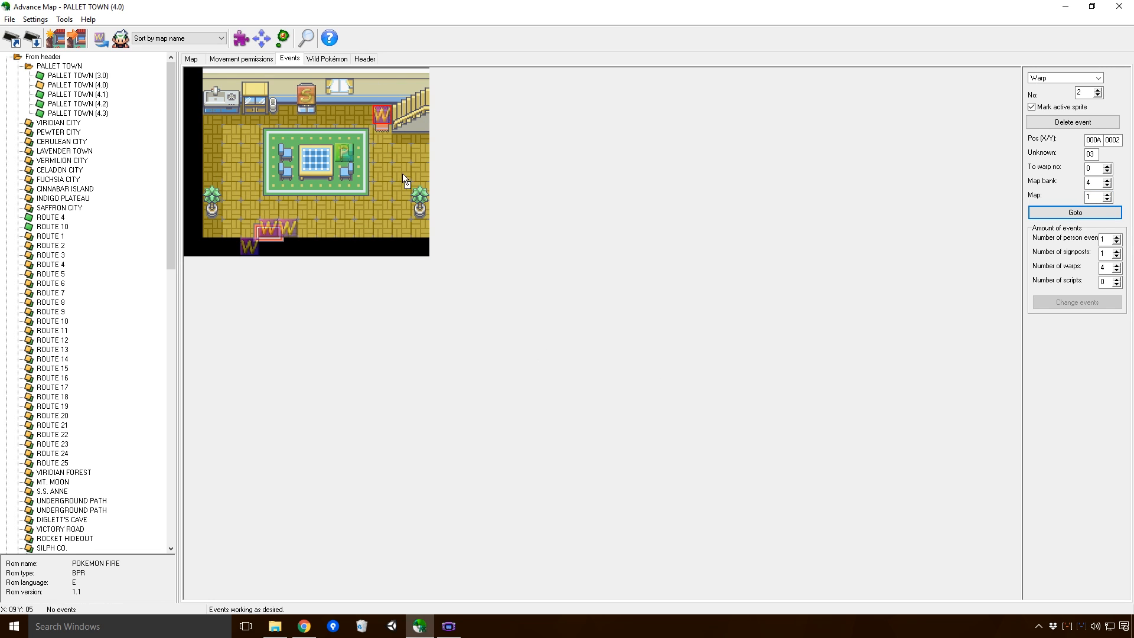
pyautogui.click(76, 95)
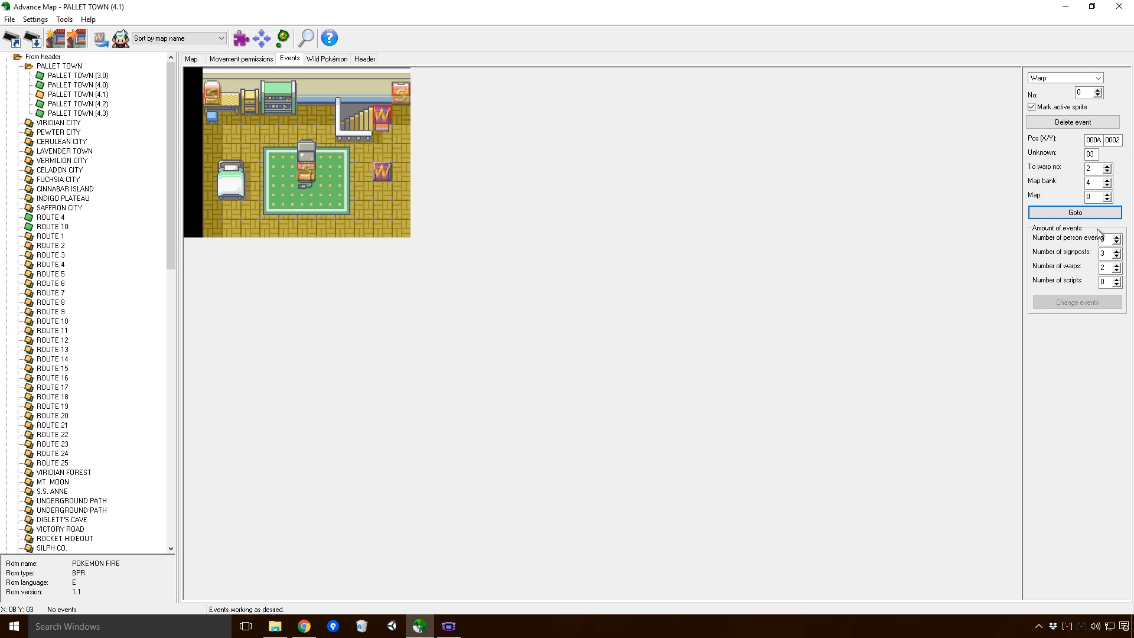
pyautogui.click(1076, 212)
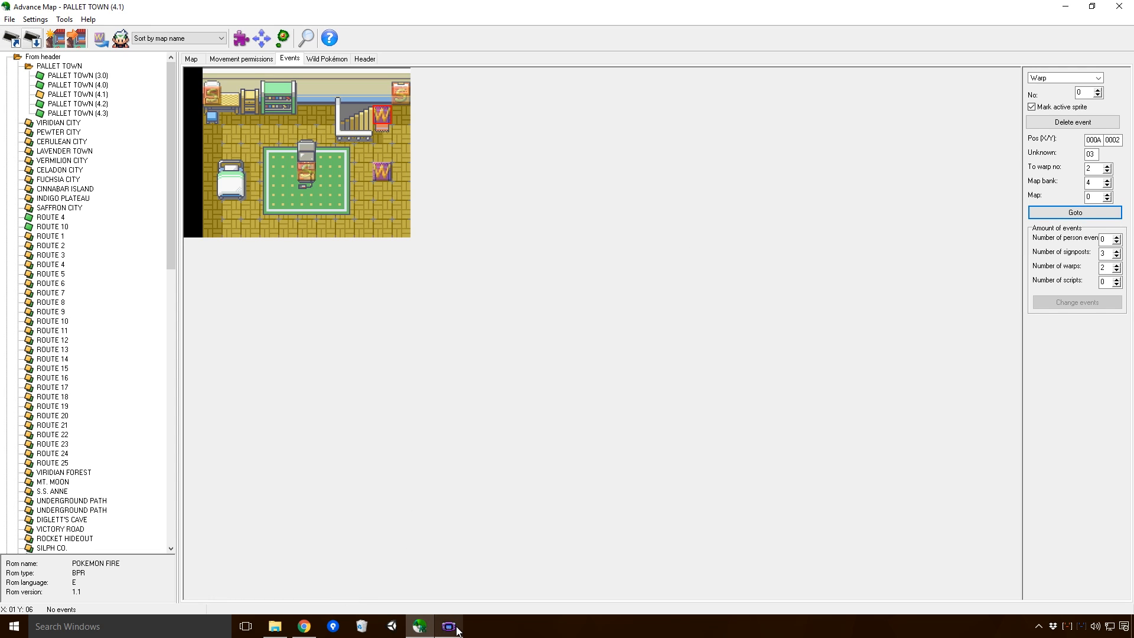
# Step: Restore VisualBoyAdvance to walk the upstairs room by the staircase, then minimize it
pyautogui.click(388, 130)
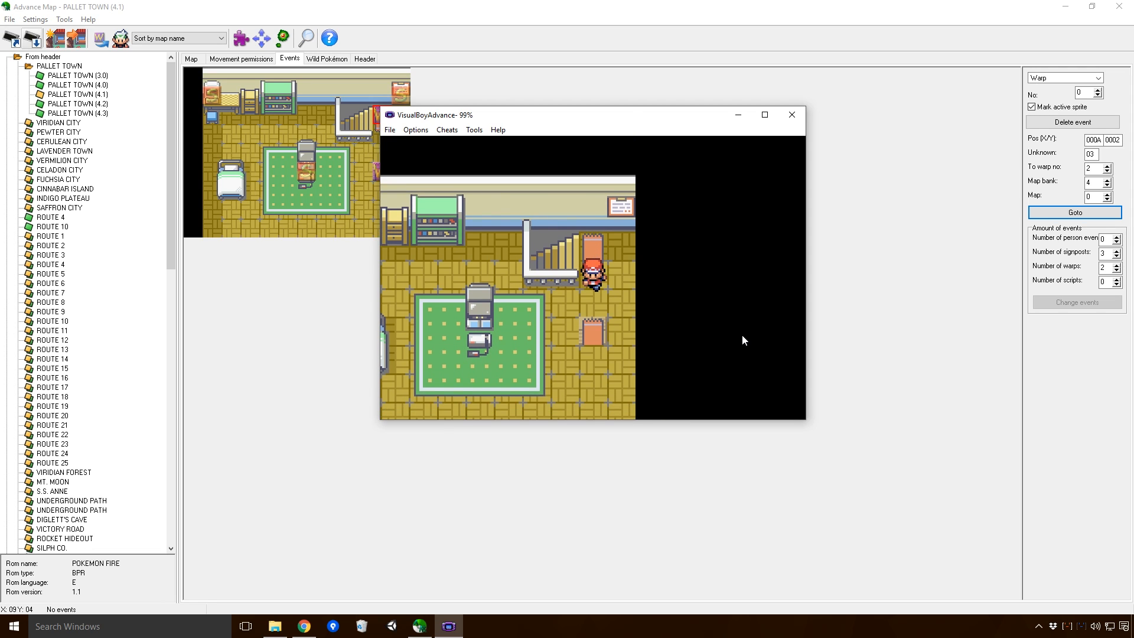
pyautogui.click(388, 130)
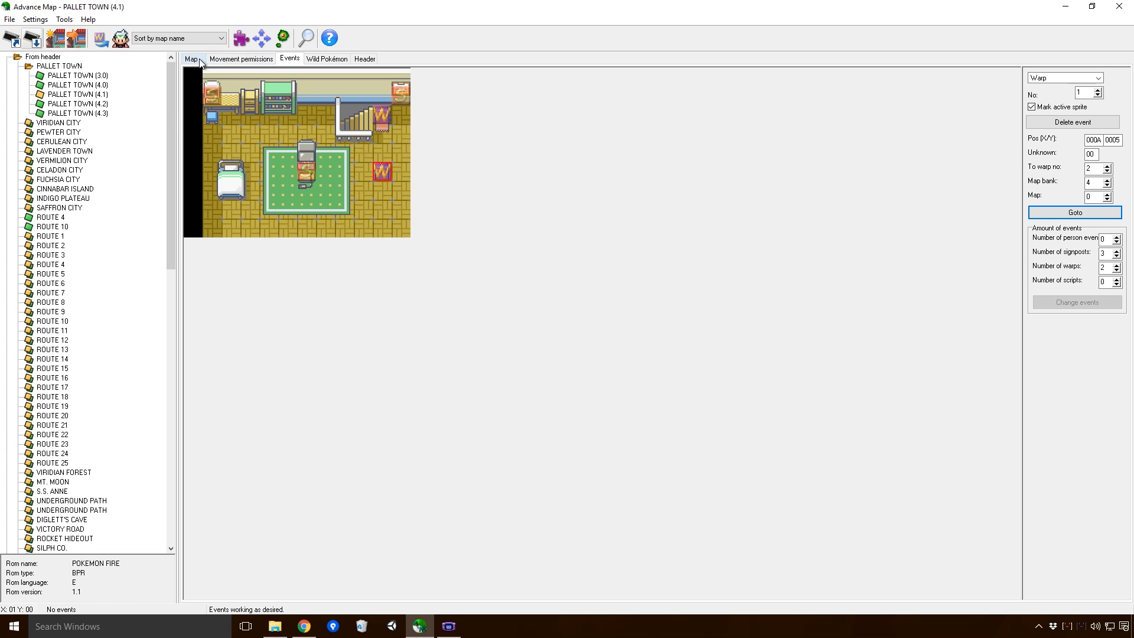
# Step: Paint the staircase block over the lower-right warp where the orange mat was, and save the ROM
pyautogui.click(192, 59)
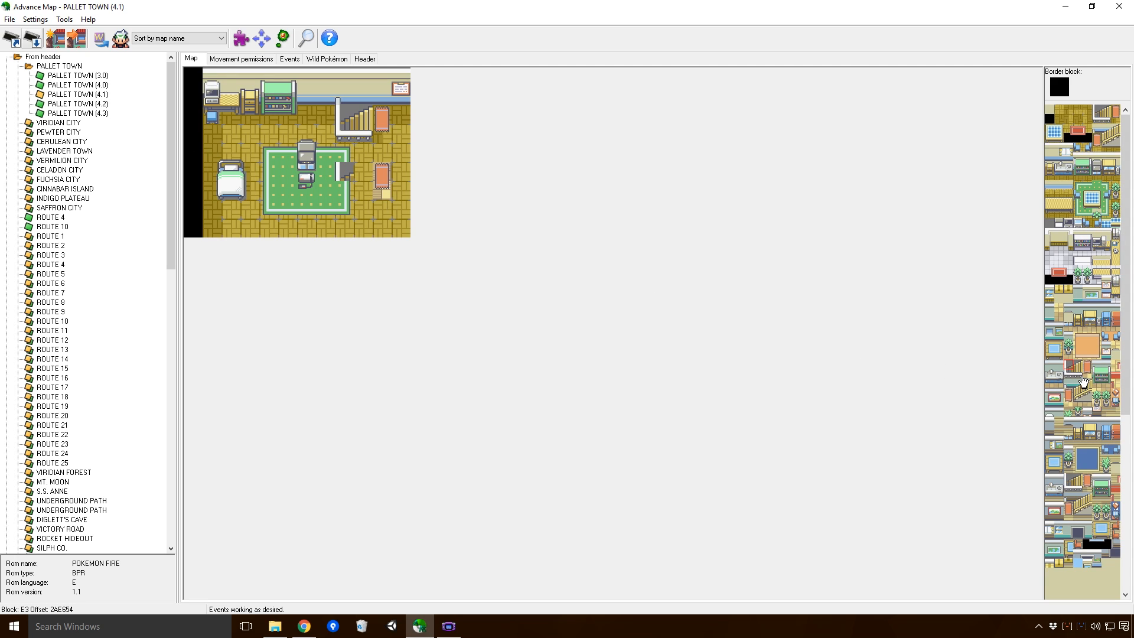
pyautogui.click(332, 184)
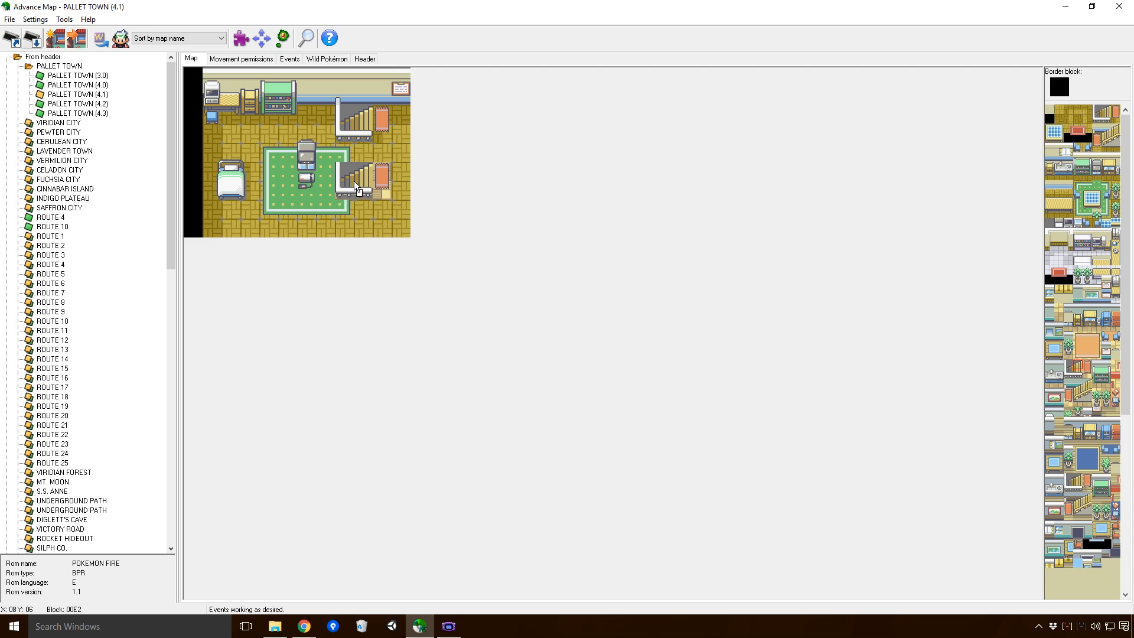
pyautogui.click(31, 38)
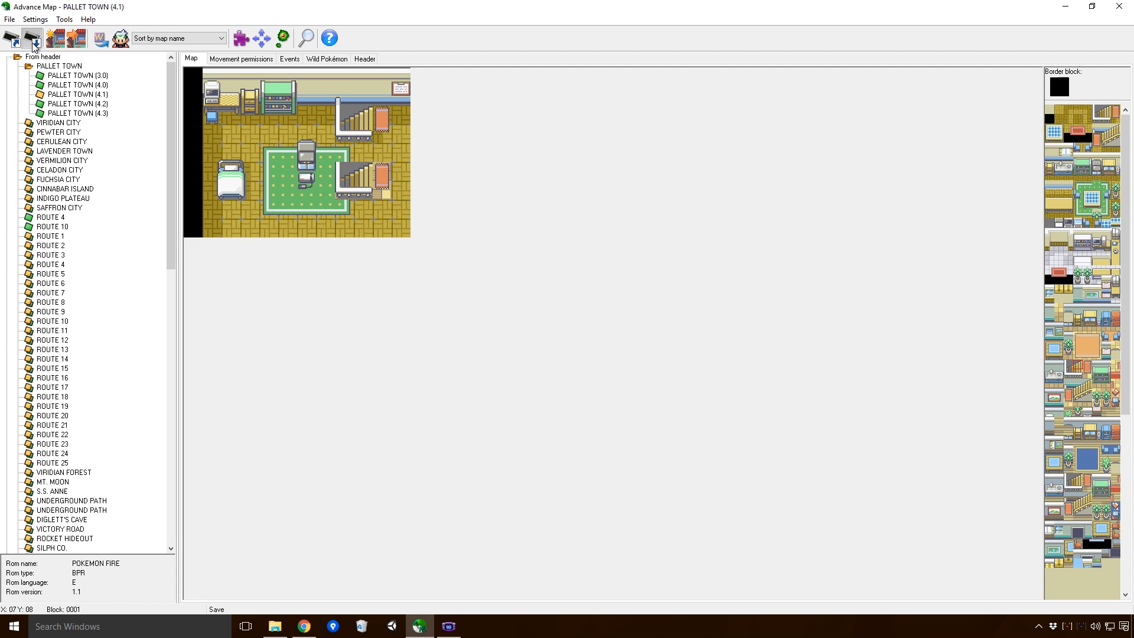
pyautogui.click(389, 130)
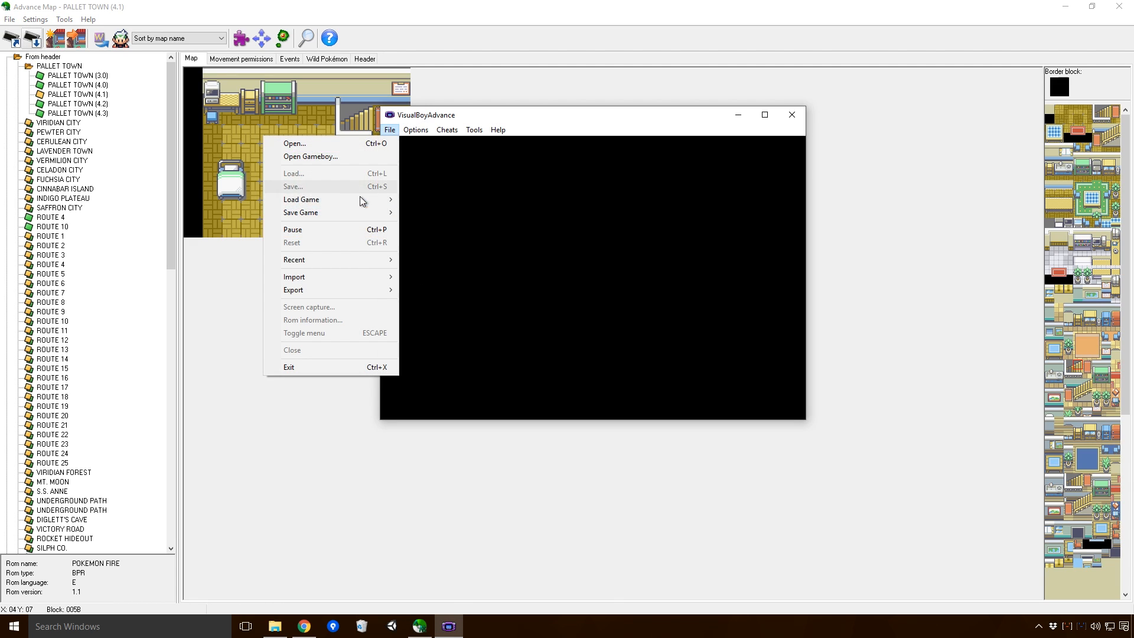
# Step: Load the edited Fire Red .gba, walk upstairs to see both staircases, then close the game
pyautogui.click(295, 143)
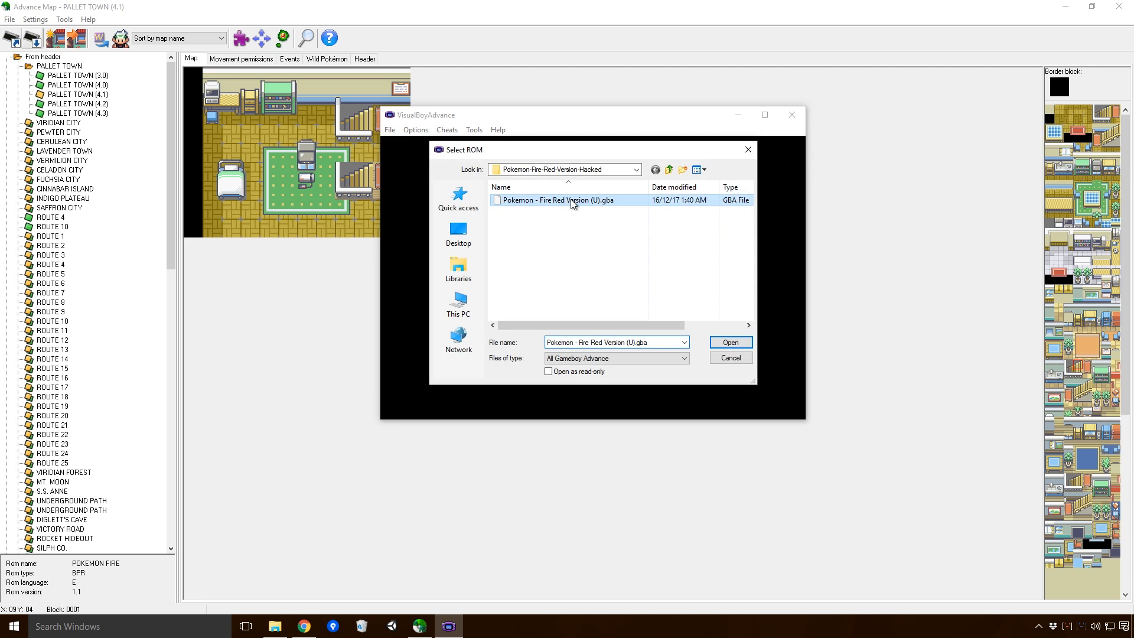
pyautogui.click(730, 343)
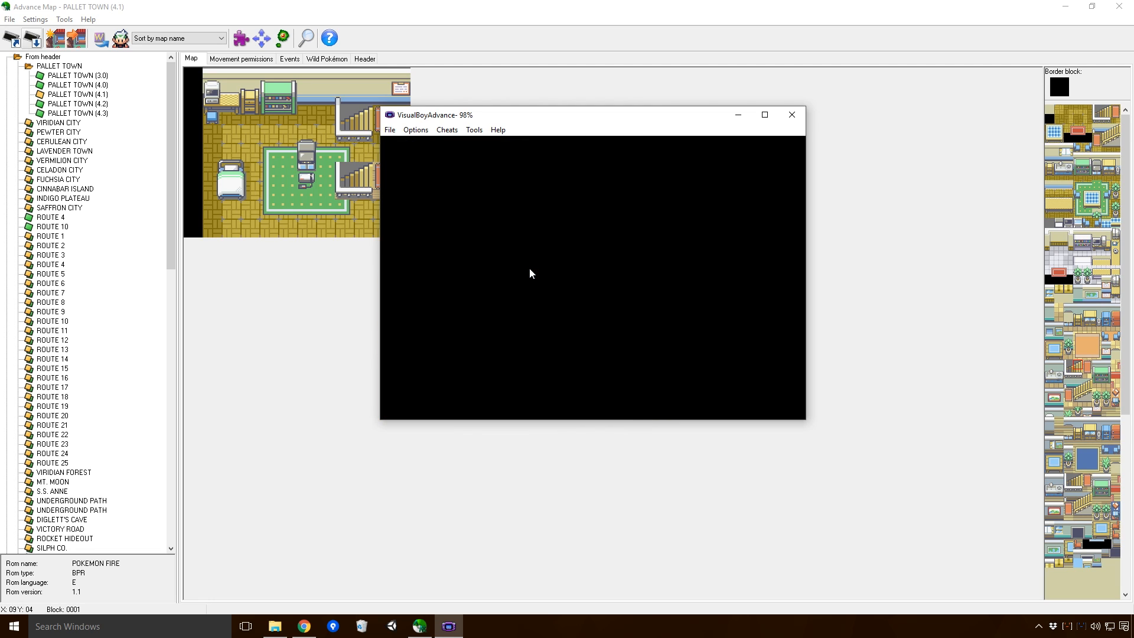
pyautogui.click(389, 130)
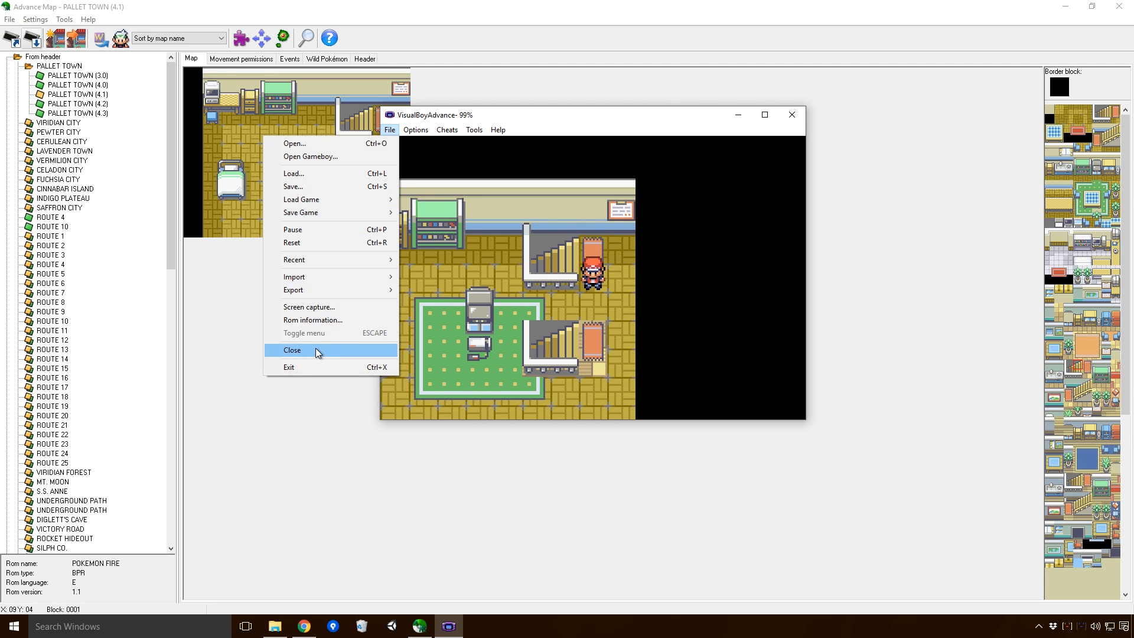
pyautogui.click(292, 350)
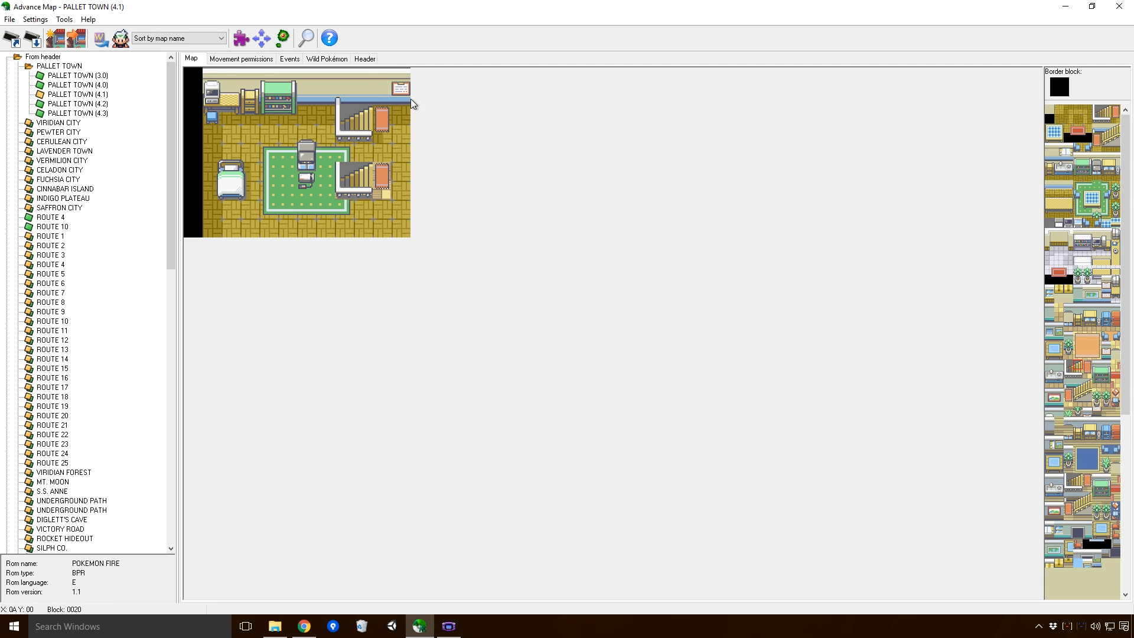
pyautogui.moveTo(401, 186)
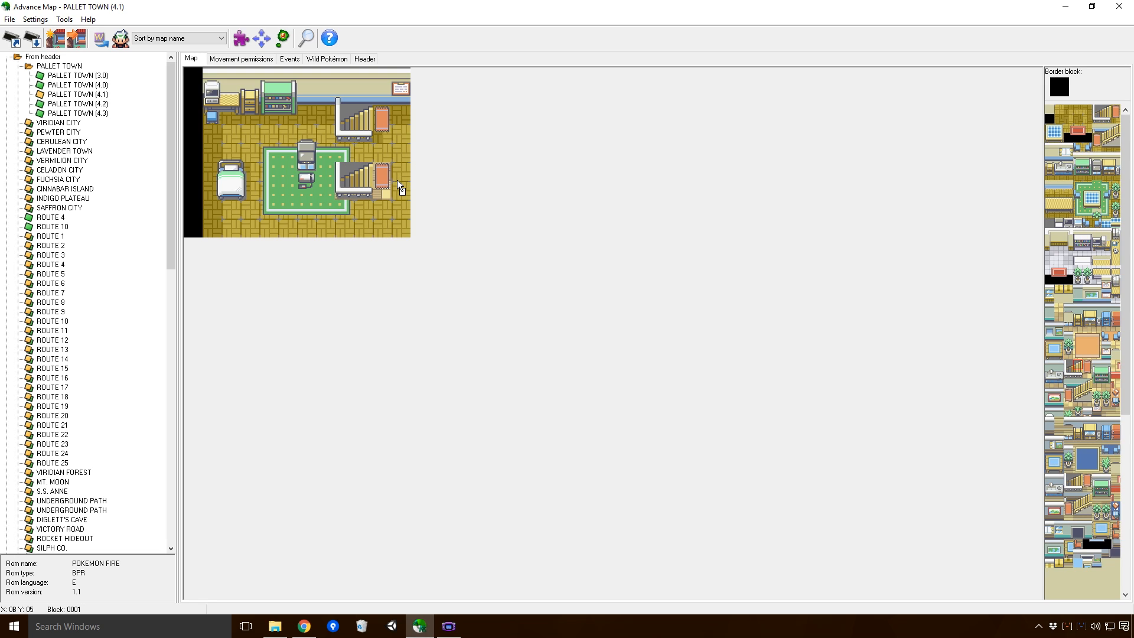
pyautogui.click(383, 177)
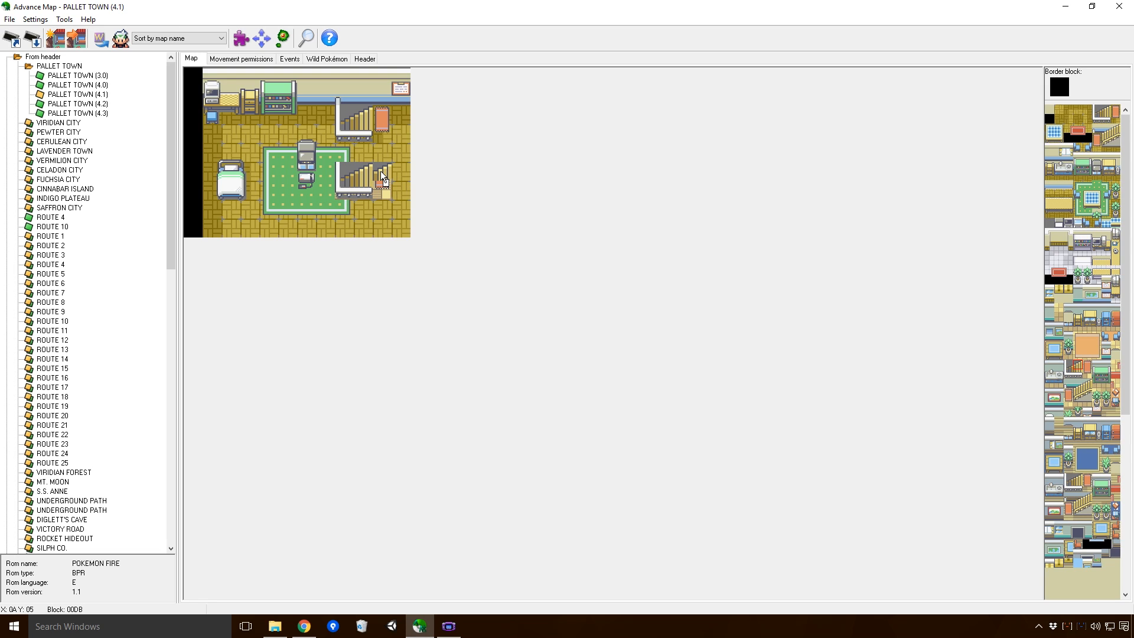
pyautogui.click(1091, 364)
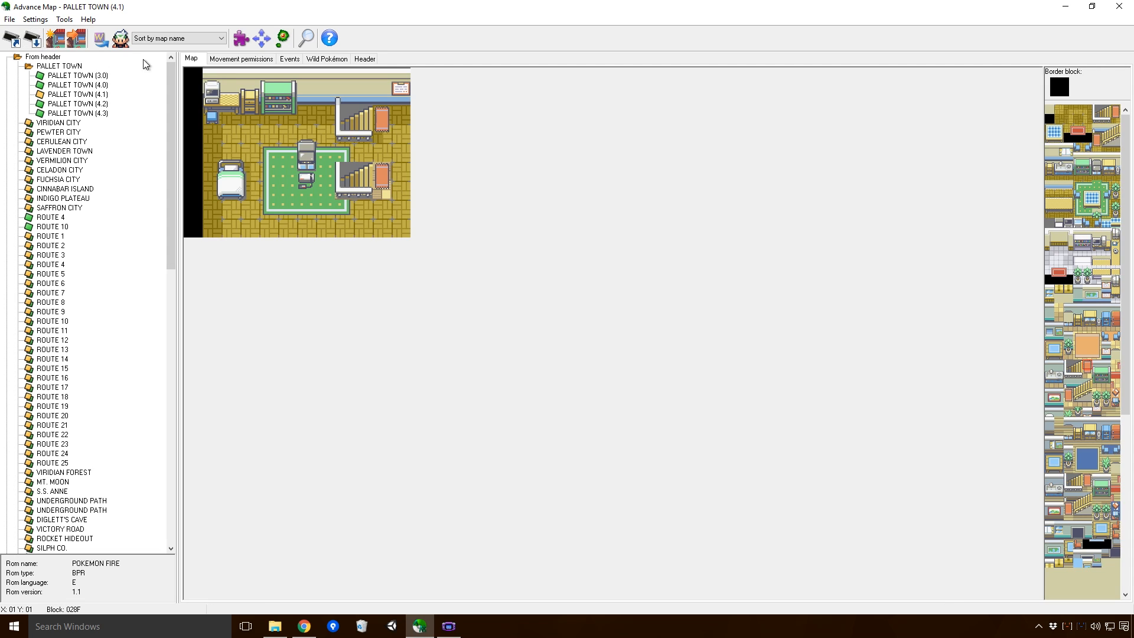
pyautogui.moveTo(623, 220)
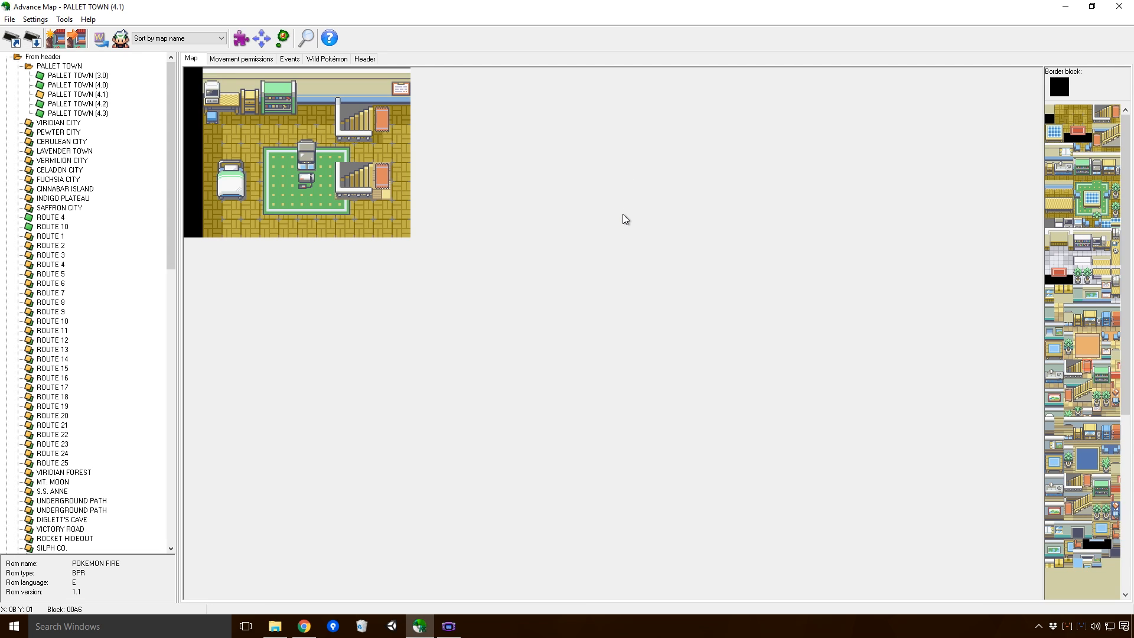